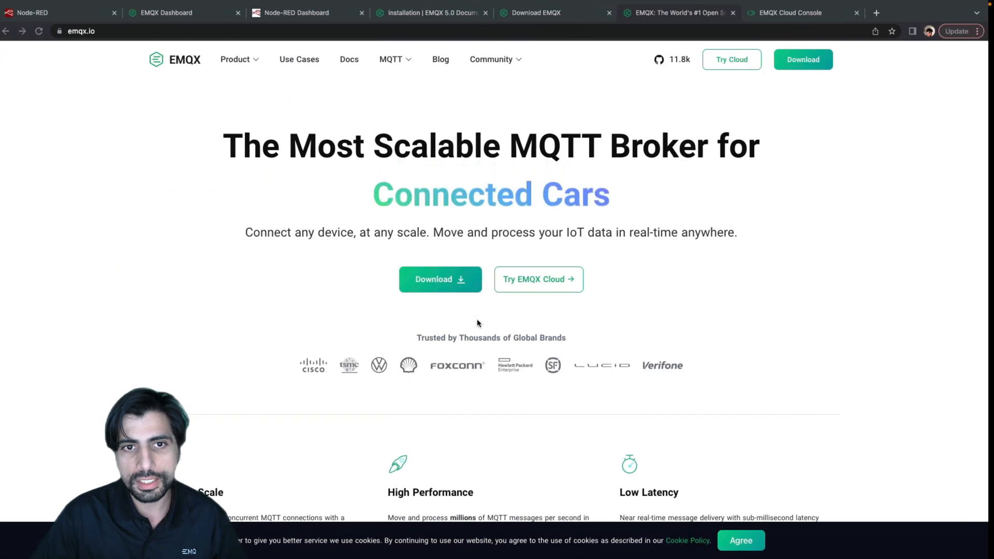
# Scroll through the emqx.io homepage and back up, then switch to the Node-RED flow editor.
pyautogui.scroll(-3)
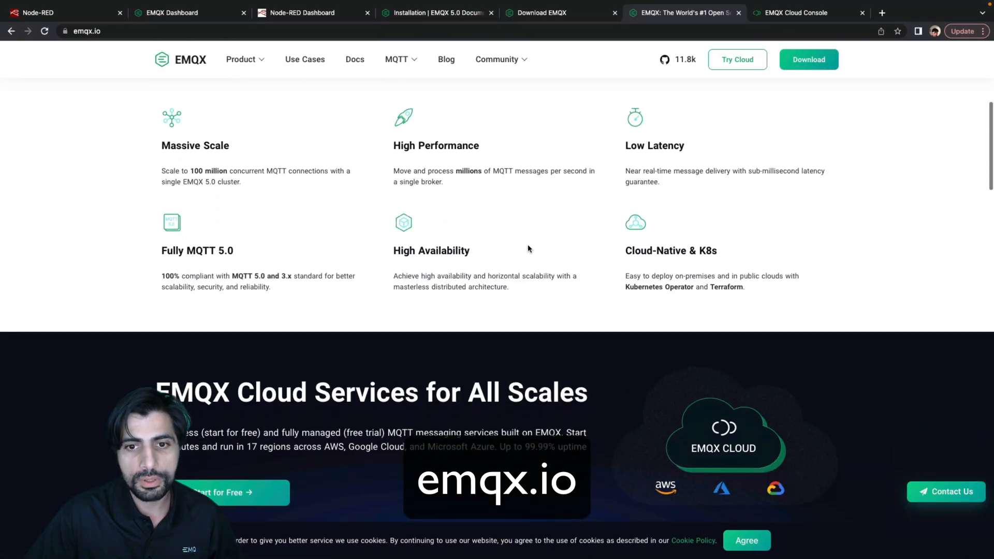
pyautogui.scroll(-3)
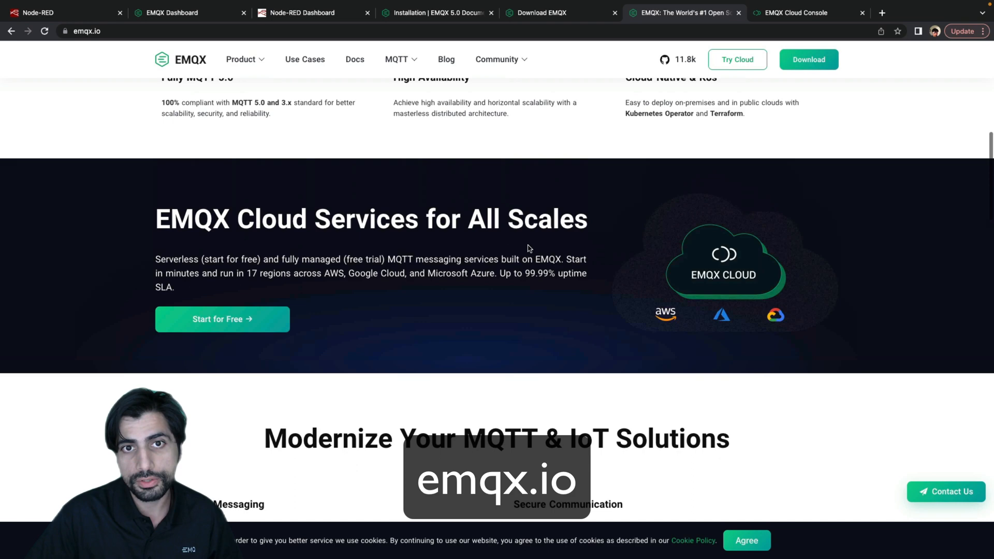
pyautogui.scroll(3)
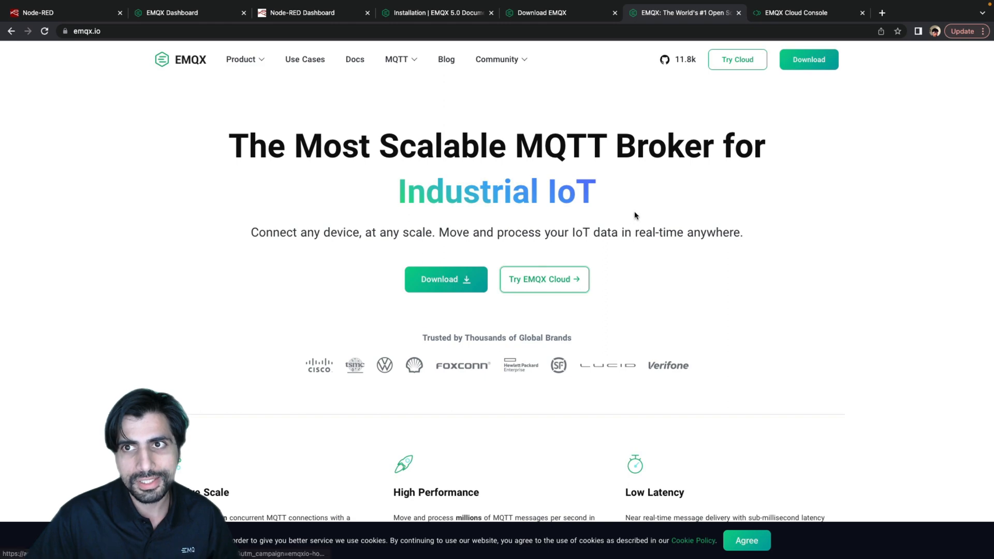
pyautogui.click(41, 13)
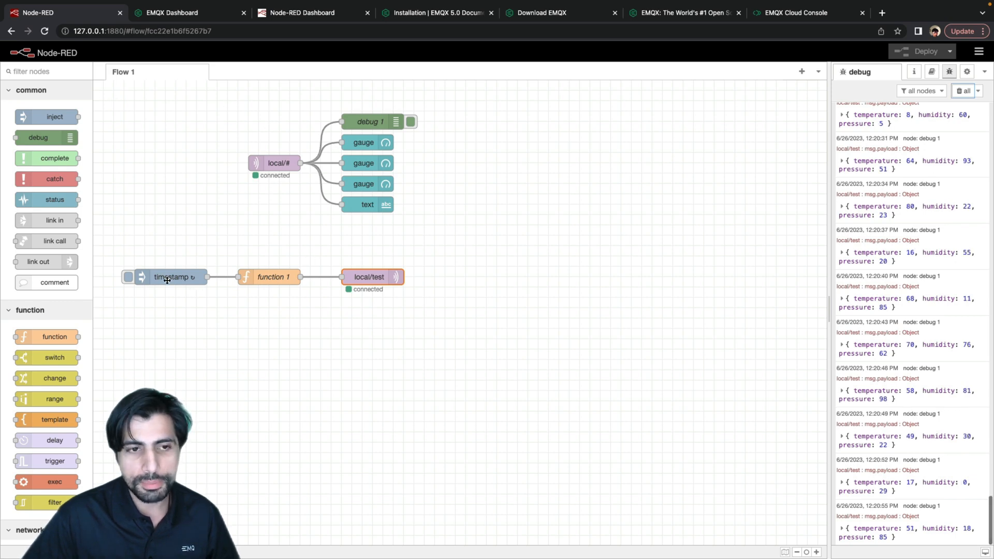
# Check EMQX cluster overview stats, return to the flow, then view the live sensor gauges dashboard.
pyautogui.click(367, 122)
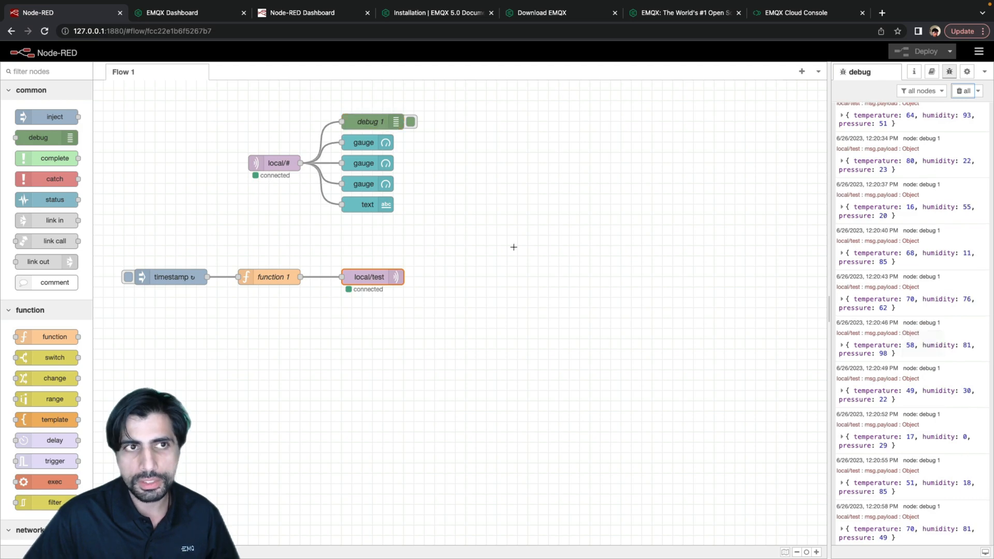
pyautogui.click(171, 13)
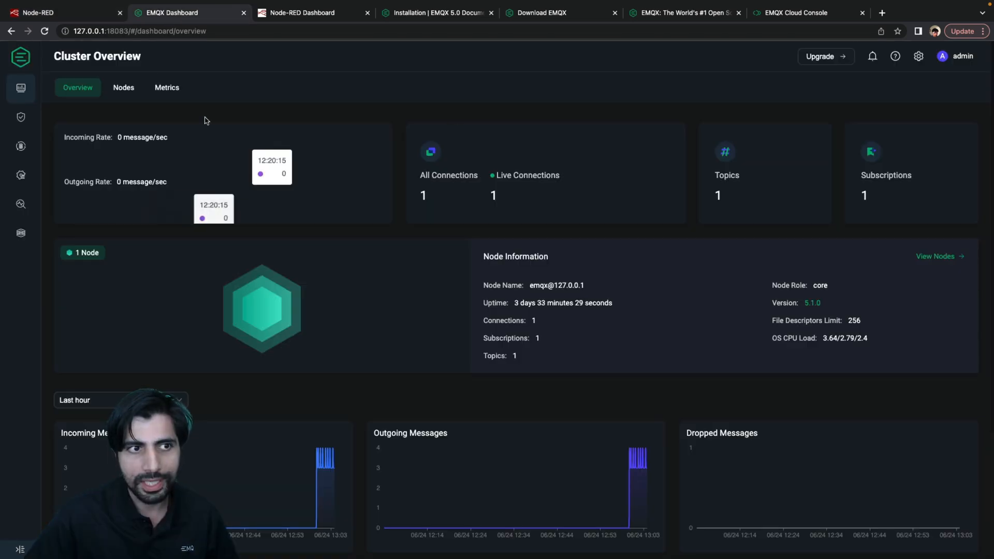
pyautogui.click(47, 13)
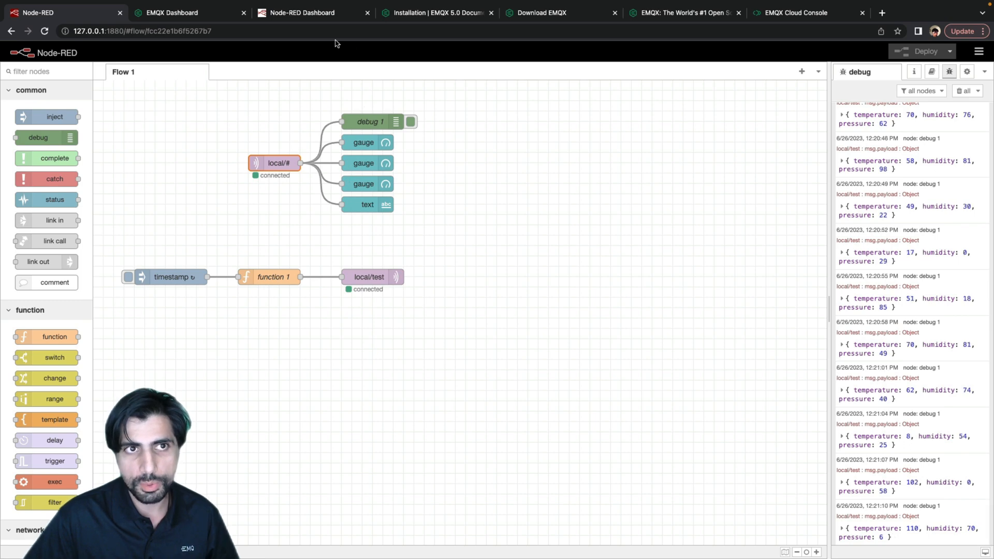
pyautogui.click(303, 13)
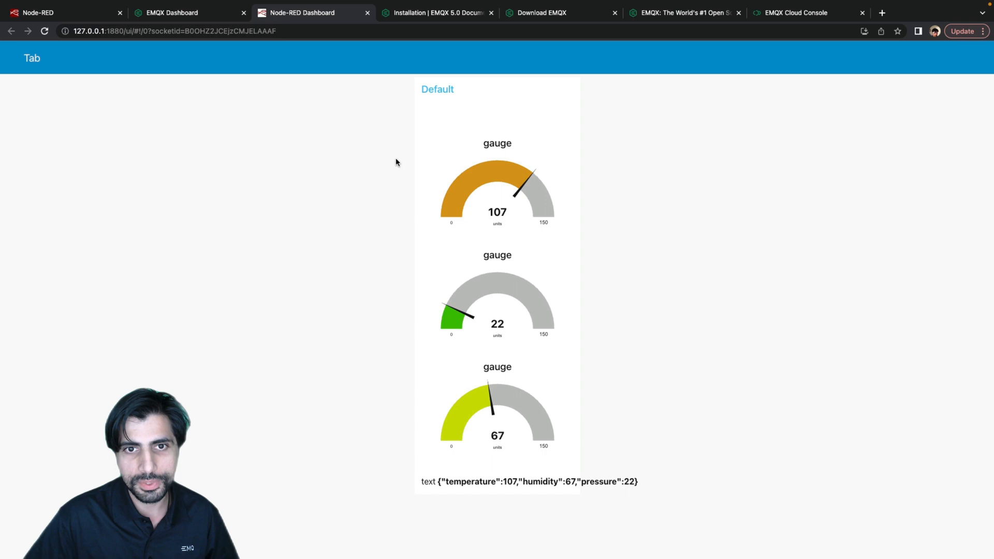
pyautogui.moveTo(145, 190)
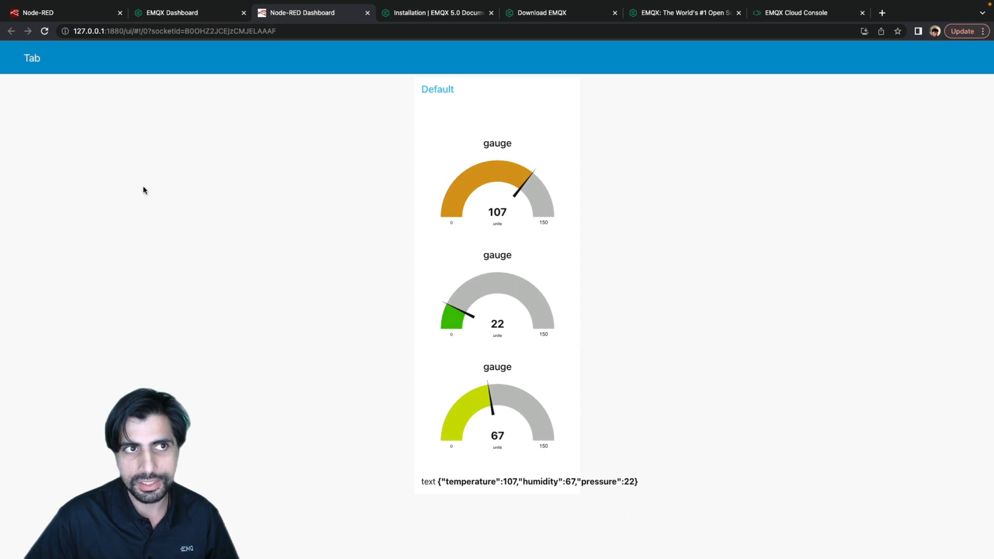
pyautogui.click(57, 12)
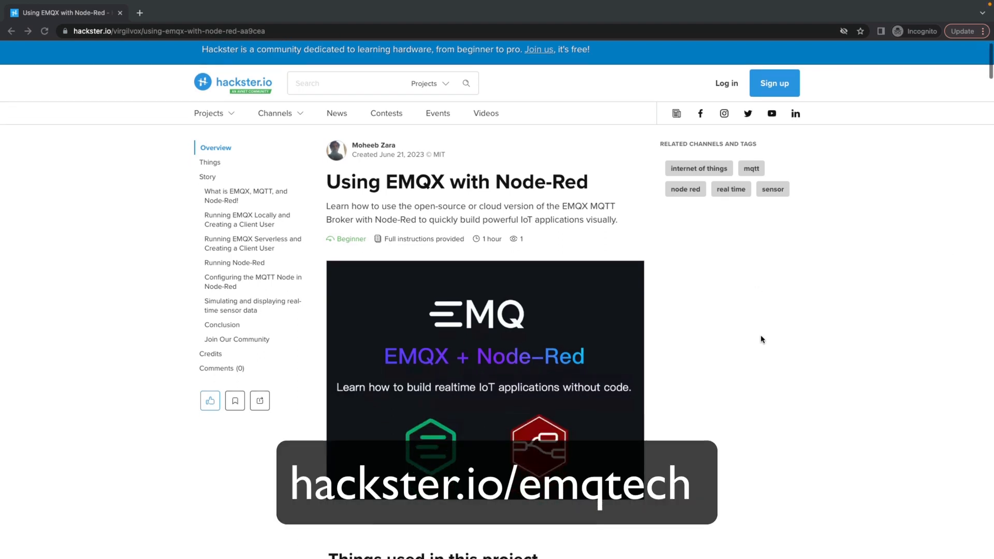
# Scroll the Hackster tutorial down to 'Running EMQX Locally and Creating a Client User'.
pyautogui.scroll(-3)
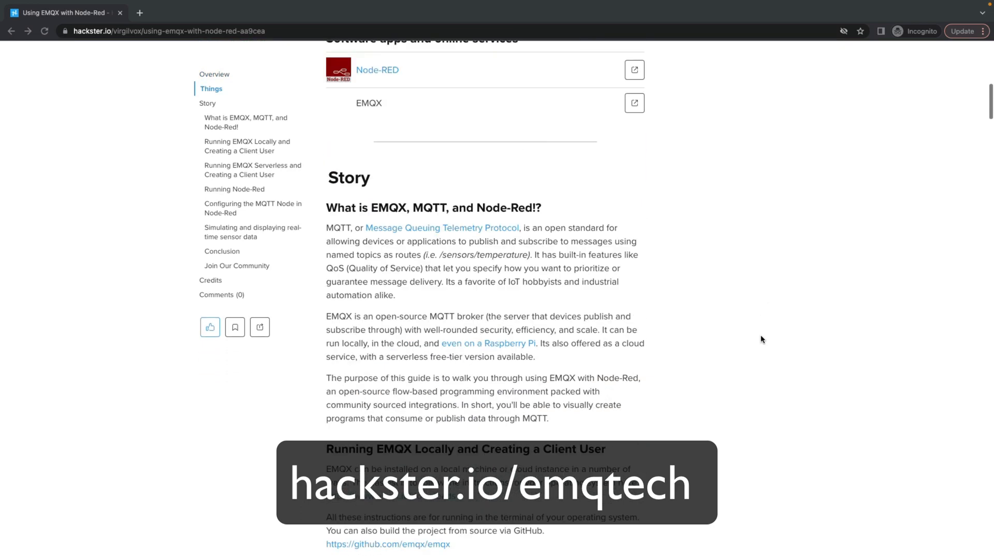
pyautogui.scroll(-3)
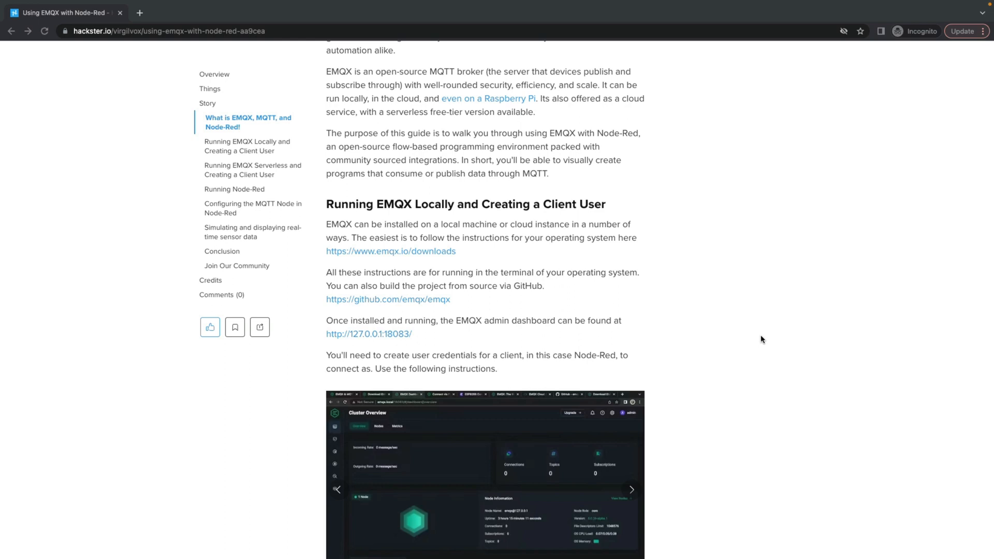
pyautogui.moveTo(706, 322)
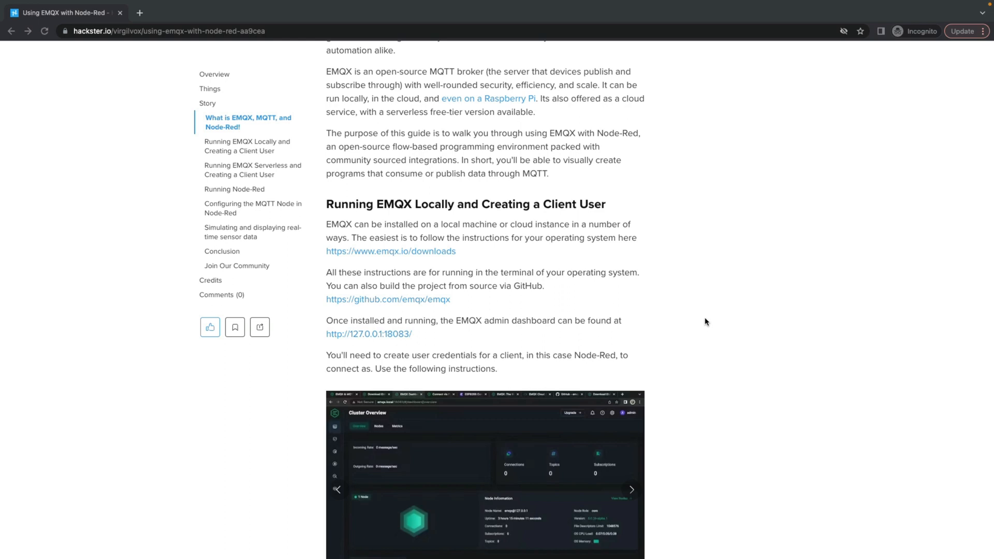
pyautogui.scroll(-3)
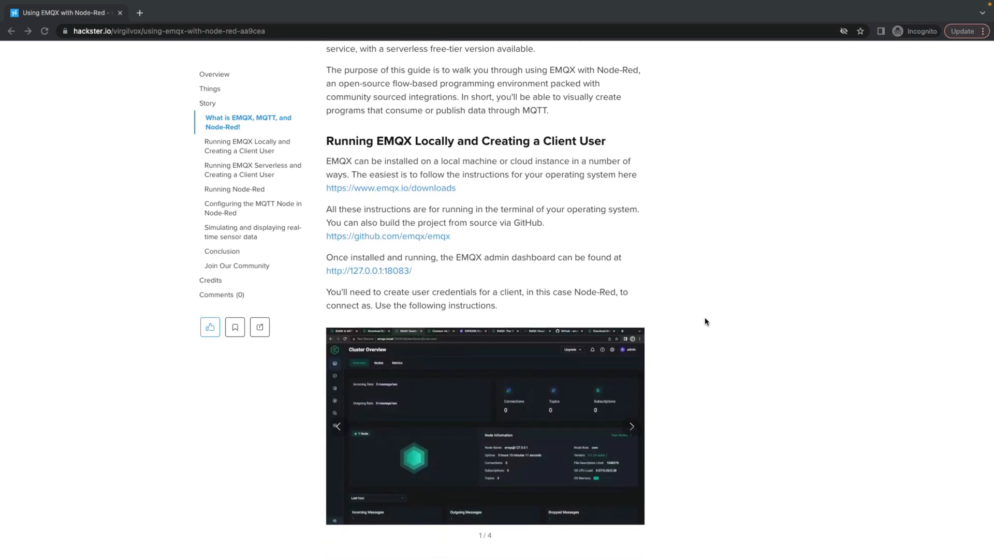
pyautogui.moveTo(649, 310)
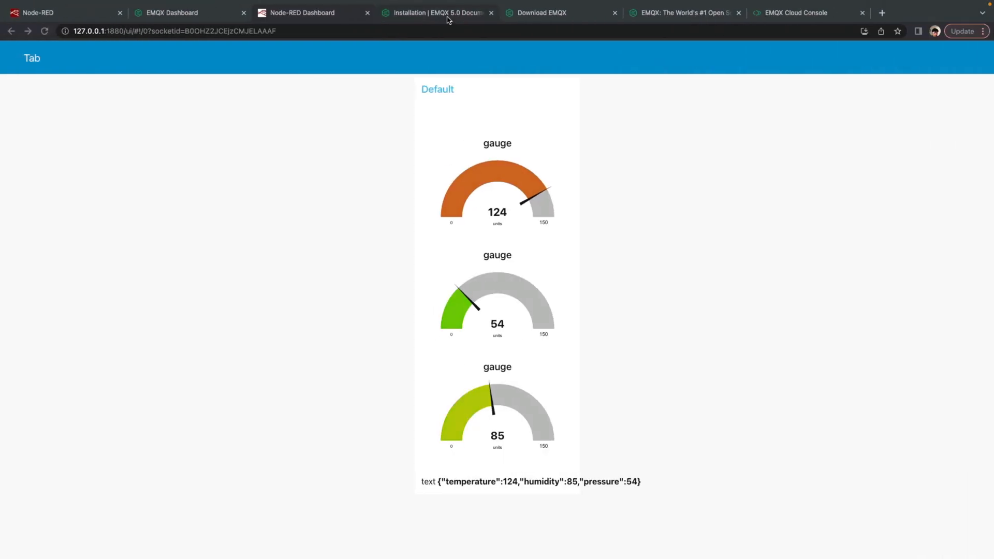
# Browse the EMQX 5.0 installation docs, then view the Ubuntu and macOS download commands.
pyautogui.click(441, 12)
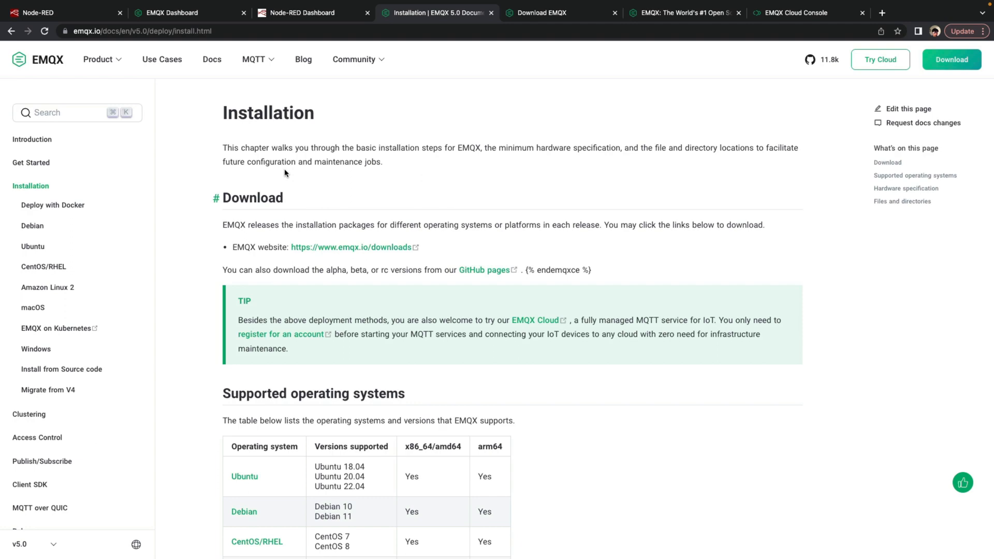
pyautogui.click(255, 59)
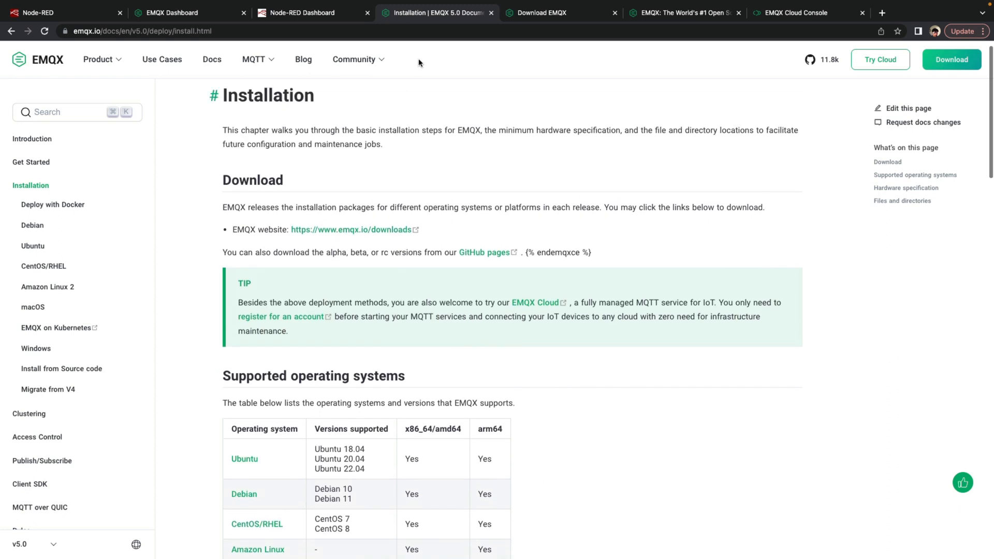
pyautogui.click(544, 12)
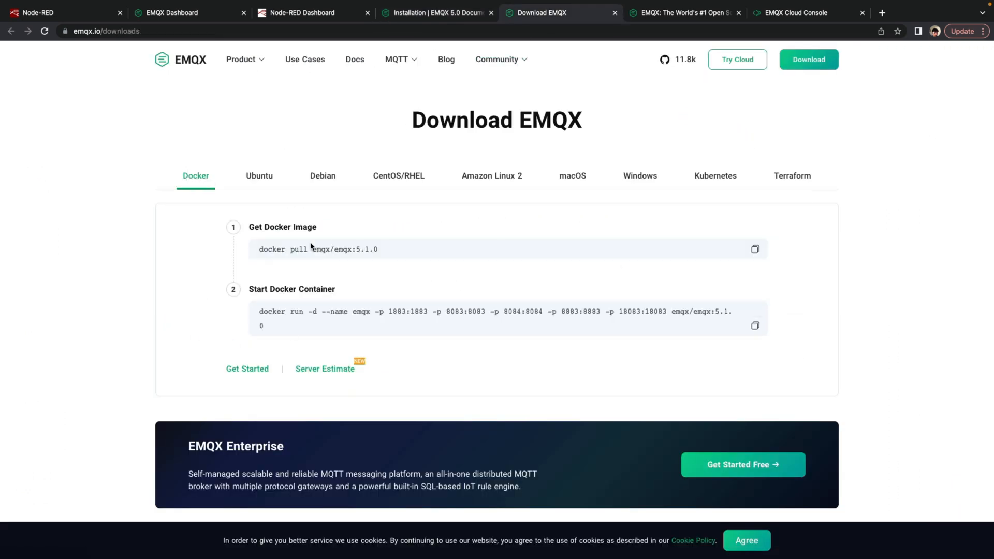
pyautogui.click(258, 176)
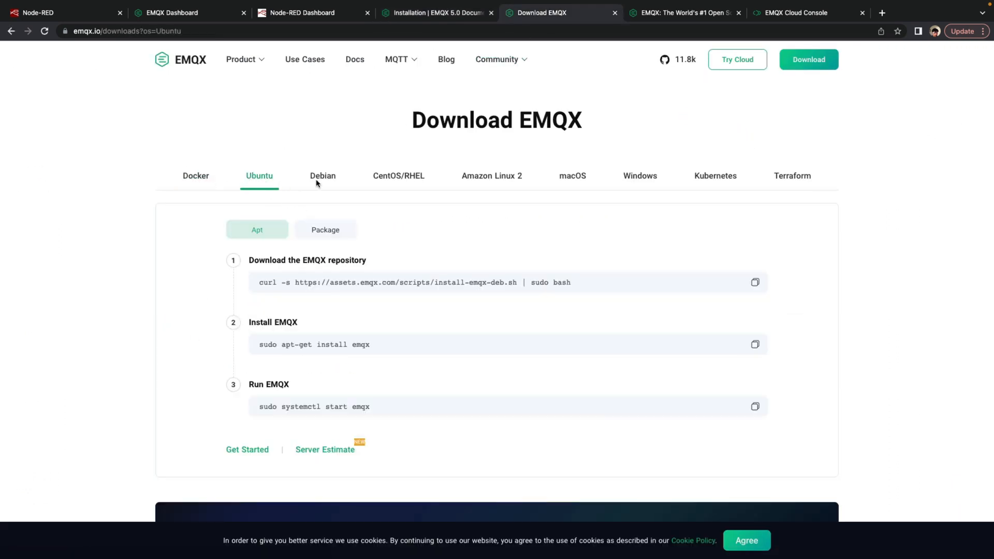
pyautogui.moveTo(402, 237)
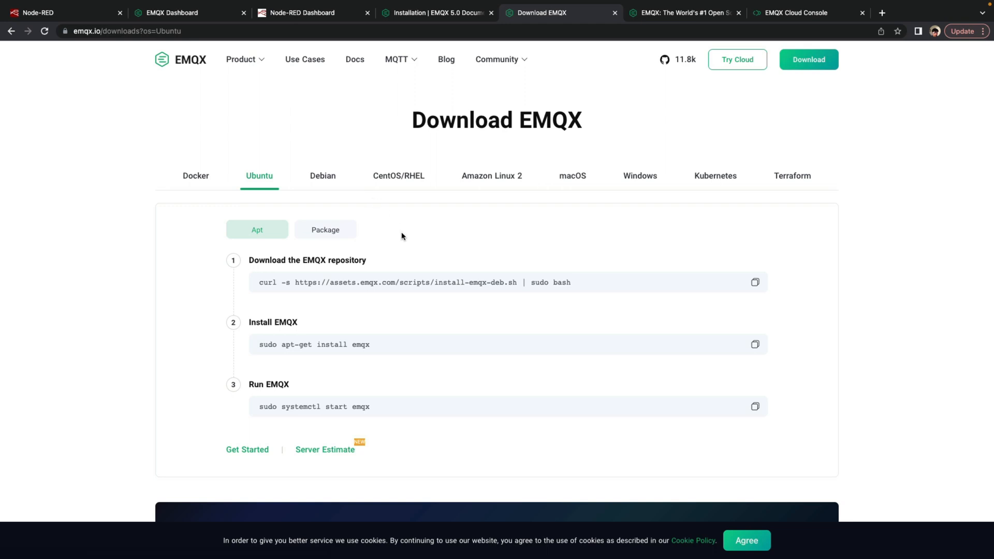
pyautogui.moveTo(922, 246)
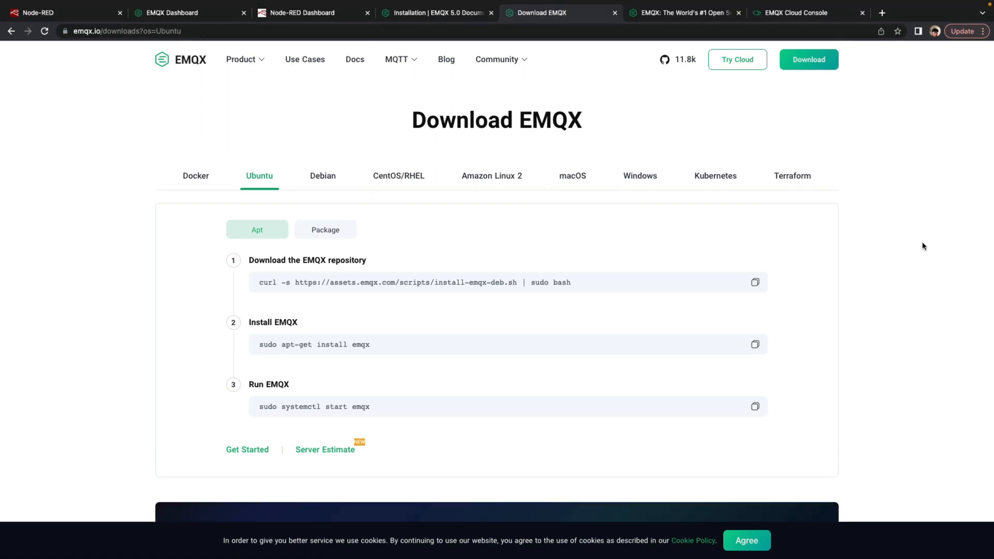
pyautogui.click(572, 175)
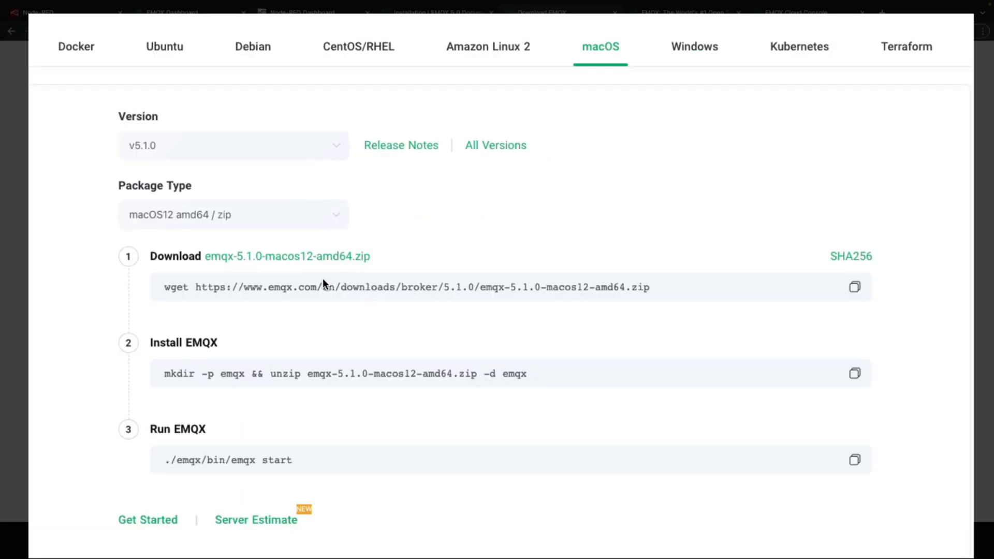
pyautogui.moveTo(175, 467)
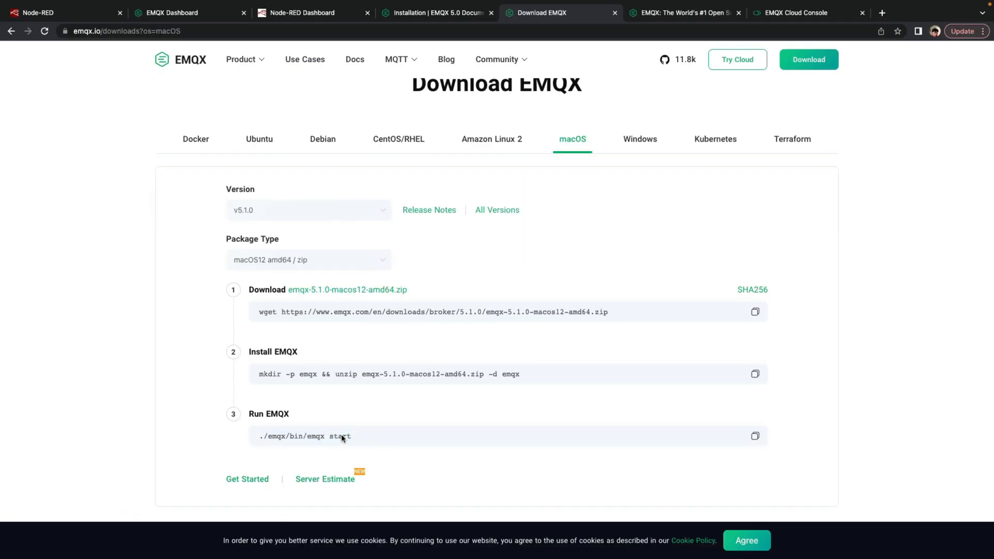
pyautogui.moveTo(483, 178)
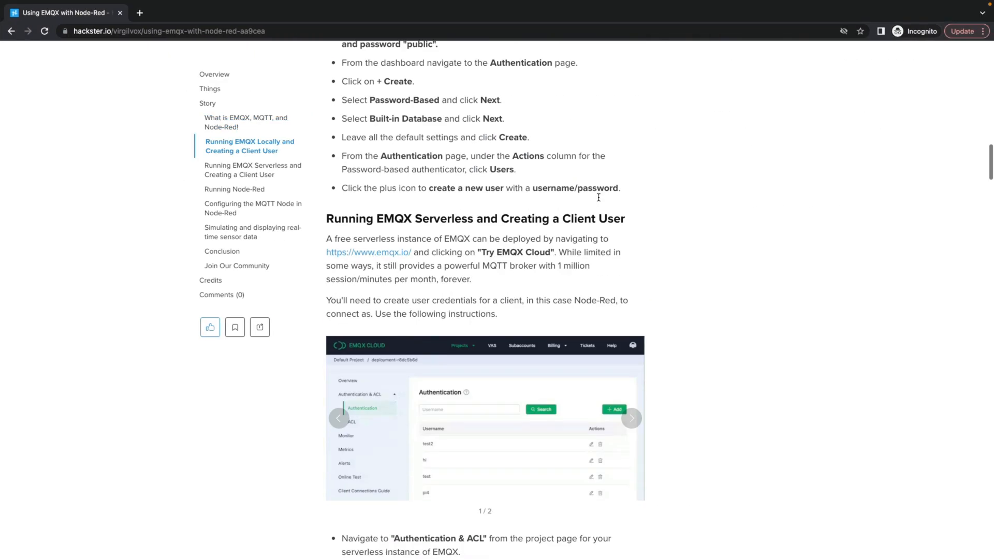
# Scroll the Hackster article to 'Running Node-Red', then switch to the EMQX Dashboard overview.
pyautogui.scroll(-3)
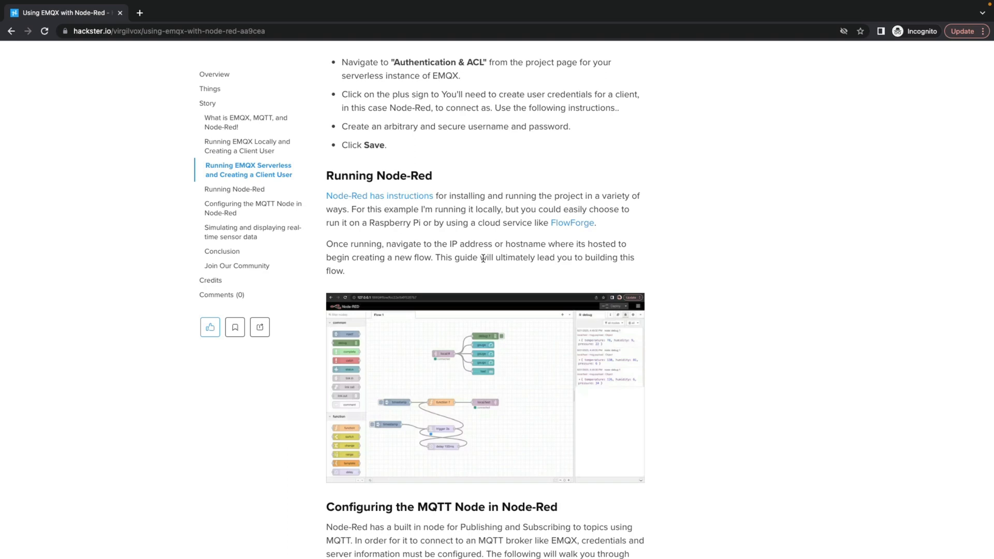
pyautogui.moveTo(377, 284)
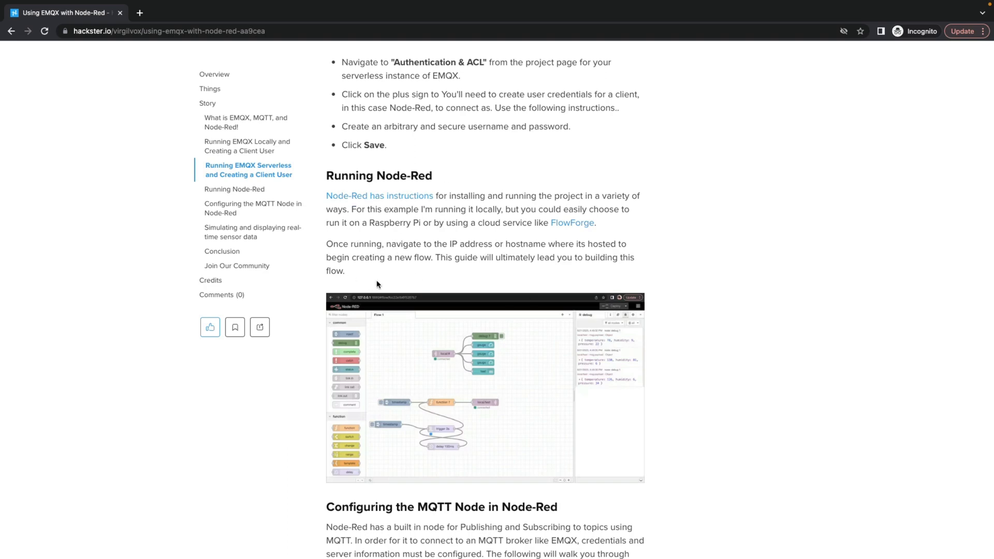
pyautogui.click(181, 13)
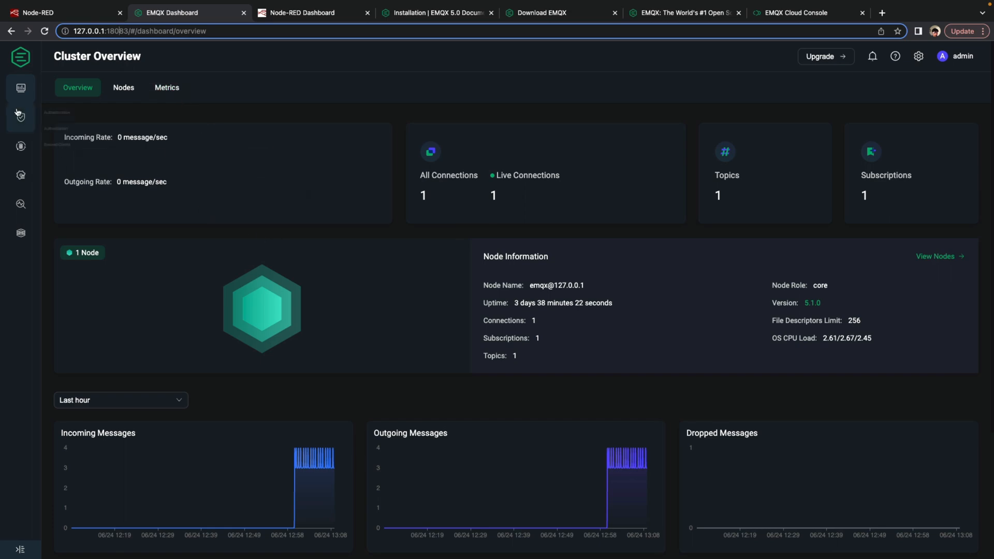
# Create a Password-Based, Built-in Database authenticator keeping the username/sha256/suffix defaults.
pyautogui.click(21, 116)
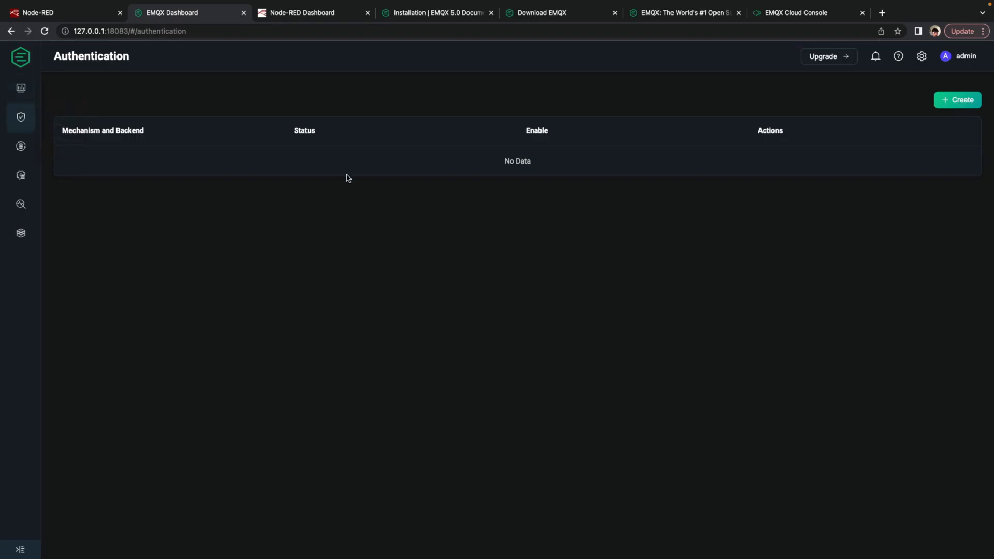
pyautogui.moveTo(933, 136)
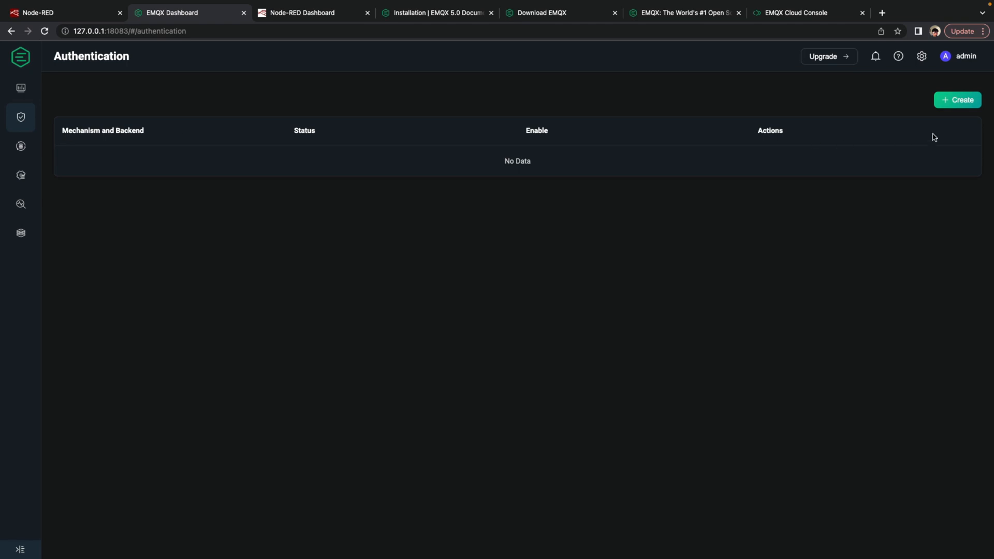
pyautogui.click(957, 100)
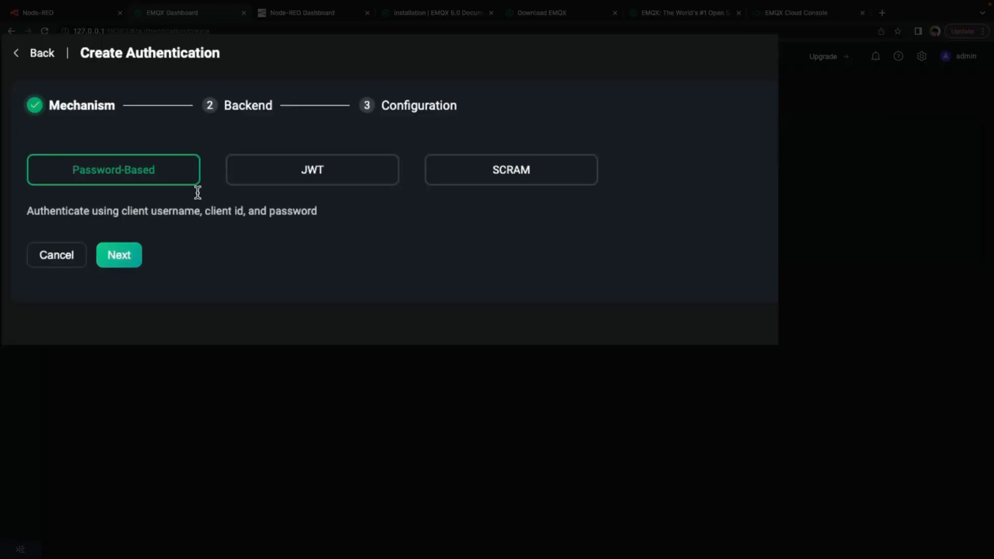
pyautogui.click(118, 255)
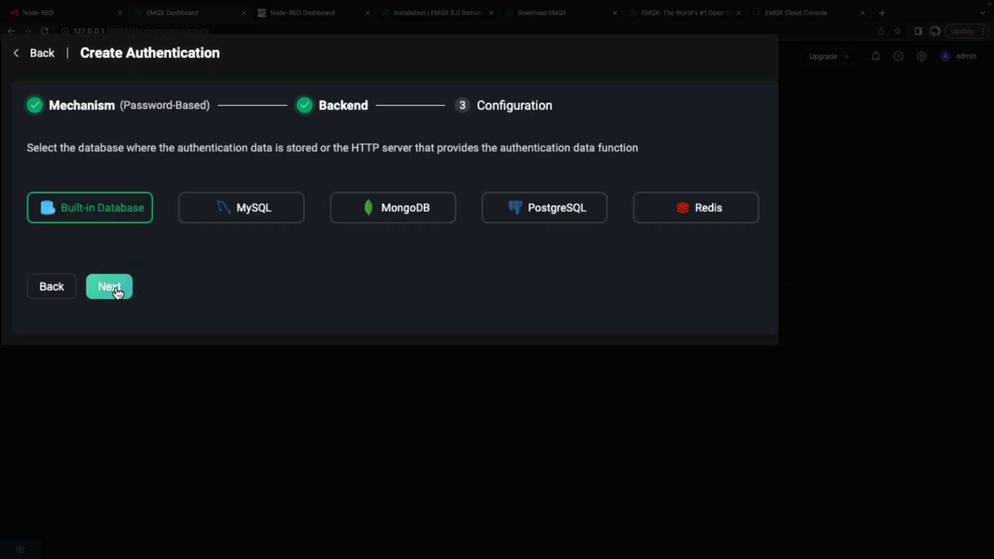
pyautogui.click(109, 286)
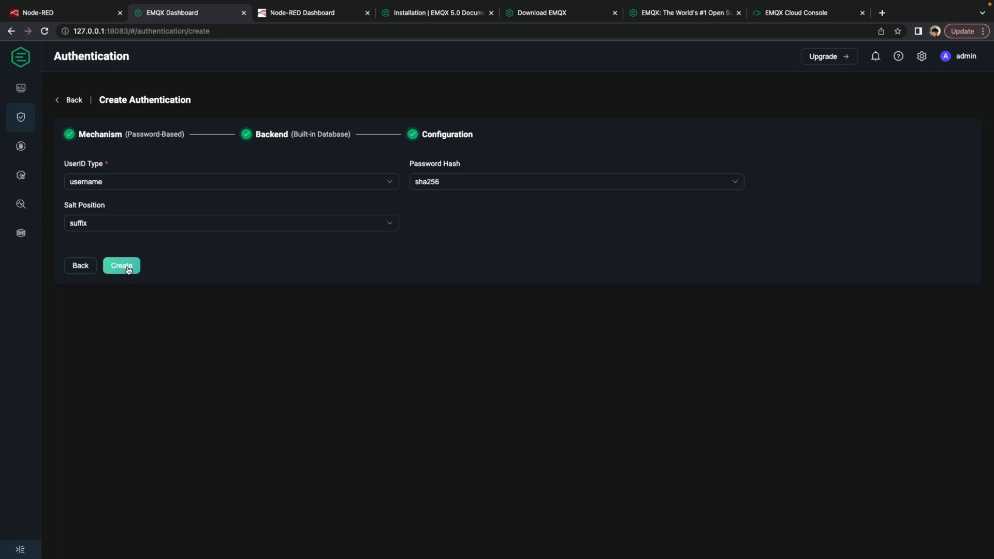
pyautogui.click(121, 265)
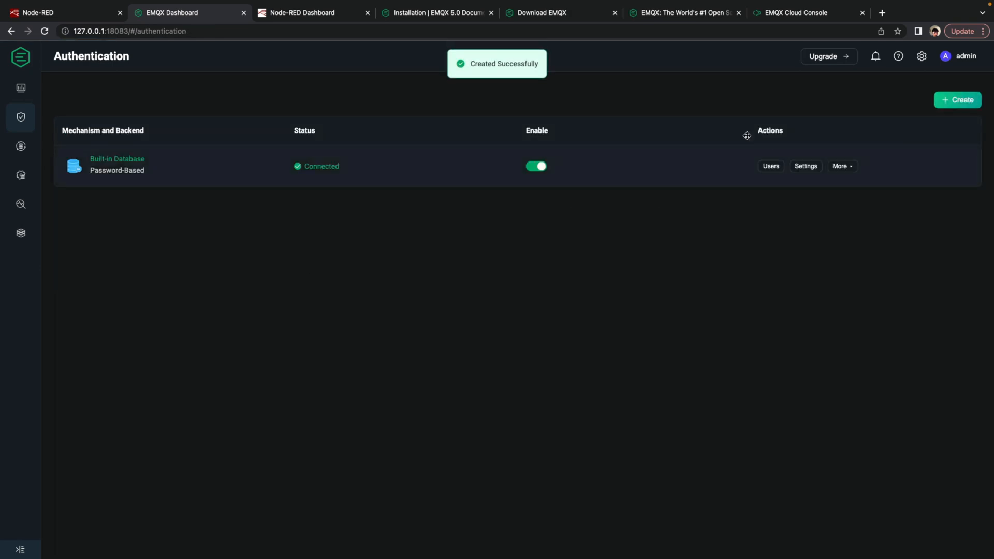
# Add non-superuser 'test' with a password to the built-in database, then return to Node-RED.
pyautogui.click(771, 166)
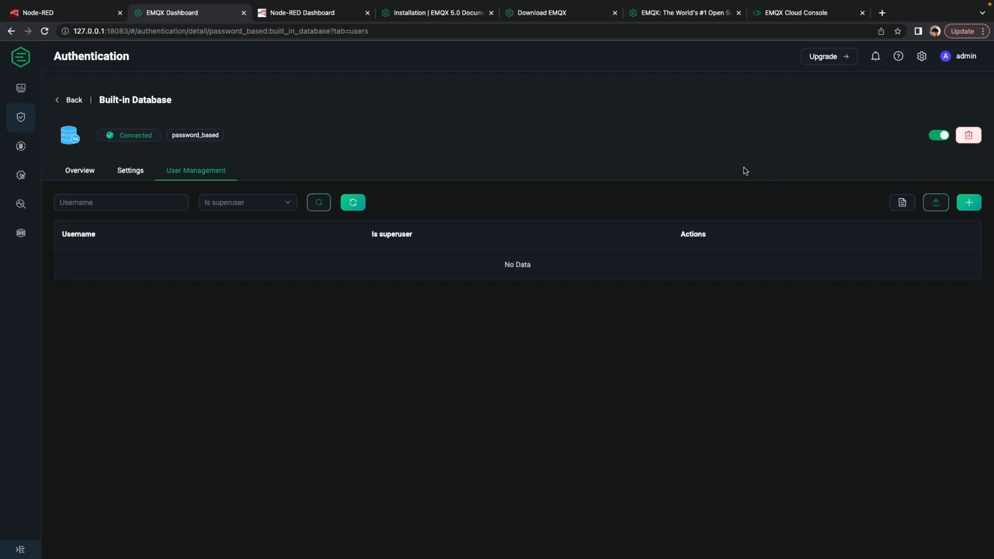
pyautogui.click(969, 203)
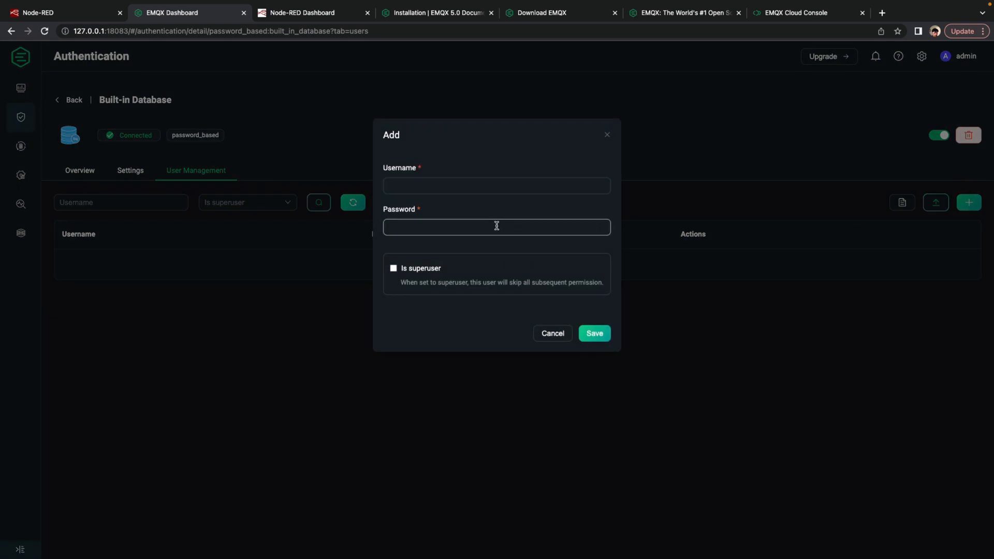
pyautogui.click(496, 186)
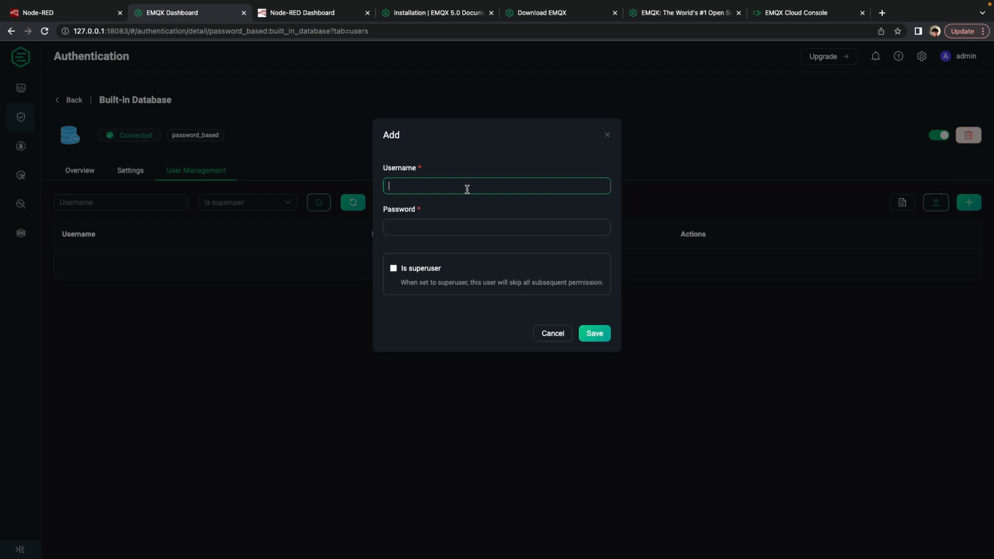
pyautogui.write('test')
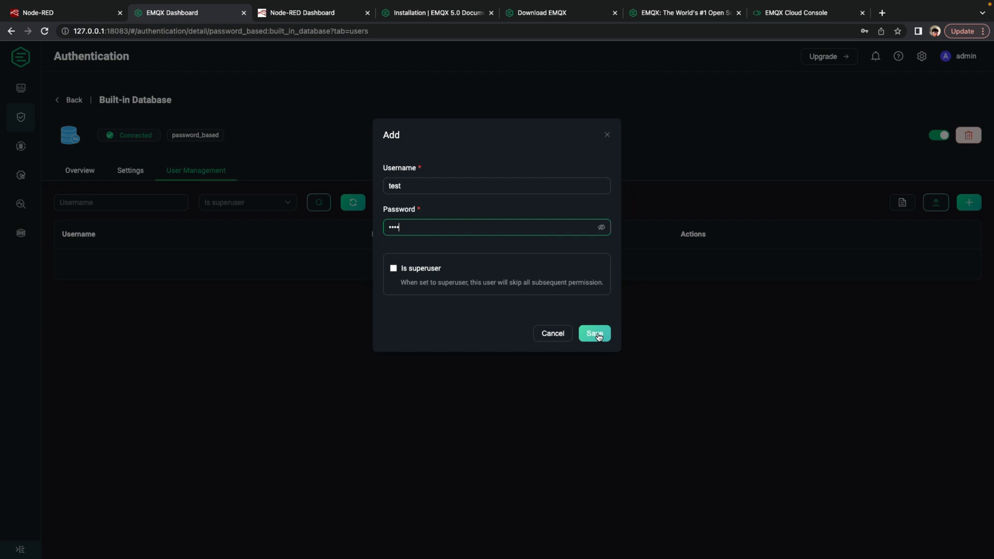
pyautogui.click(595, 333)
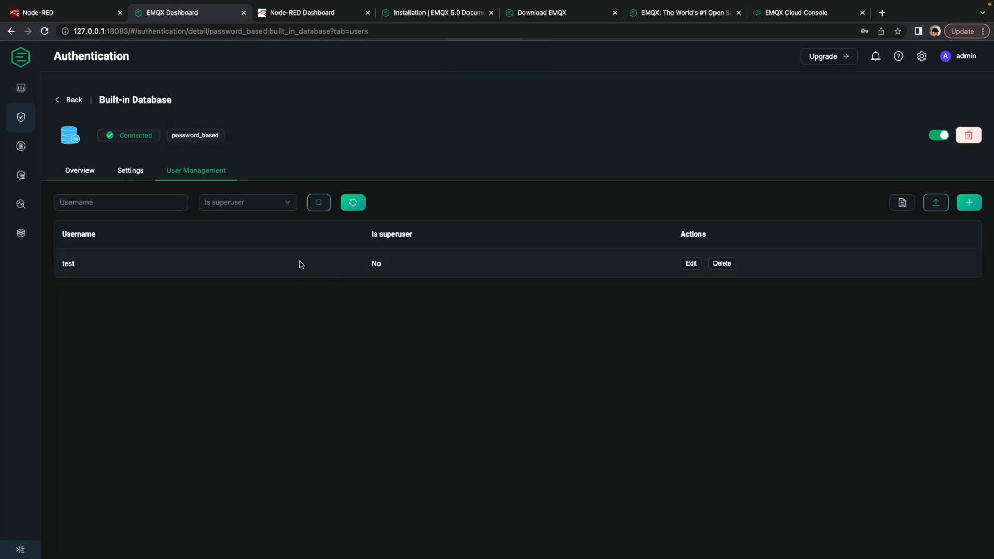
pyautogui.click(49, 13)
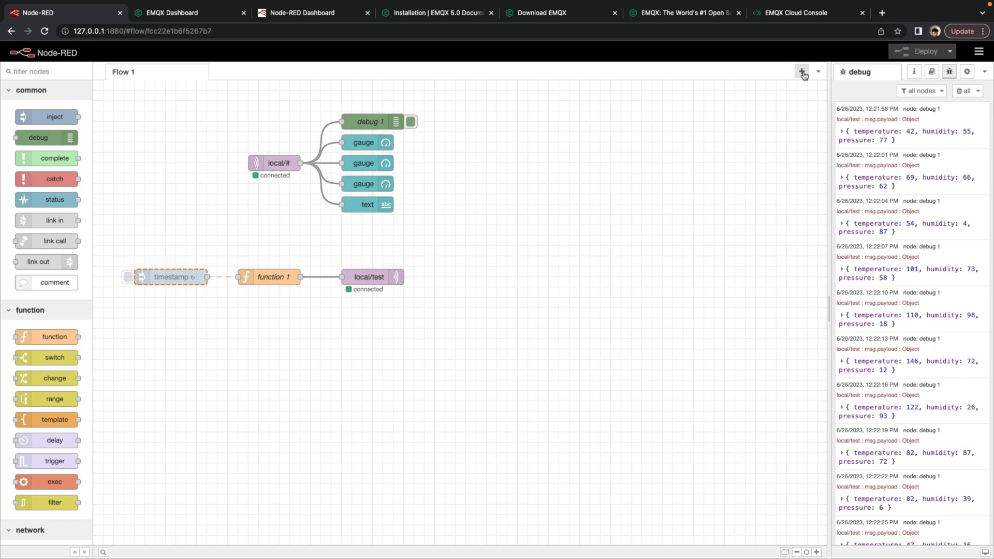
# Add Flow 5, filter the palette for 'mqtt', and drop an mqtt in node onto it.
pyautogui.click(802, 72)
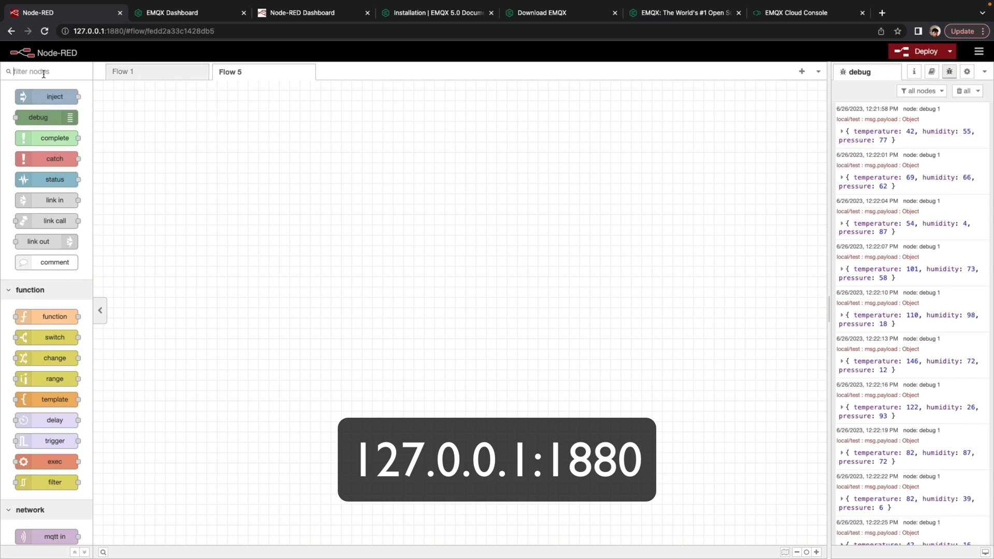
pyautogui.write('mqtt')
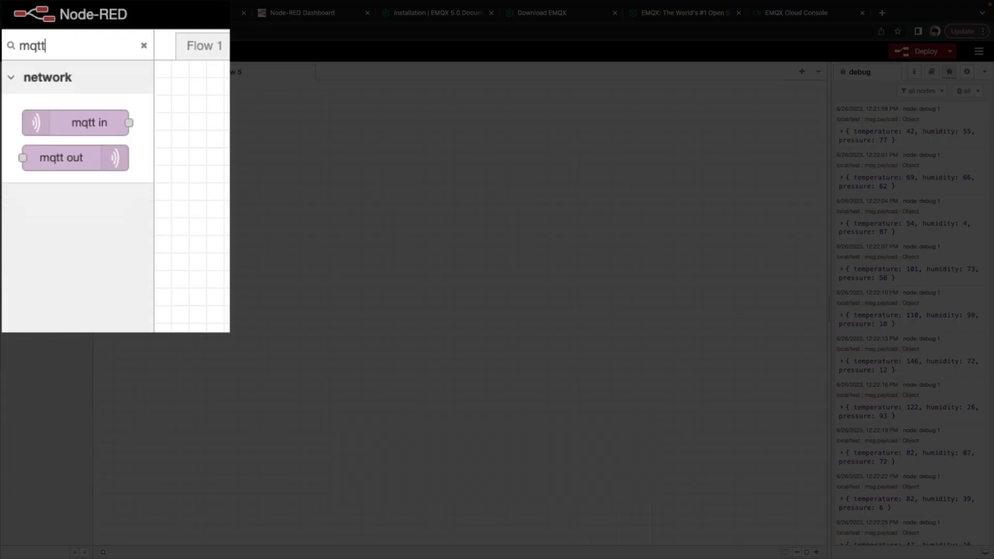
pyautogui.moveTo(103, 124)
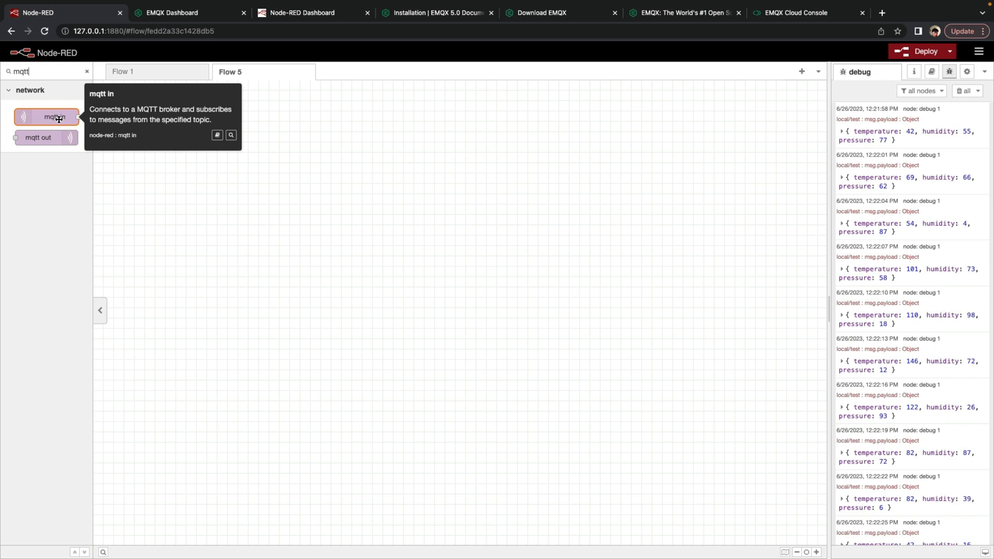
pyautogui.moveTo(52, 144)
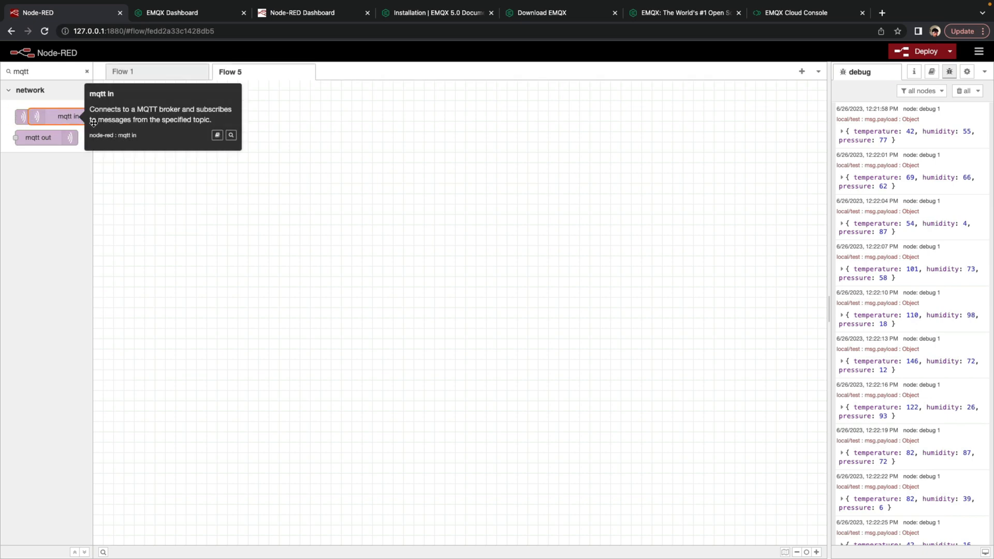
pyautogui.moveTo(65, 115); pyautogui.dragTo(212, 153)
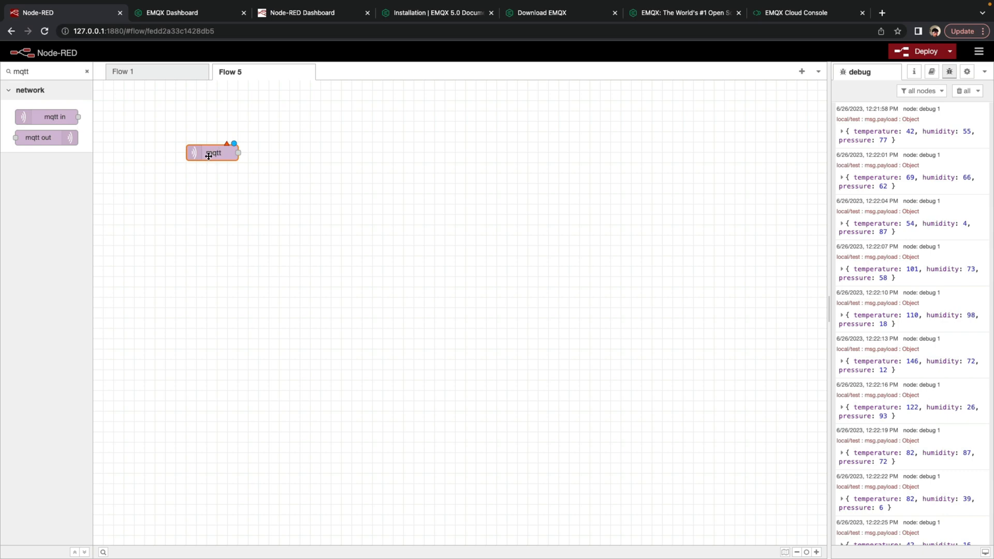
# Edit the mqtt in node's EMQX-Local broker: localhost, port 1883, username test and password.
pyautogui.doubleClick(213, 153)
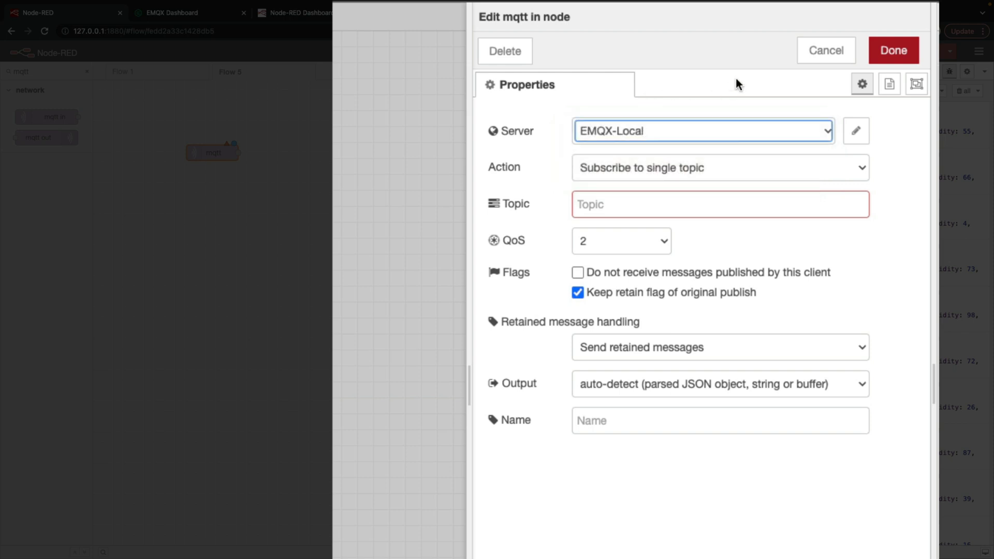
pyautogui.moveTo(762, 132)
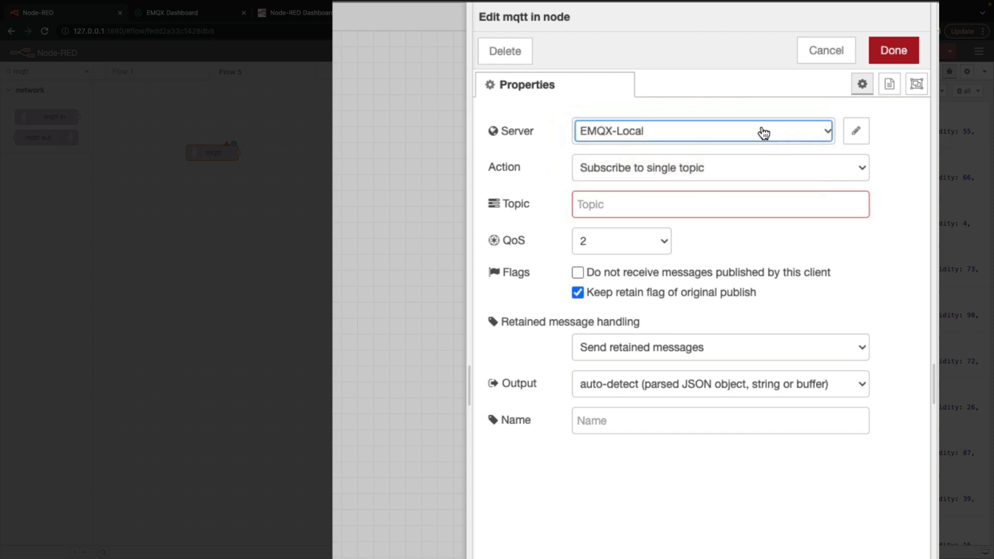
pyautogui.moveTo(682, 146)
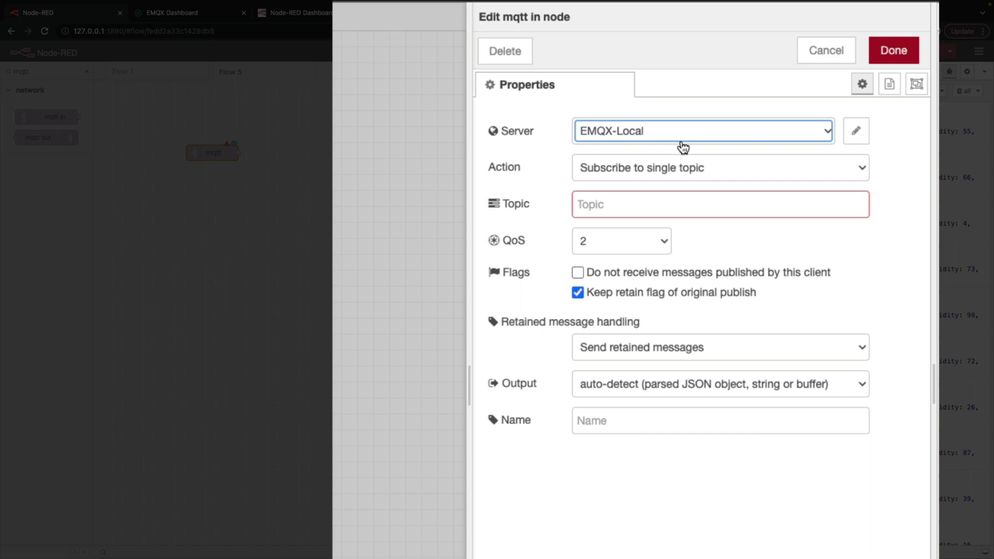
pyautogui.moveTo(856, 133)
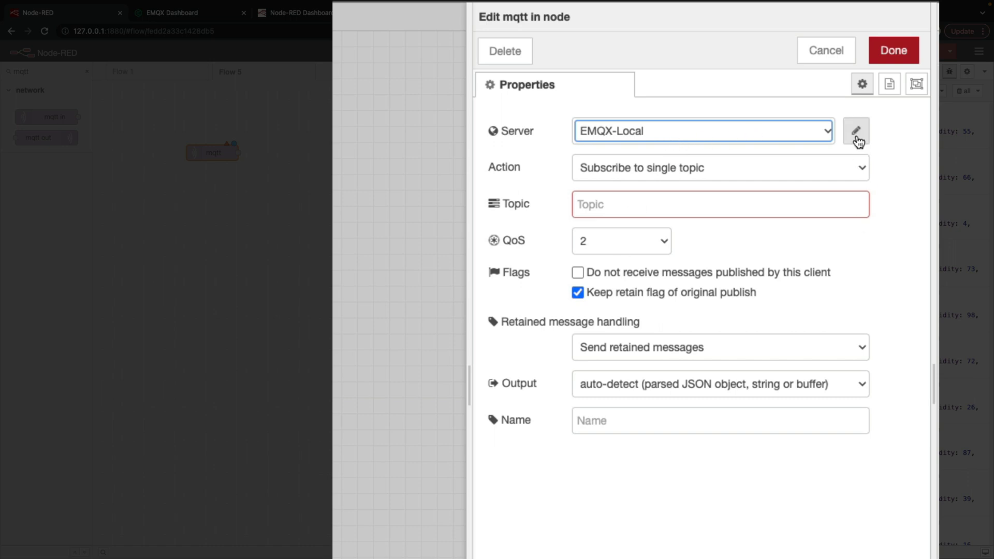
pyautogui.click(856, 131)
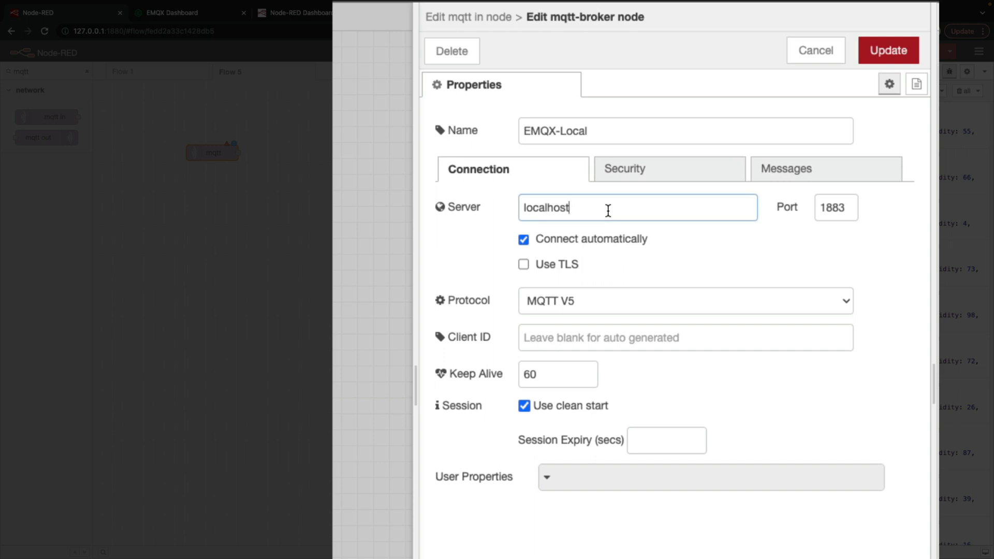
pyautogui.doubleClick(546, 207)
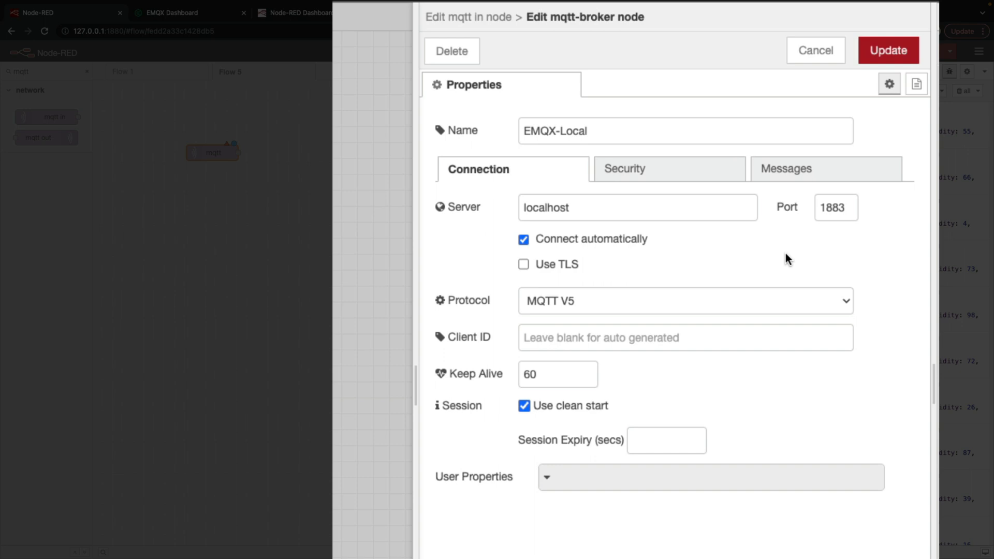
pyautogui.moveTo(621, 243)
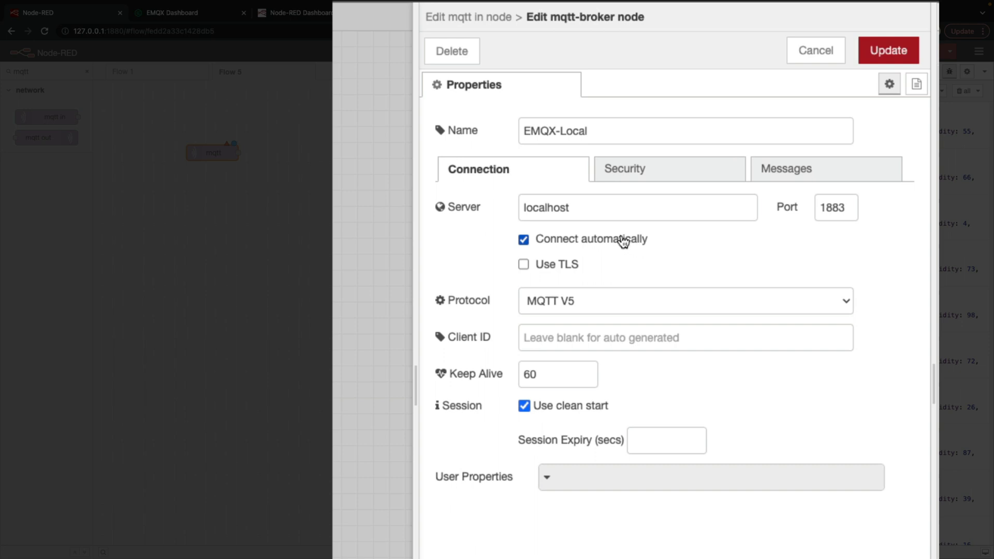
pyautogui.moveTo(641, 175)
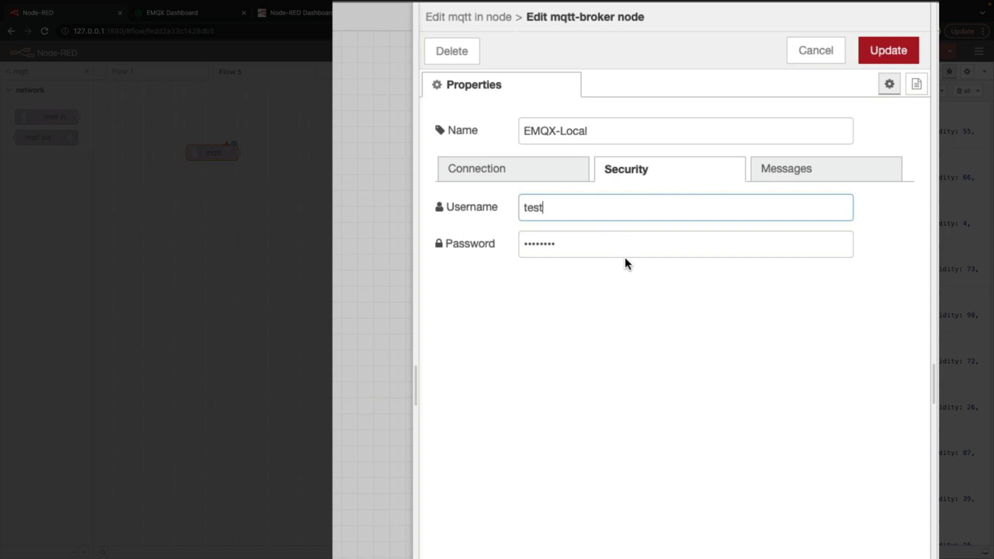
pyautogui.moveTo(610, 247)
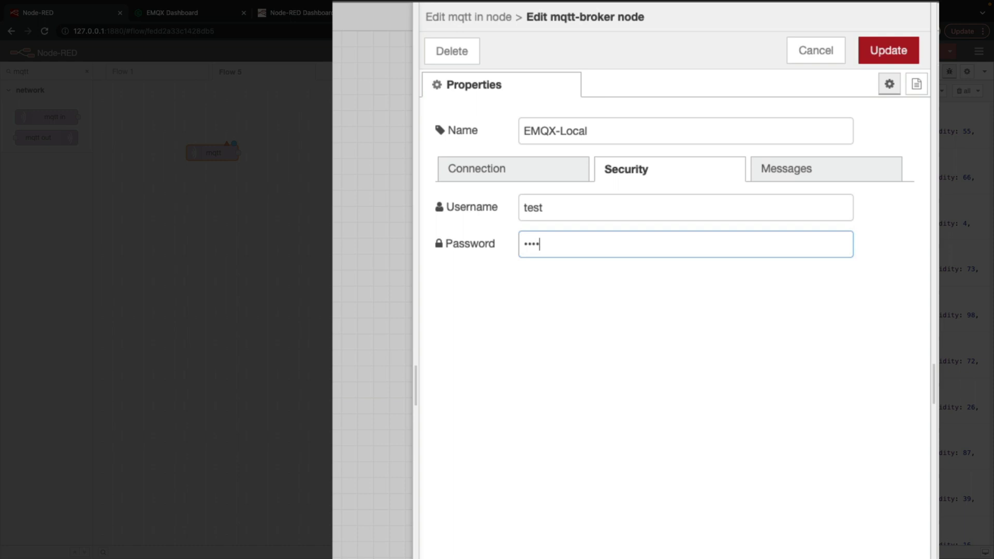
pyautogui.click(477, 169)
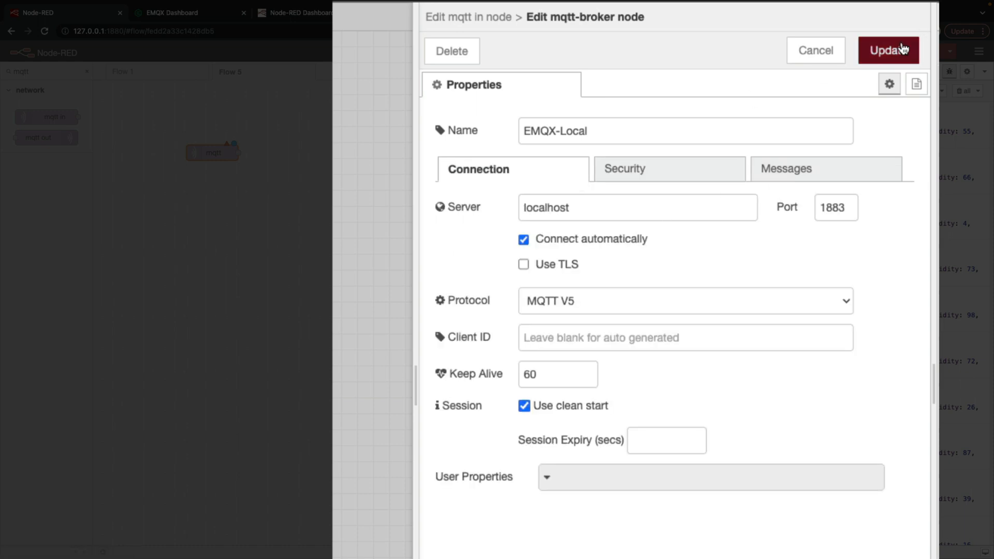
# Save the broker settings and enter 'hello/world' as the mqtt in node's topic.
pyautogui.click(889, 50)
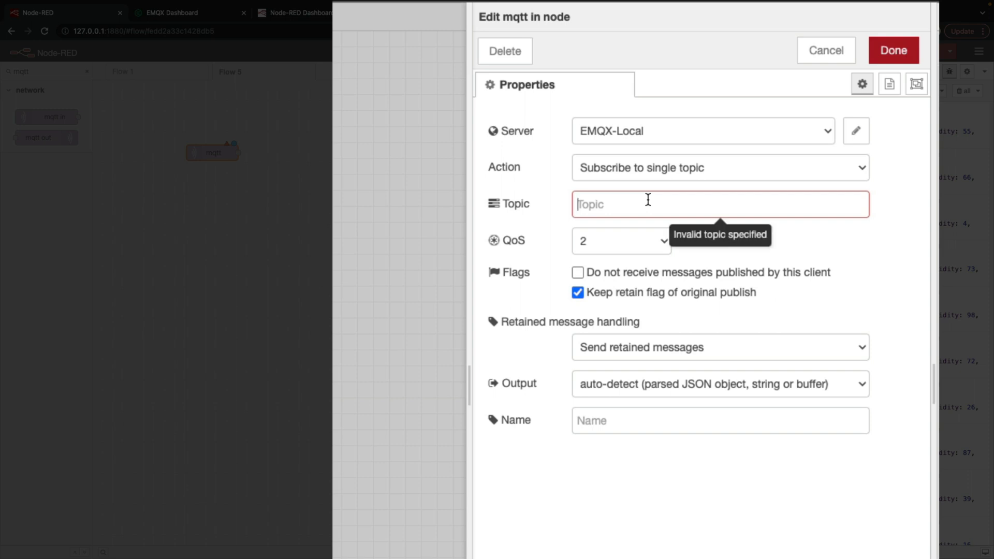
pyautogui.write('hello')
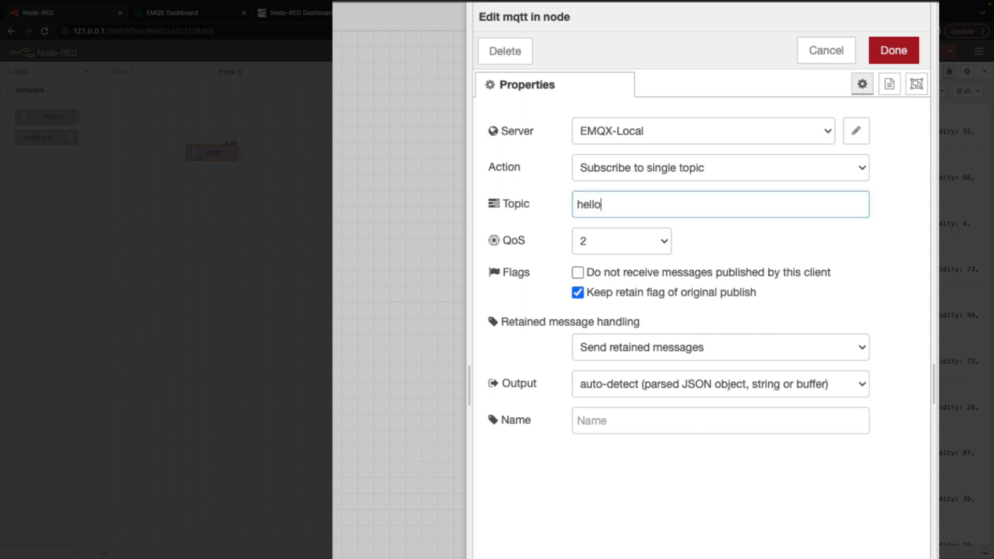
pyautogui.write('/world')
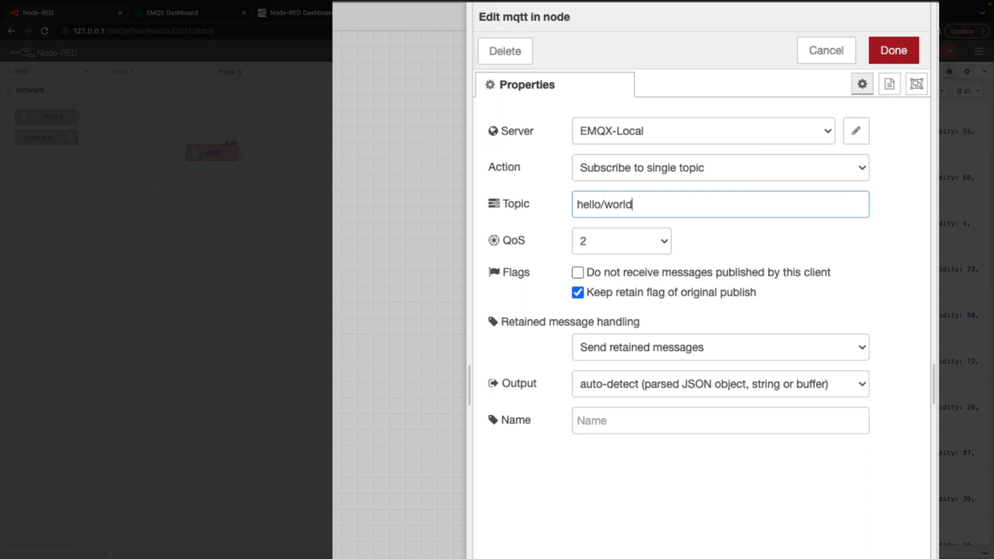
pyautogui.moveTo(847, 188)
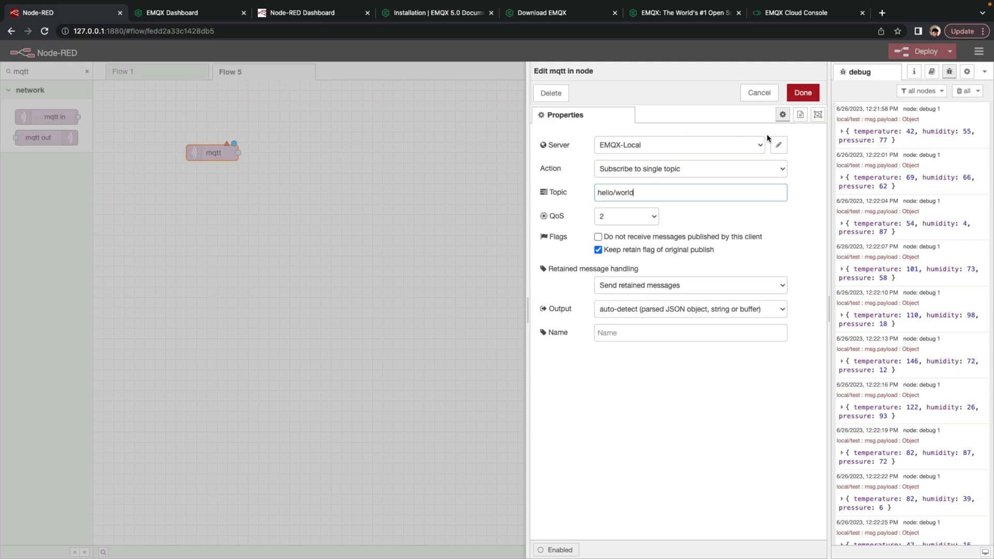
# Confirm the hello/world subscriber settings and place a debug node beside it.
pyautogui.click(803, 92)
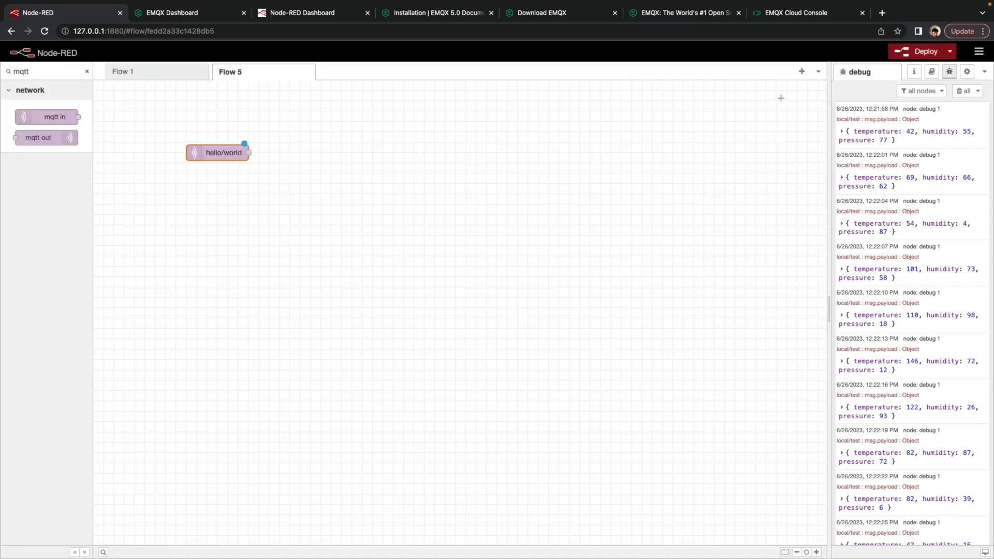
pyautogui.click(83, 72)
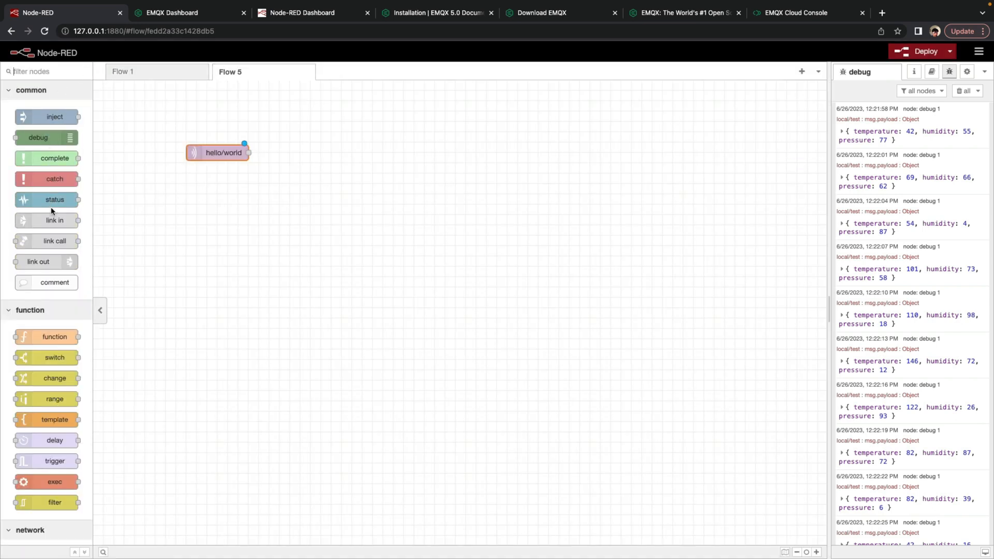
pyautogui.moveTo(38, 138); pyautogui.dragTo(320, 148)
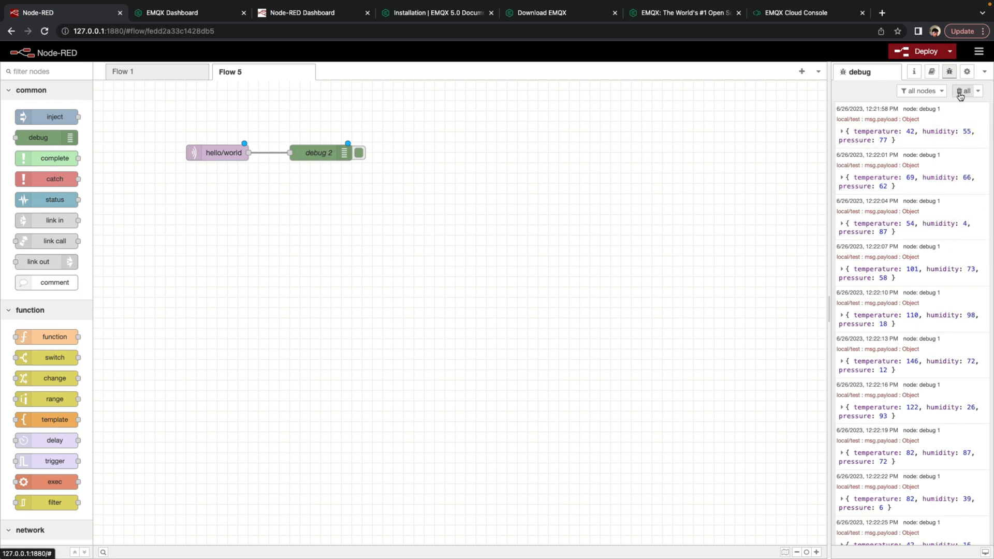
# Clear the old debug messages and deploy the updated flow.
pyautogui.click(961, 90)
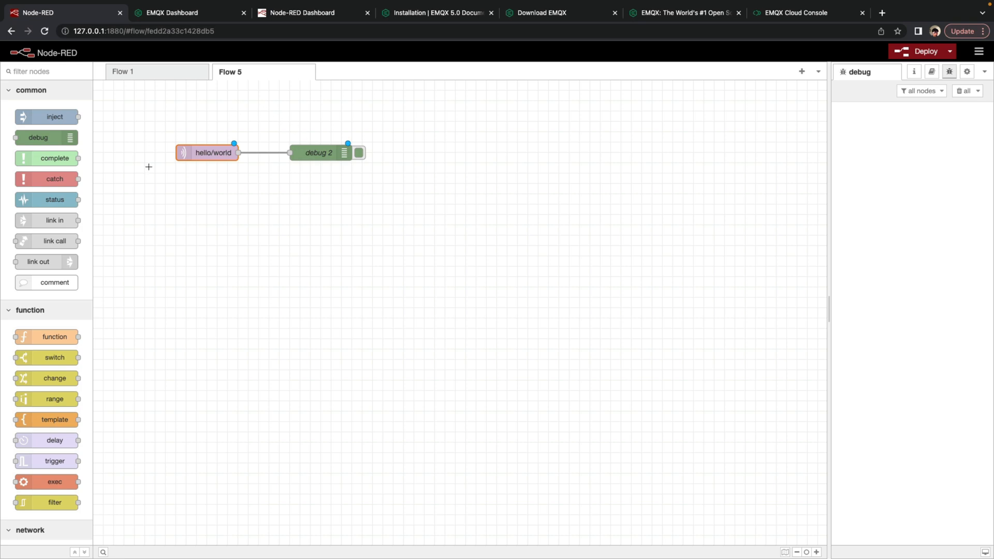
pyautogui.moveTo(916, 52)
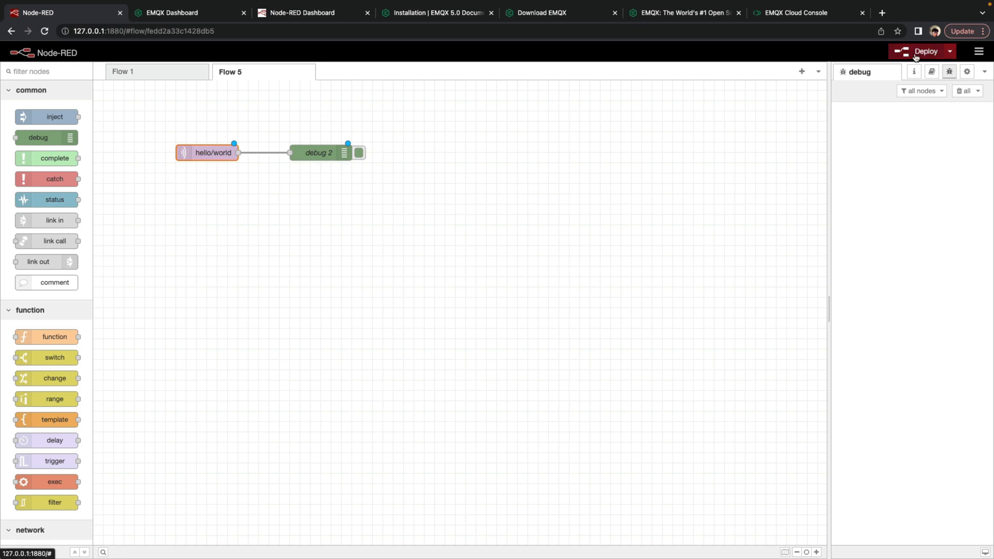
pyautogui.click(924, 51)
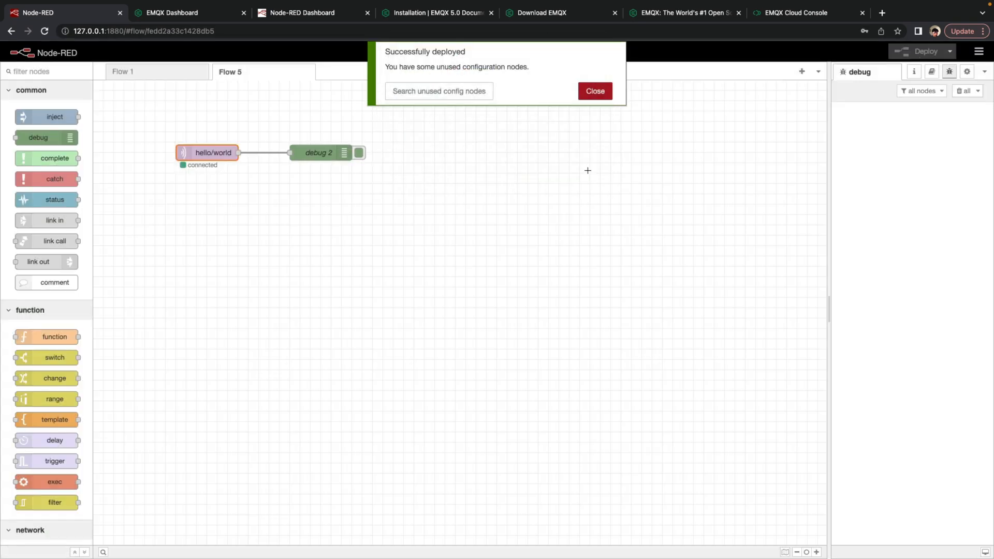
pyautogui.click(595, 91)
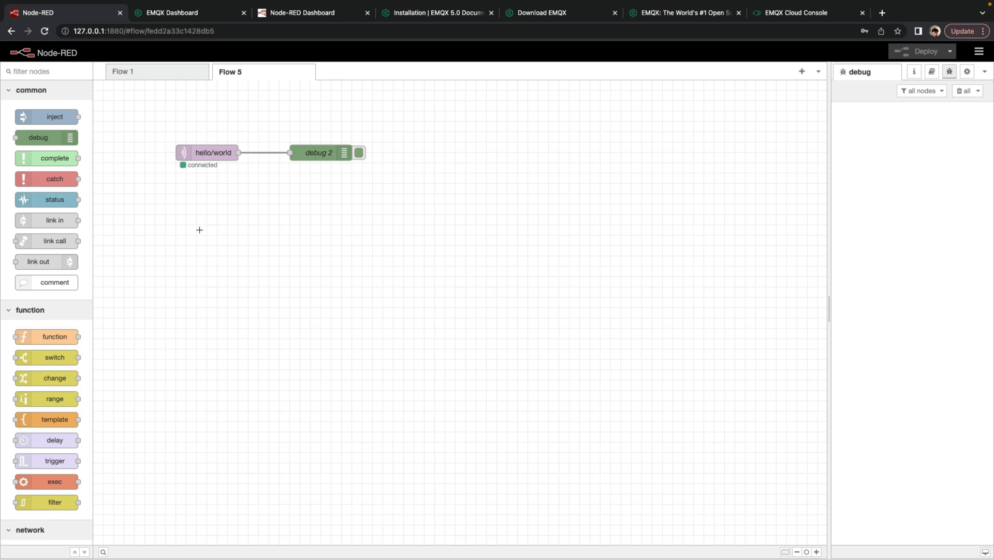
pyautogui.moveTo(63, 231)
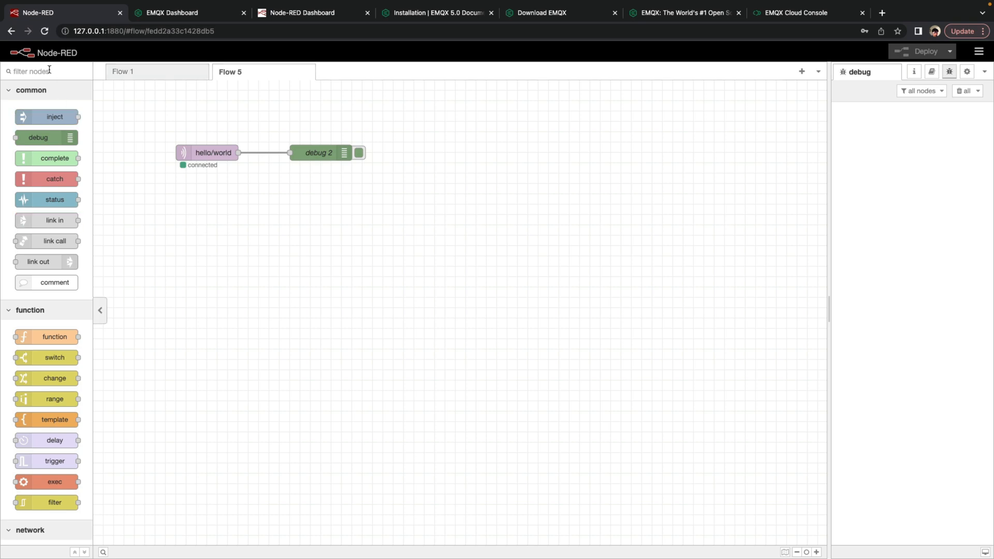
# Add an mqtt out node below debug 2, fed by a timestamp inject node.
pyautogui.write('mqtt')
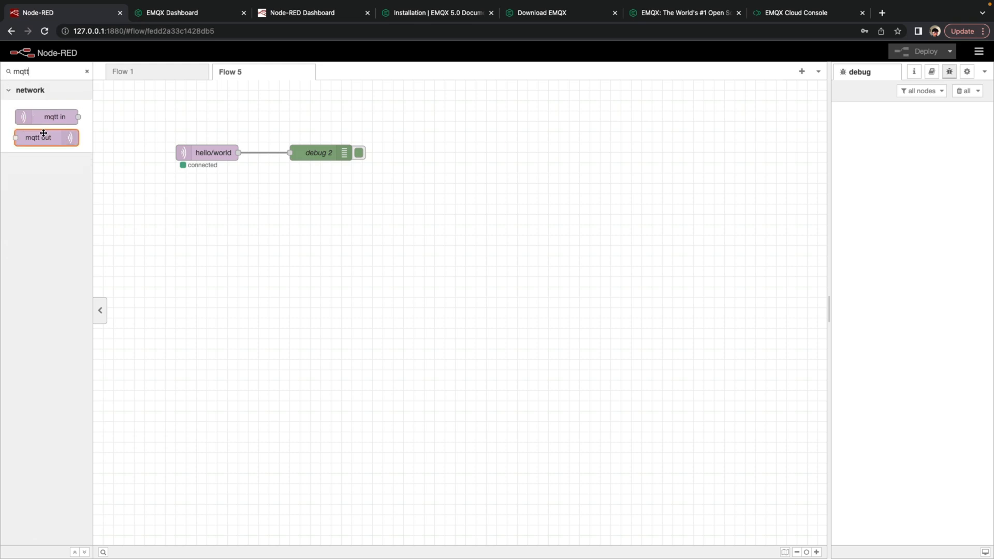
pyautogui.moveTo(37, 138); pyautogui.dragTo(315, 194)
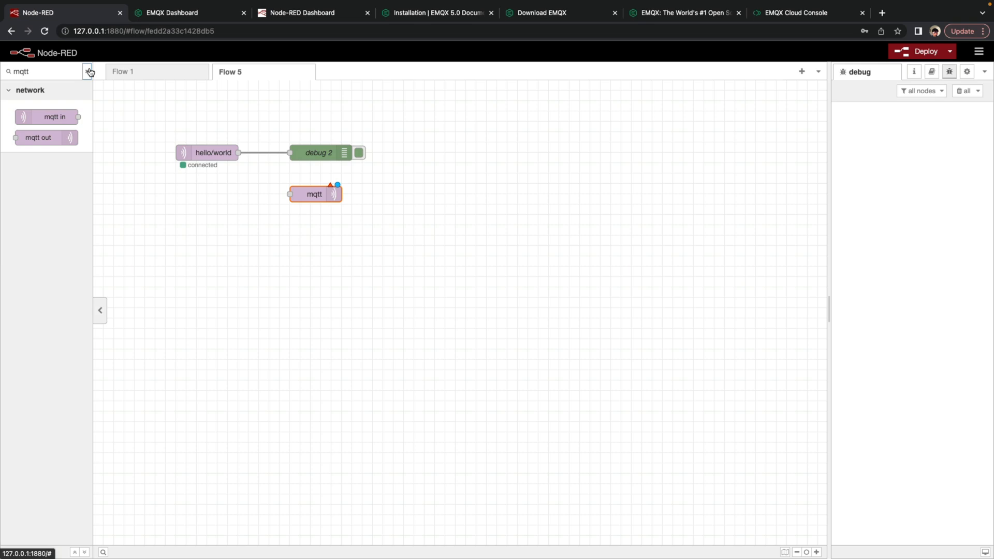
pyautogui.click(89, 72)
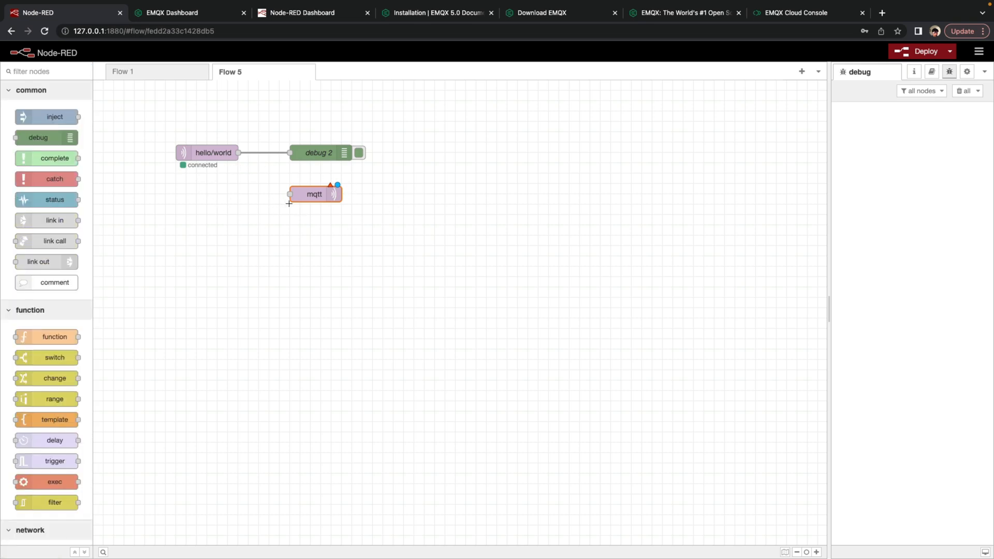
pyautogui.moveTo(54, 116); pyautogui.dragTo(199, 197)
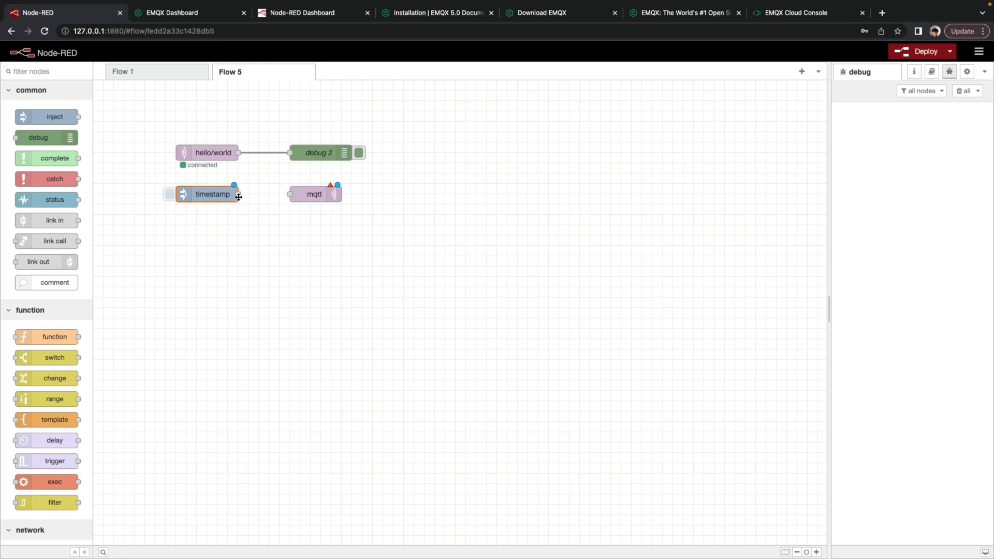
pyautogui.moveTo(238, 194); pyautogui.dragTo(289, 194)
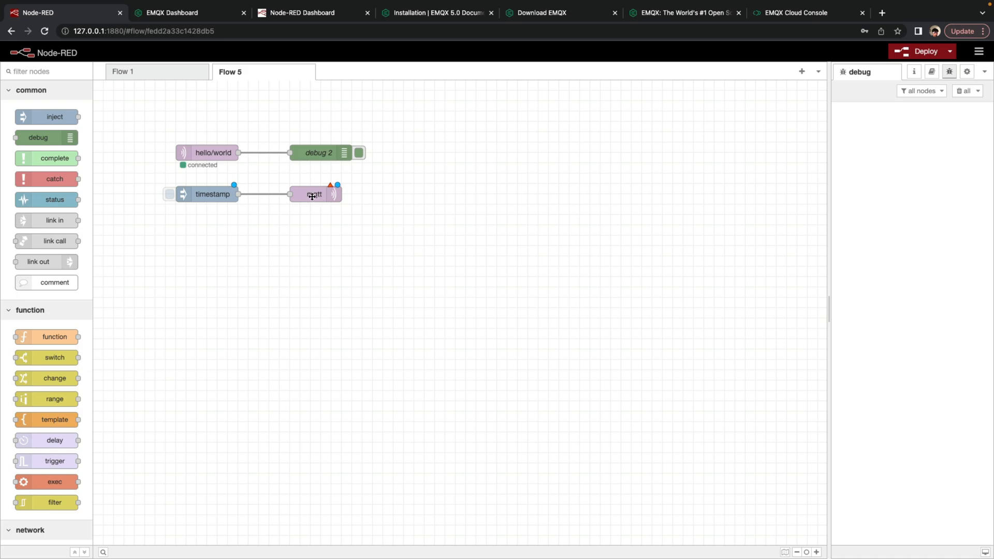
# Set the mqtt out node to publish on topic hello/world via EMQX-Local.
pyautogui.doubleClick(315, 194)
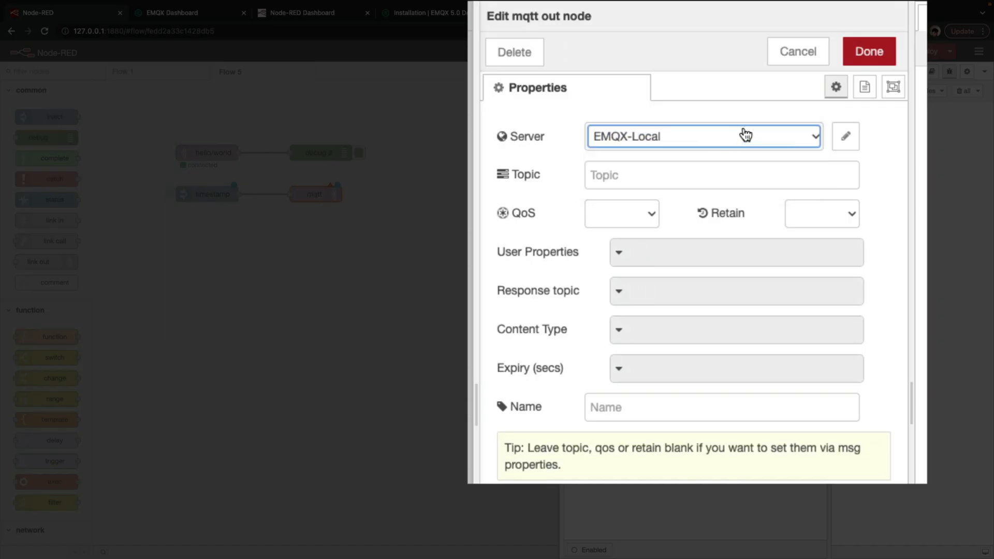
pyautogui.moveTo(630, 170)
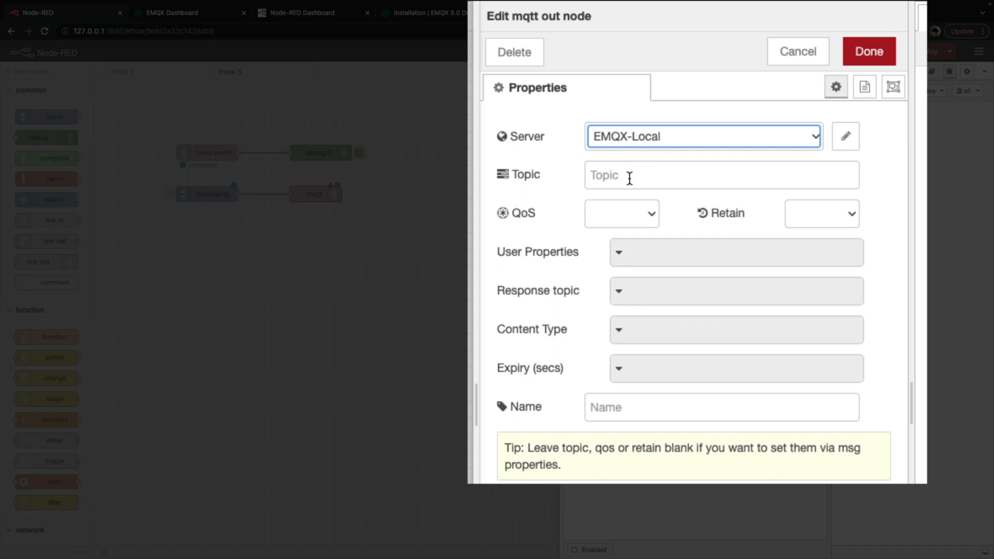
pyautogui.write('hello/world')
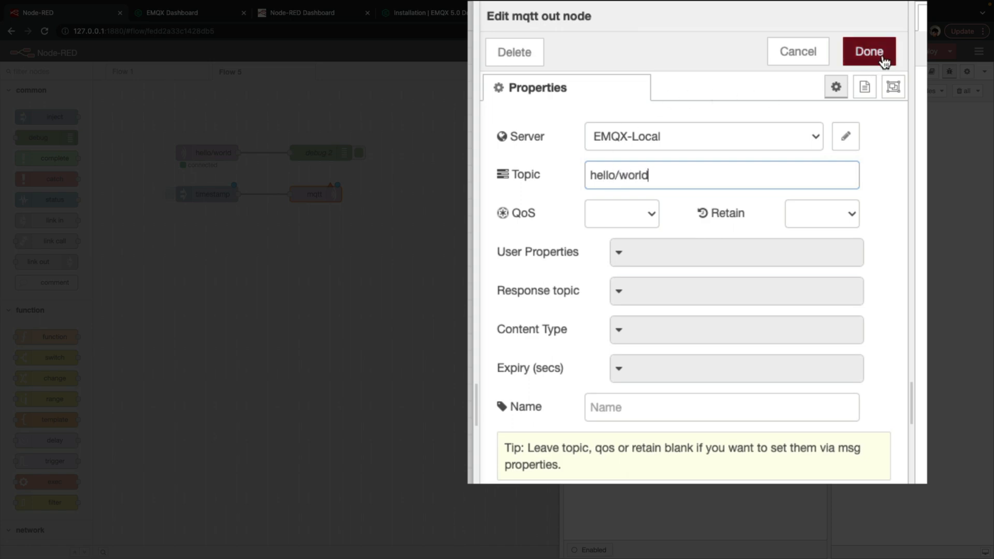
pyautogui.click(874, 52)
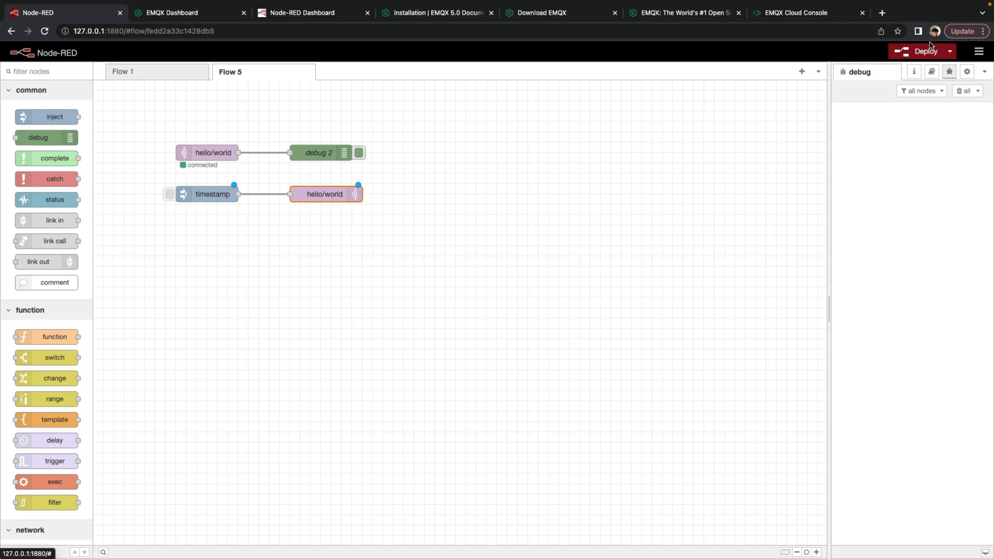
# Deploy the publisher flow and fire a timestamp message through hello/world.
pyautogui.click(925, 51)
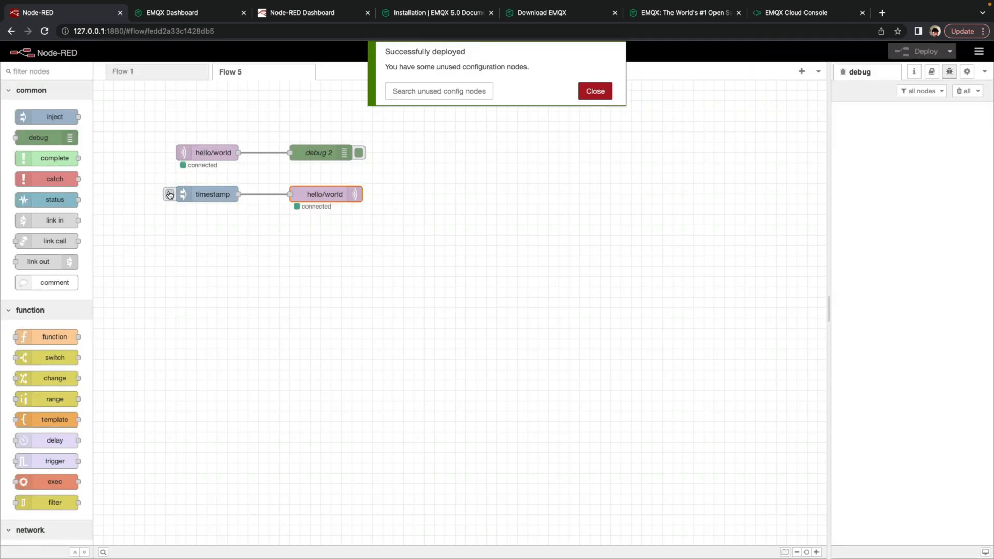
pyautogui.click(170, 194)
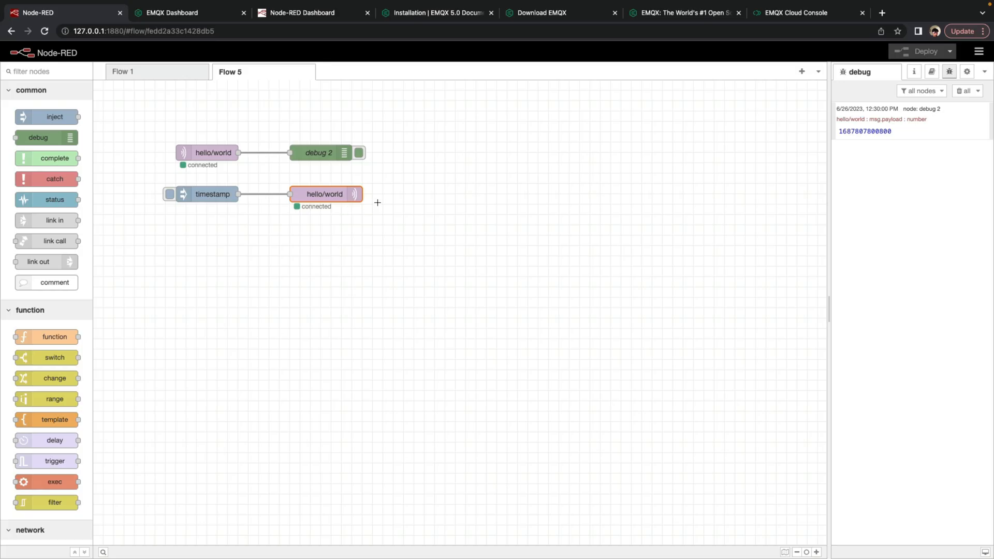
pyautogui.moveTo(165, 169)
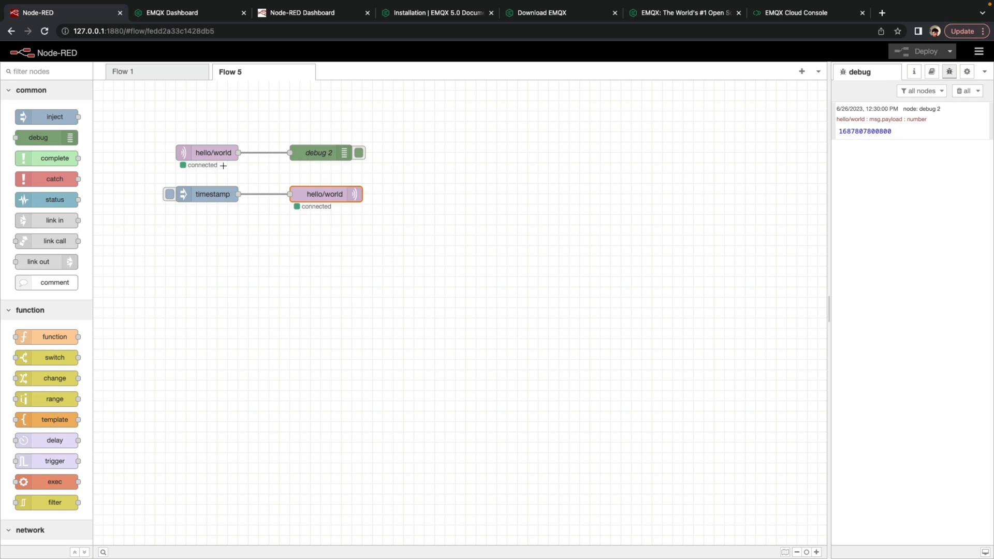
pyautogui.moveTo(244, 166)
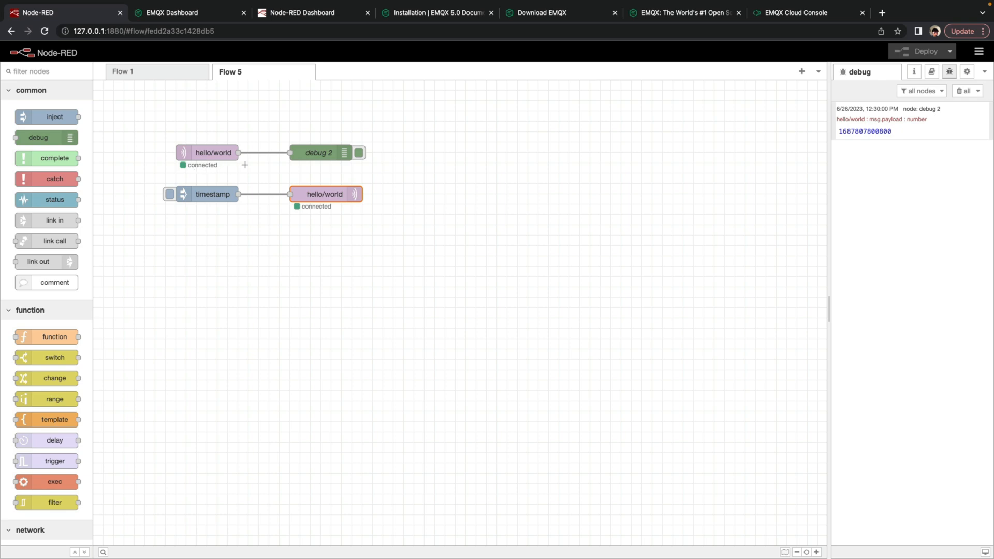
pyautogui.moveTo(243, 159)
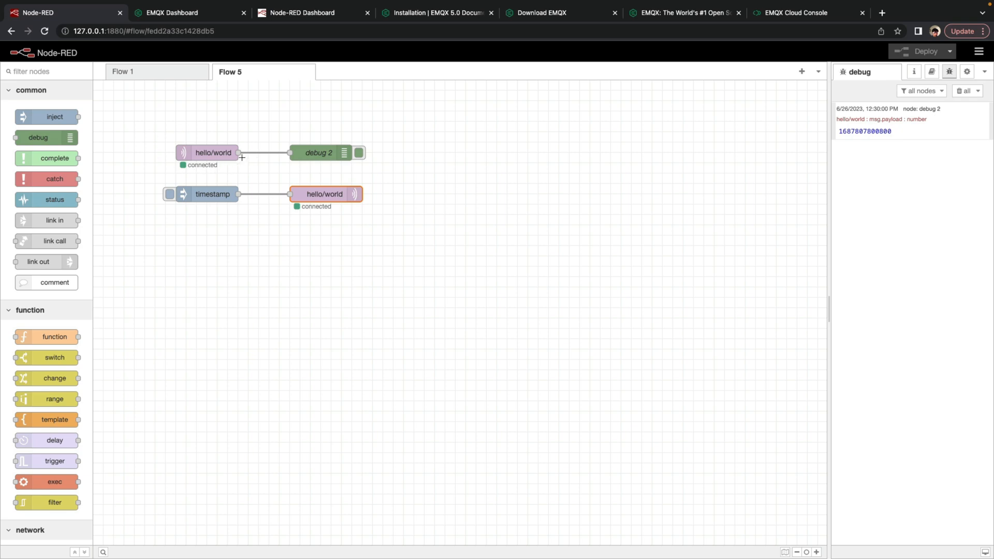
pyautogui.moveTo(851, 154)
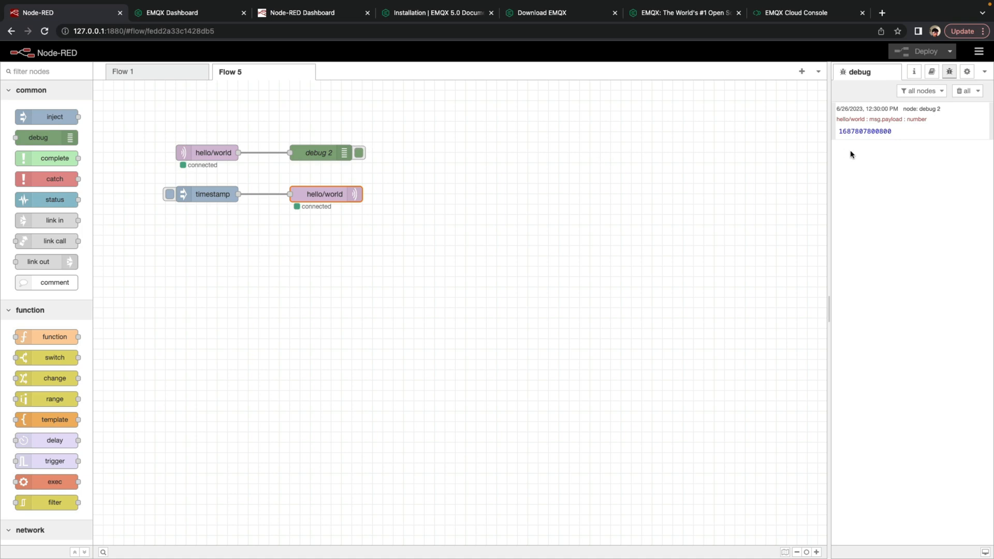
pyautogui.moveTo(755, 162)
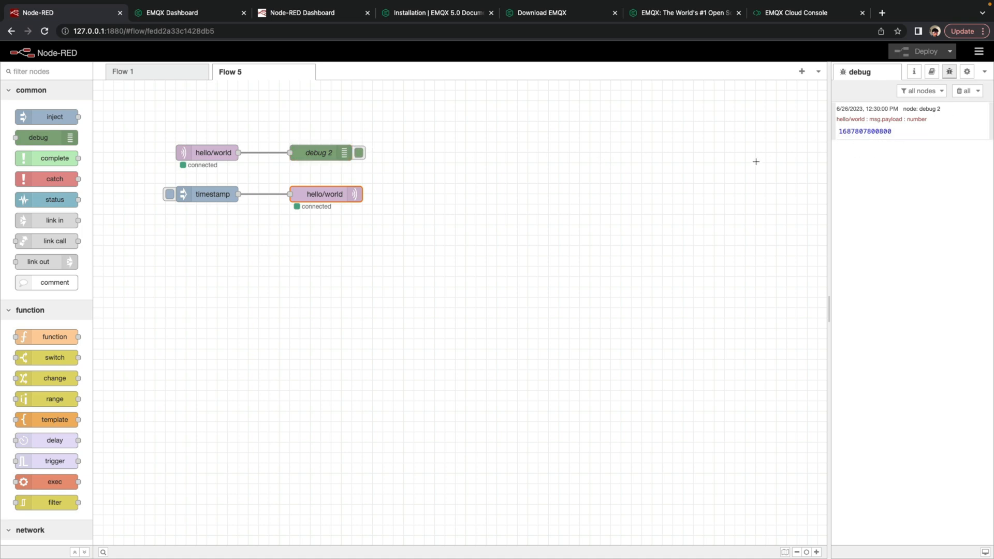
pyautogui.moveTo(473, 212)
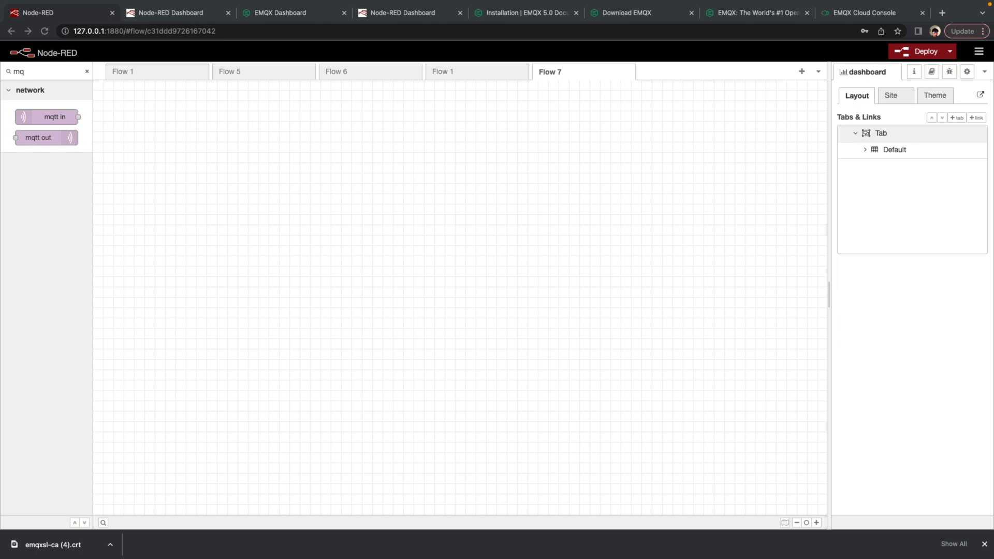
# Note the EMQX Cloud deployment address and TLS port 8883, then return to Node-RED.
pyautogui.click(862, 12)
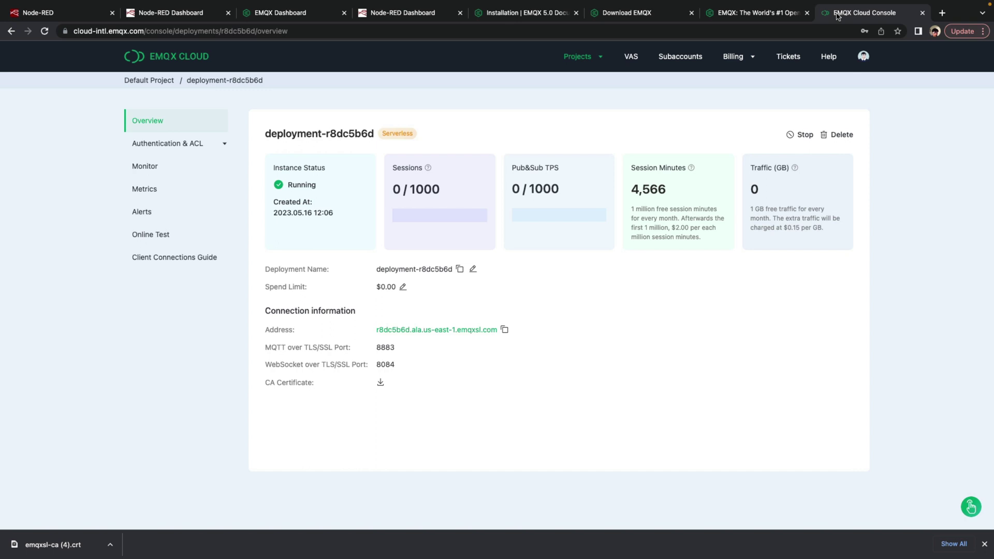
pyautogui.moveTo(388, 110)
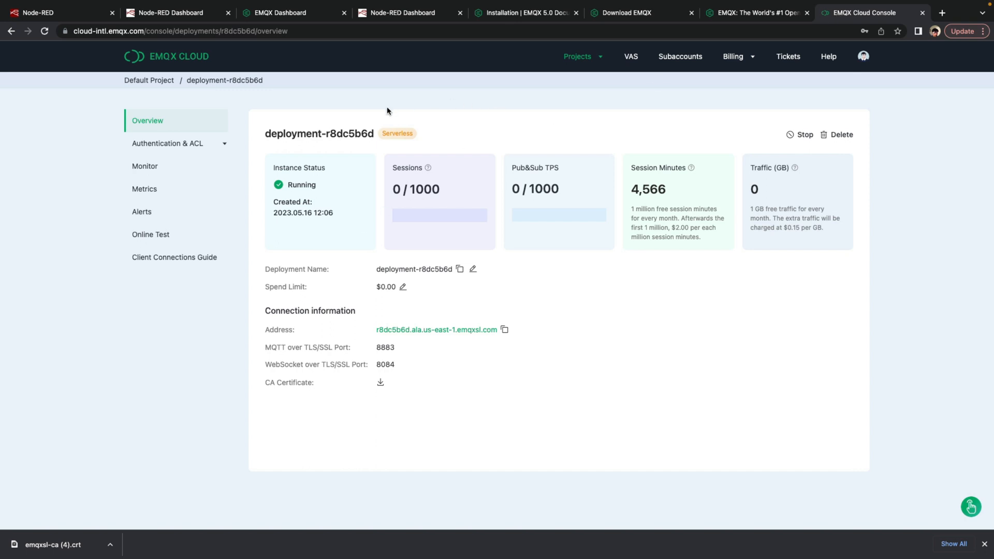
pyautogui.moveTo(399, 149)
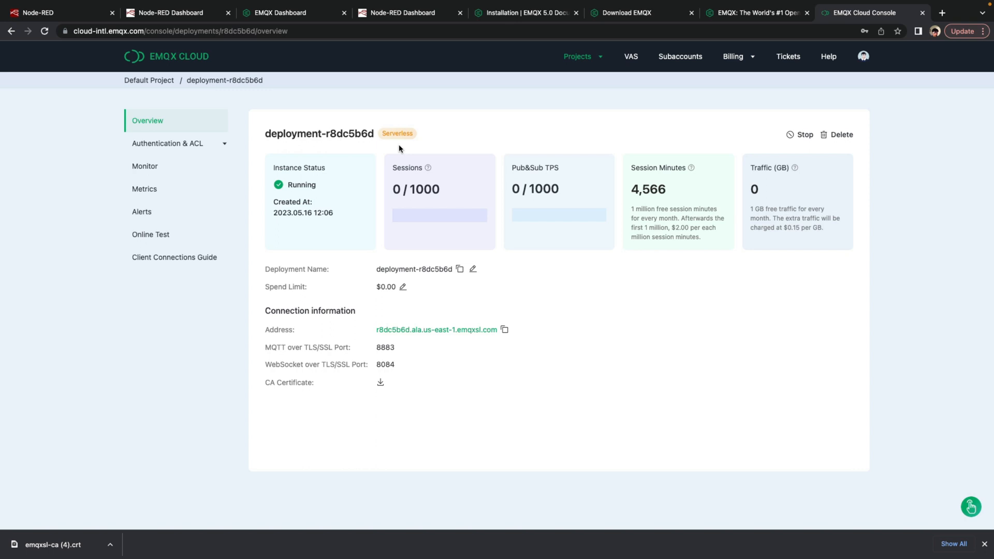
pyautogui.moveTo(542, 158)
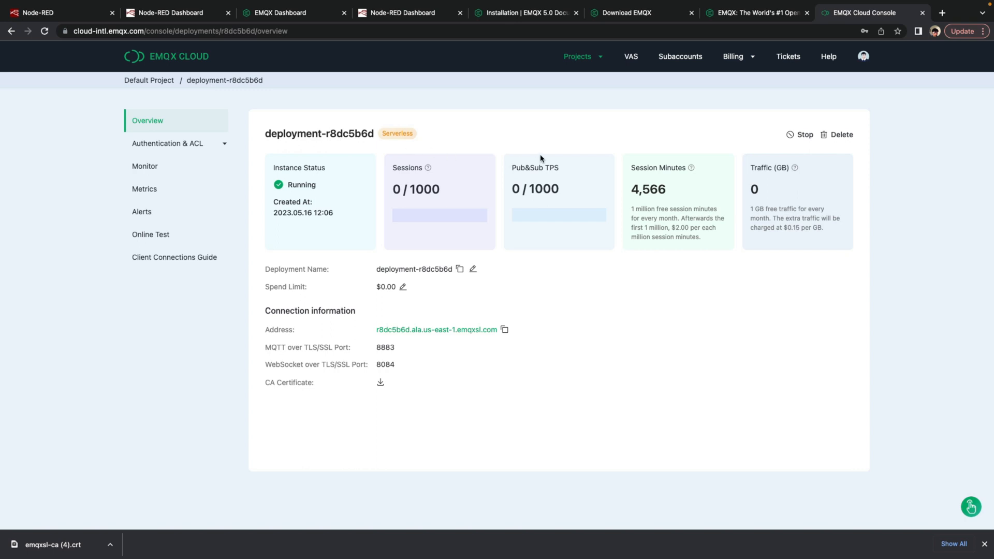
pyautogui.moveTo(366, 325)
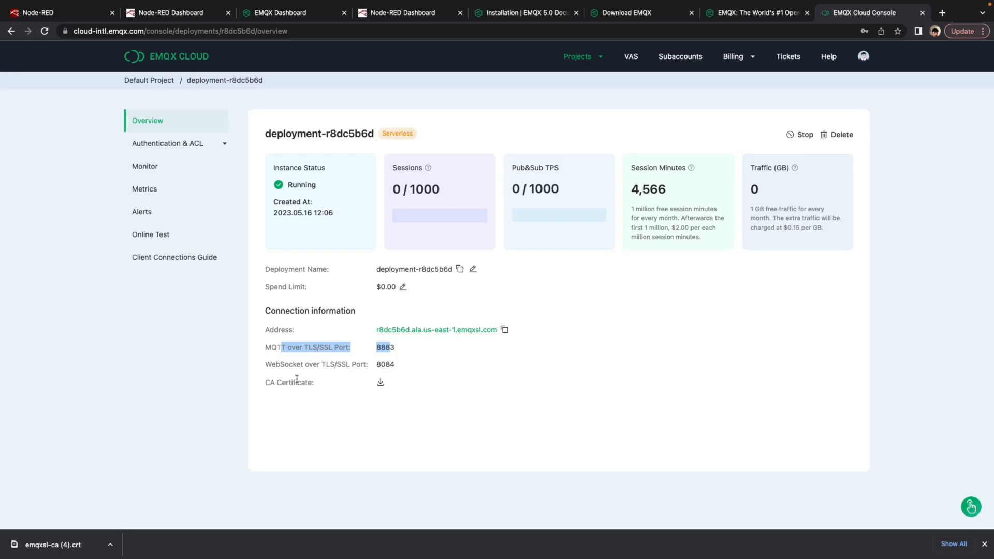
pyautogui.click(495, 381)
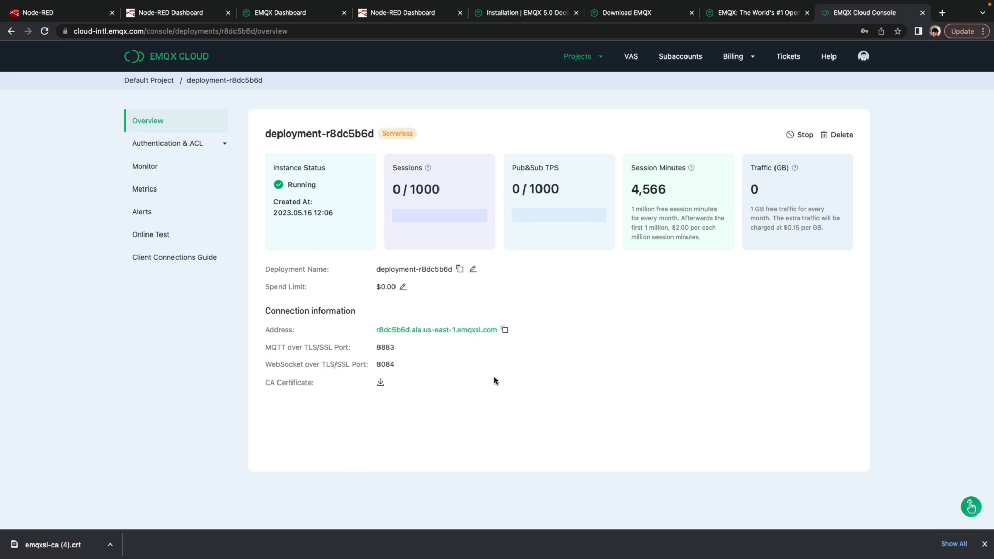
pyautogui.moveTo(163, 87)
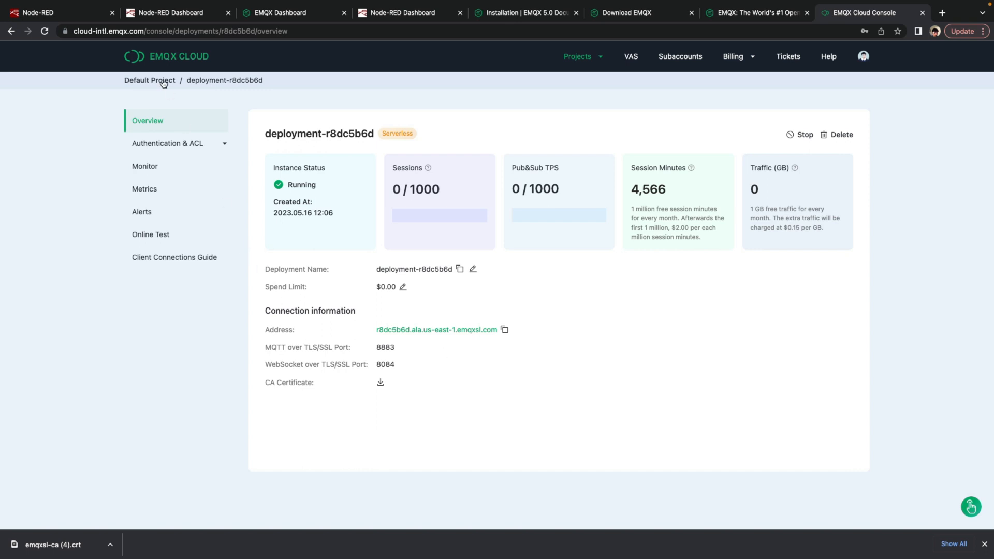
pyautogui.click(52, 12)
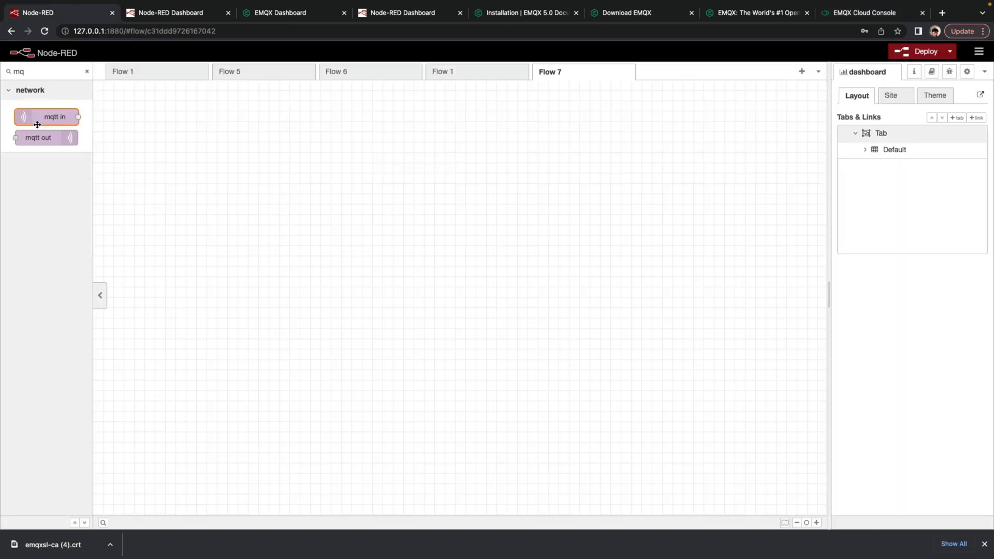
# Place mqtt in and mqtt out nodes on Flow 7 and start a new broker for mqtt in.
pyautogui.moveTo(55, 116); pyautogui.dragTo(223, 184)
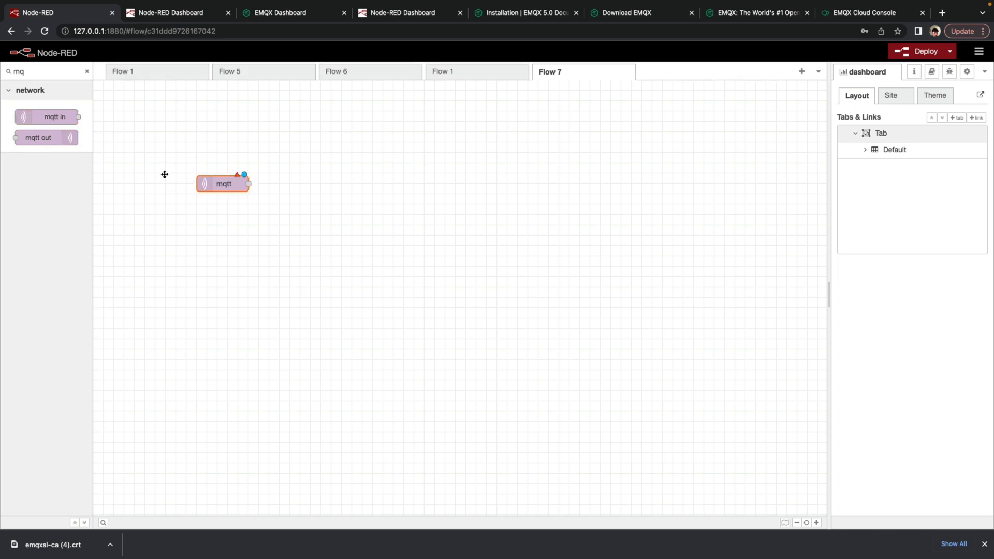
pyautogui.moveTo(37, 138); pyautogui.dragTo(311, 220)
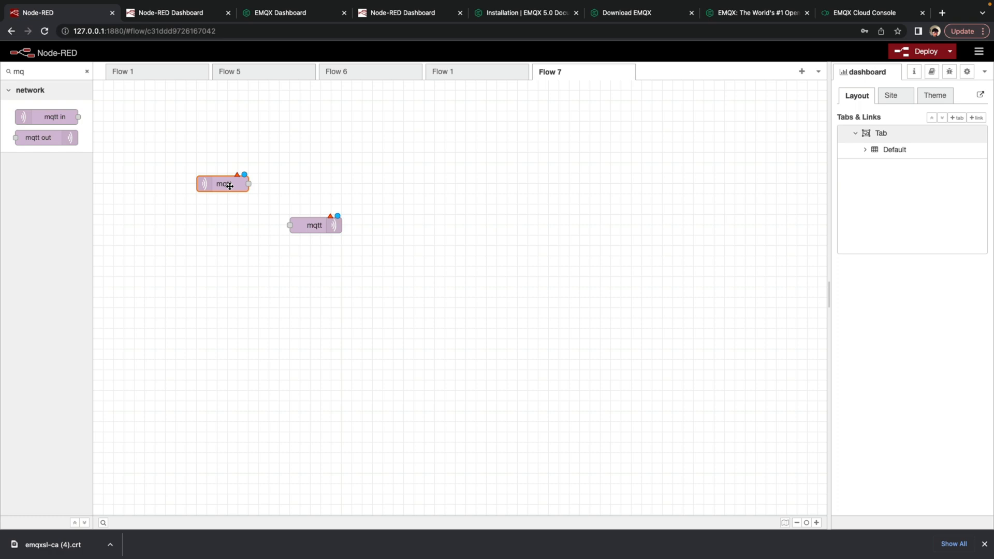
pyautogui.doubleClick(222, 183)
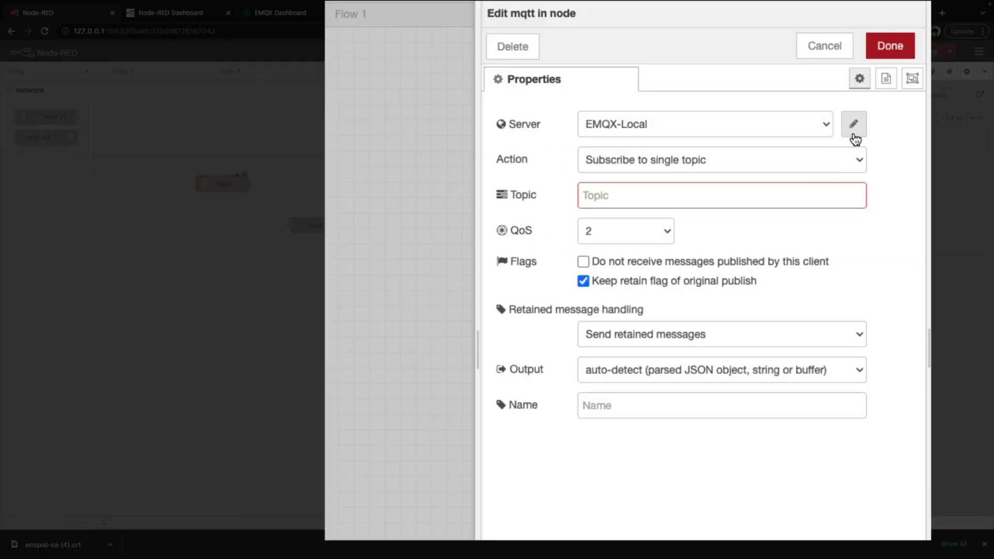
pyautogui.click(705, 123)
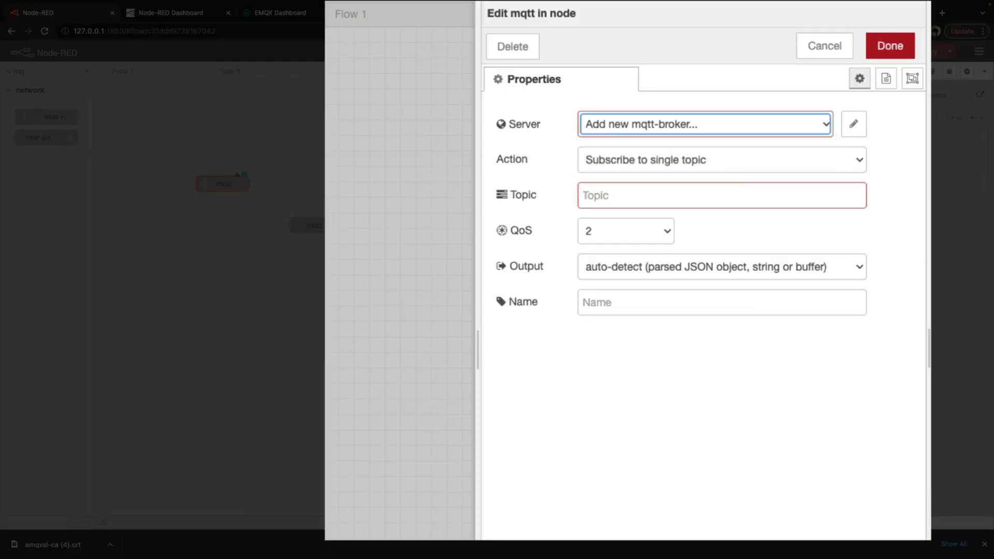
pyautogui.click(824, 46)
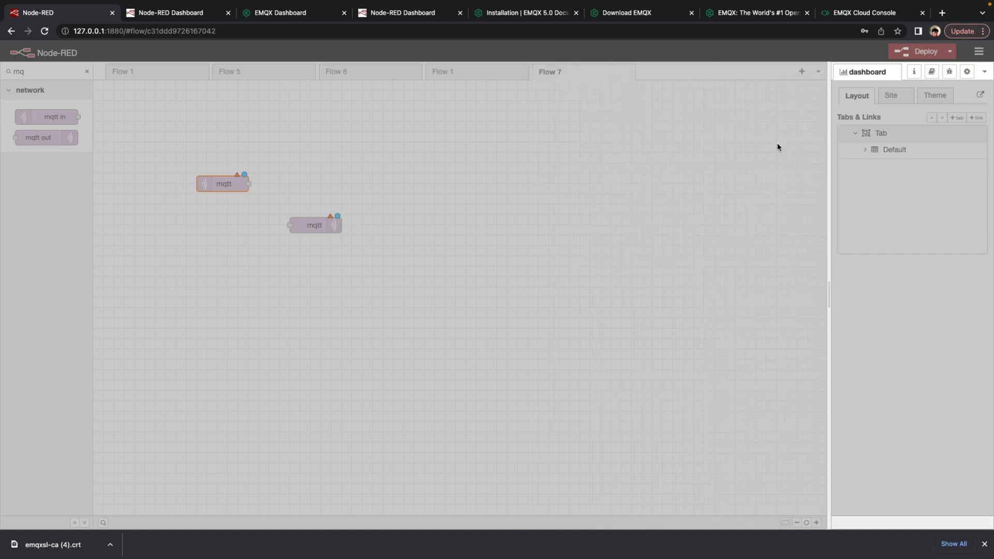
# Give the broker the EMQX Cloud address, port 8883, and TLS enabled.
pyautogui.click(867, 12)
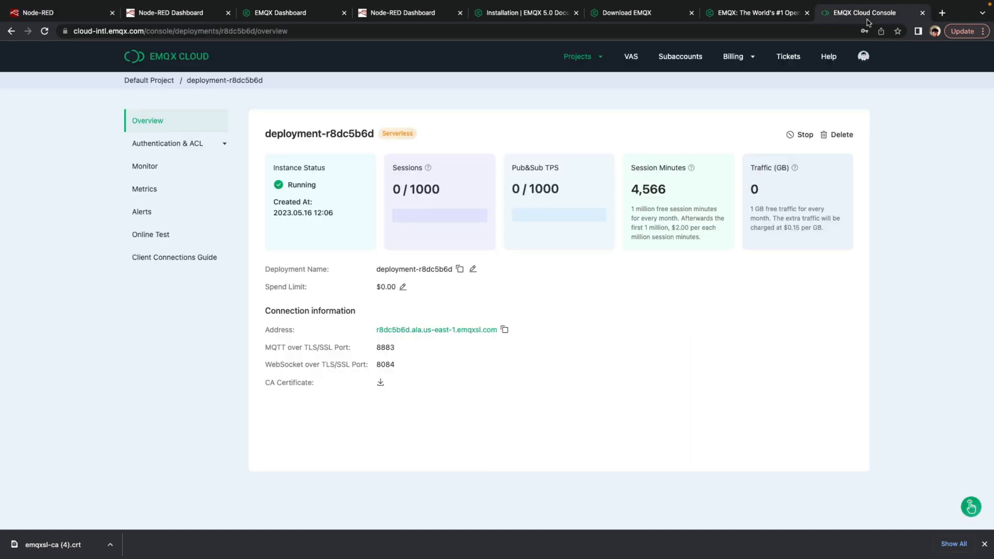
pyautogui.click(504, 329)
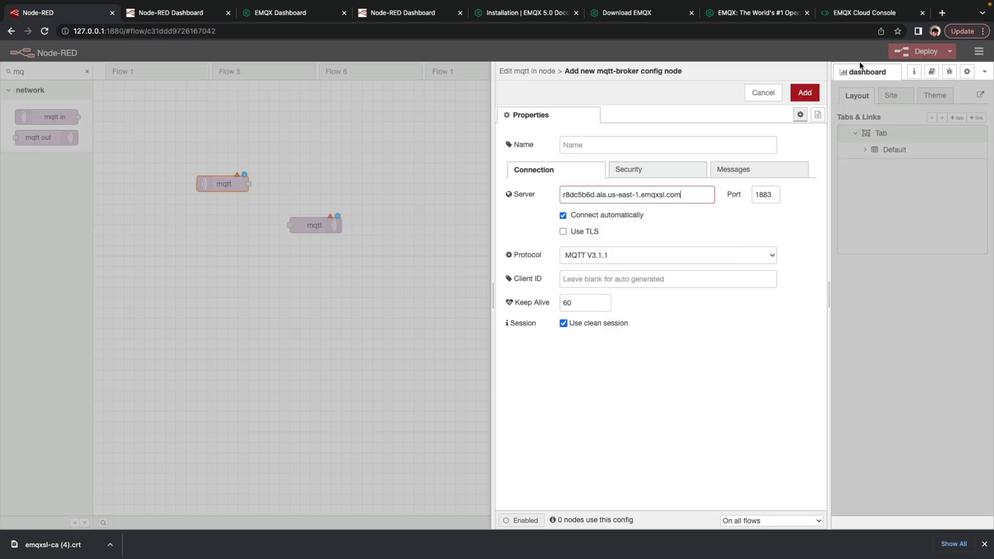
pyautogui.click(862, 12)
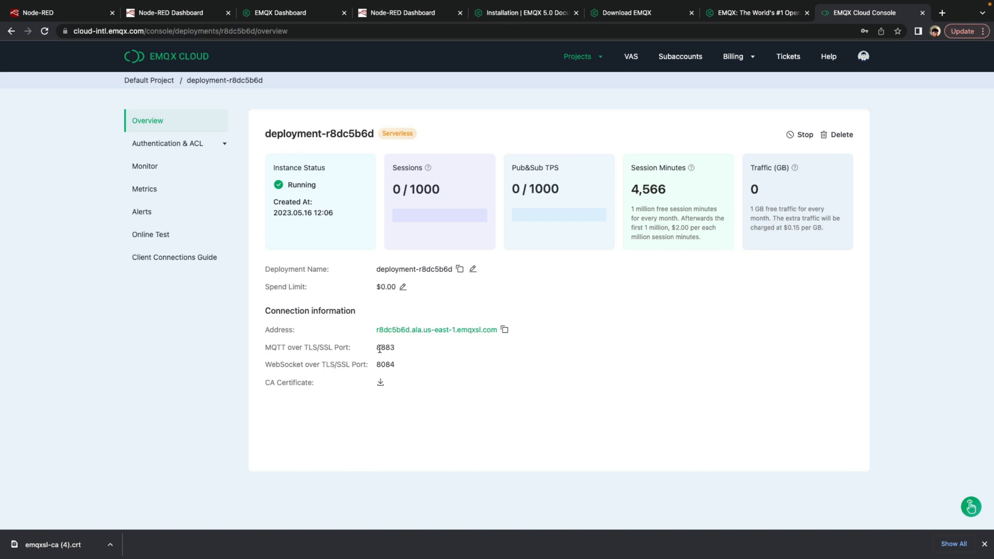
pyautogui.rightClick(384, 348)
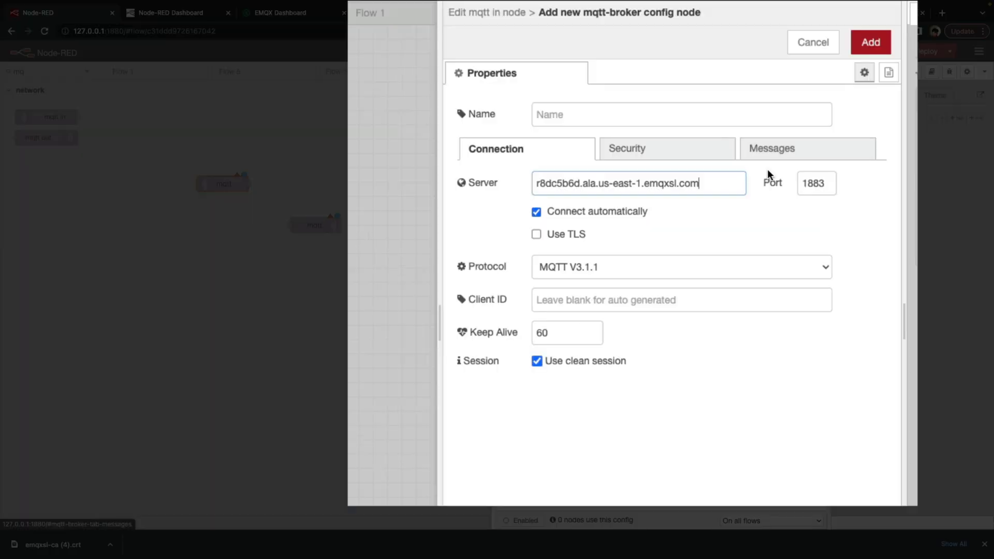
pyautogui.rightClick(816, 183)
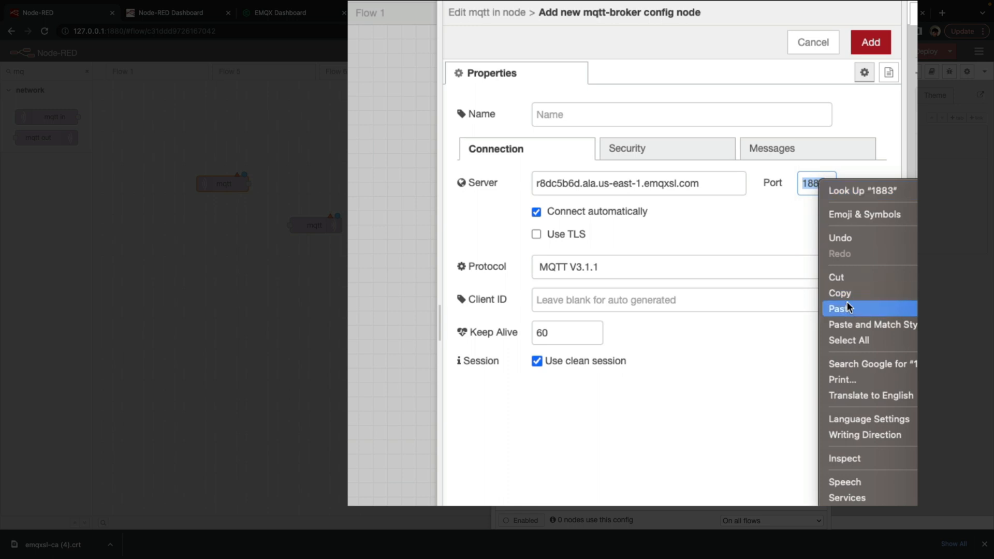
pyautogui.click(535, 234)
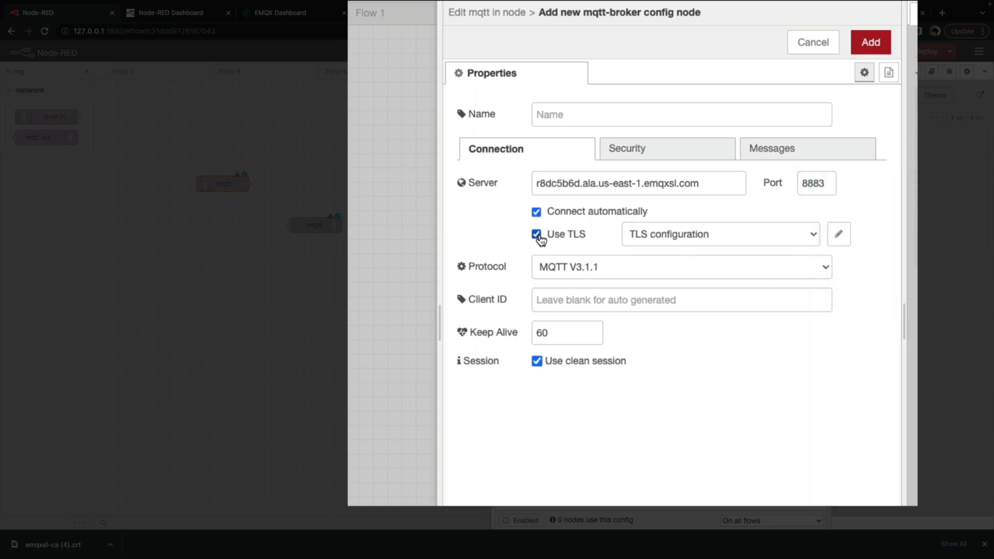
pyautogui.click(682, 267)
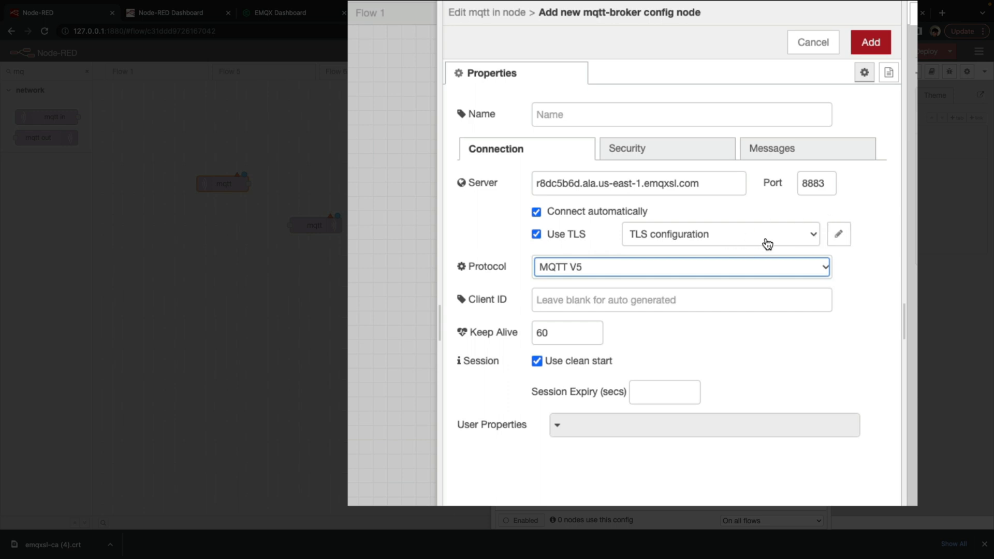
pyautogui.click(721, 234)
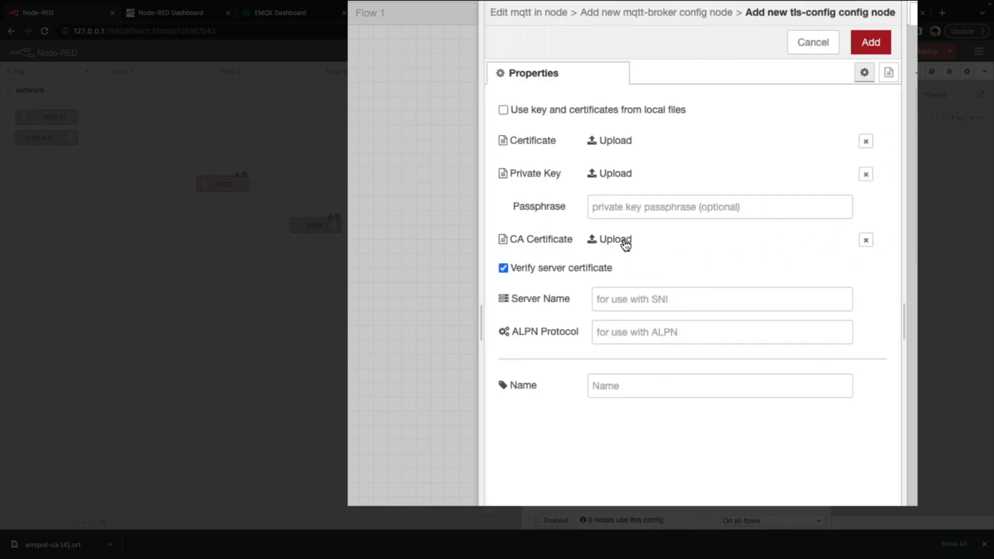
# Save a TLS configuration using the emqxsl-ca.crt CA certificate and open broker Security.
pyautogui.click(614, 239)
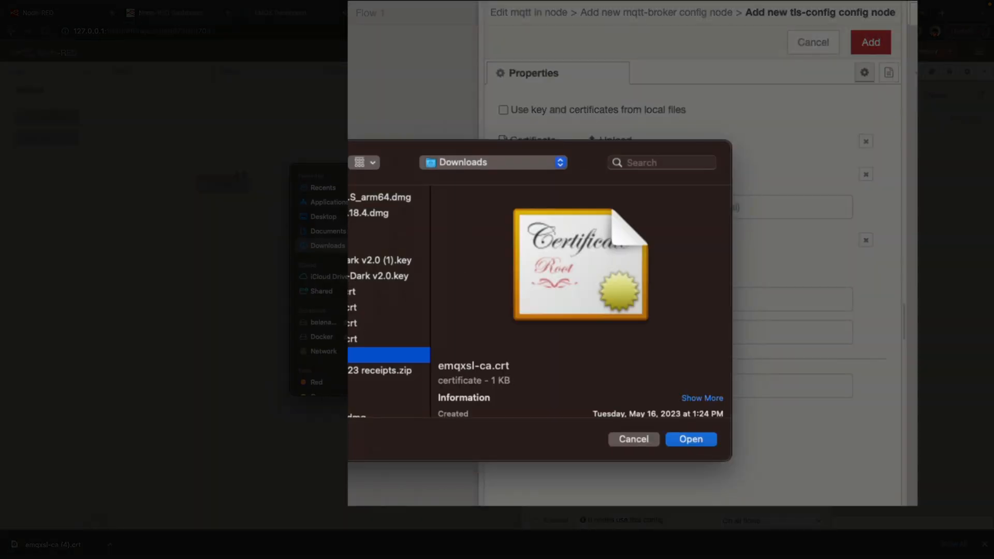
pyautogui.click(692, 439)
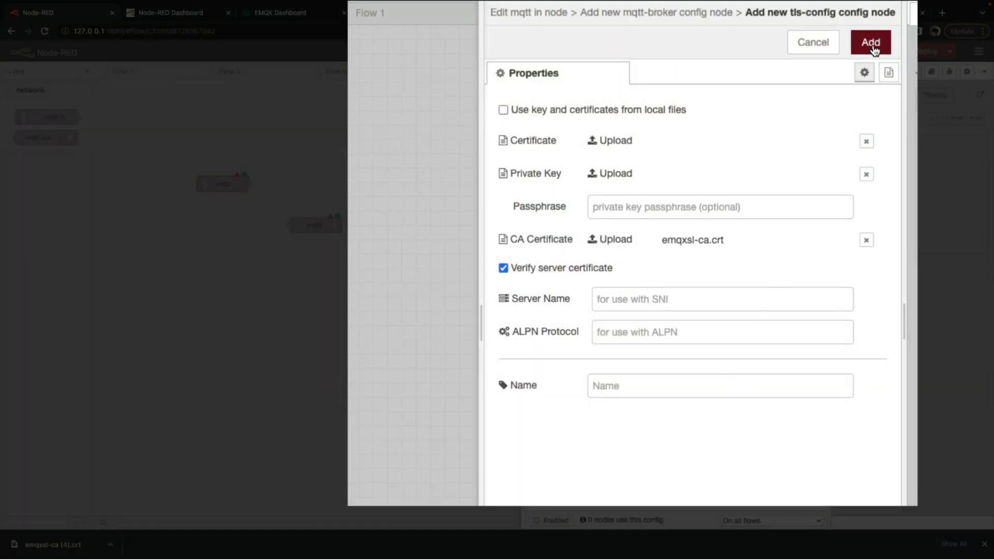
pyautogui.click(871, 42)
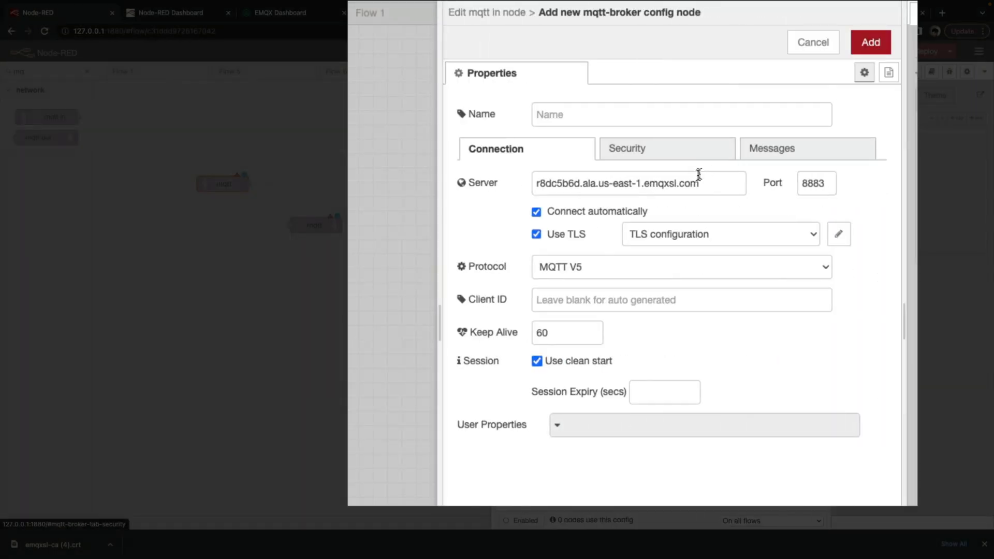
pyautogui.moveTo(674, 151)
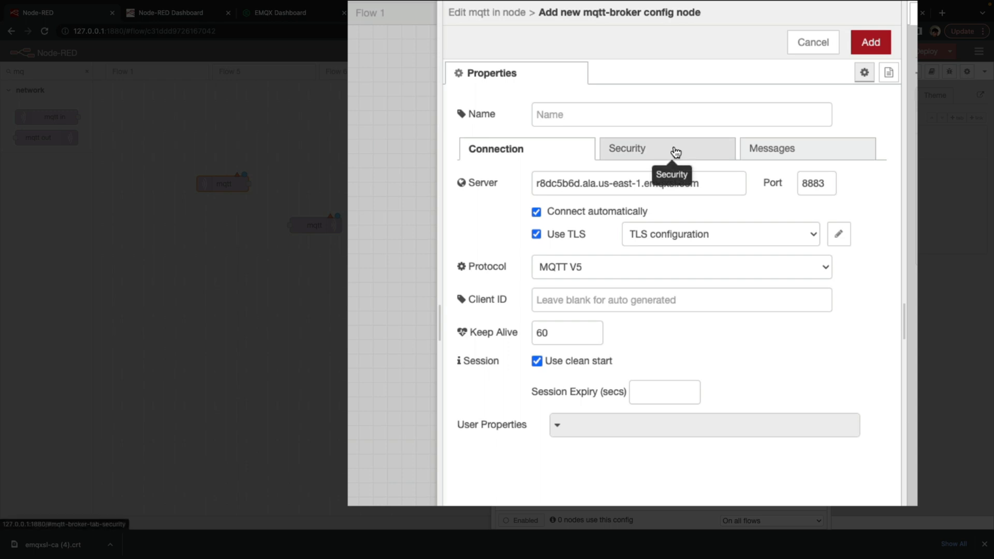
pyautogui.click(667, 149)
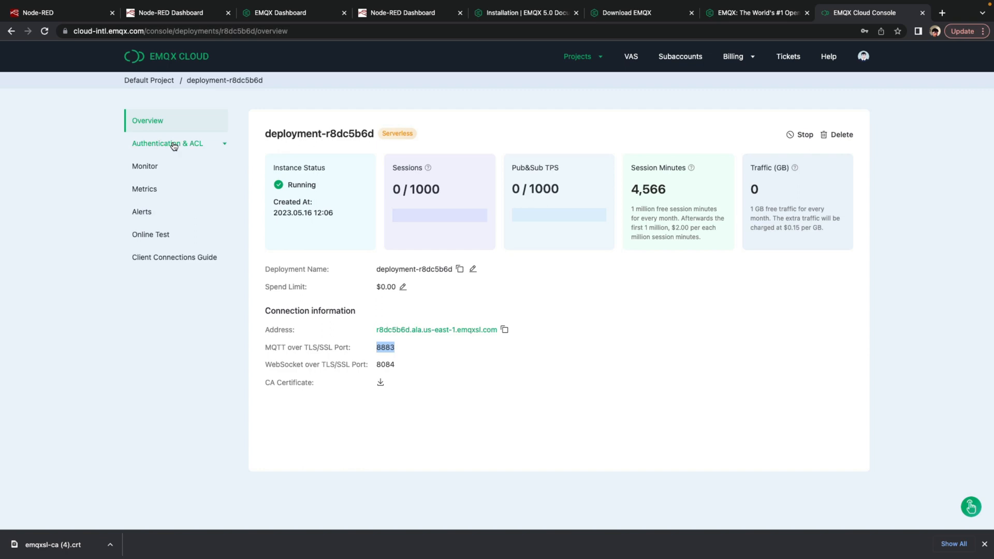
# Add authentication user nodered2 with a password under Authentication & ACL.
pyautogui.click(172, 144)
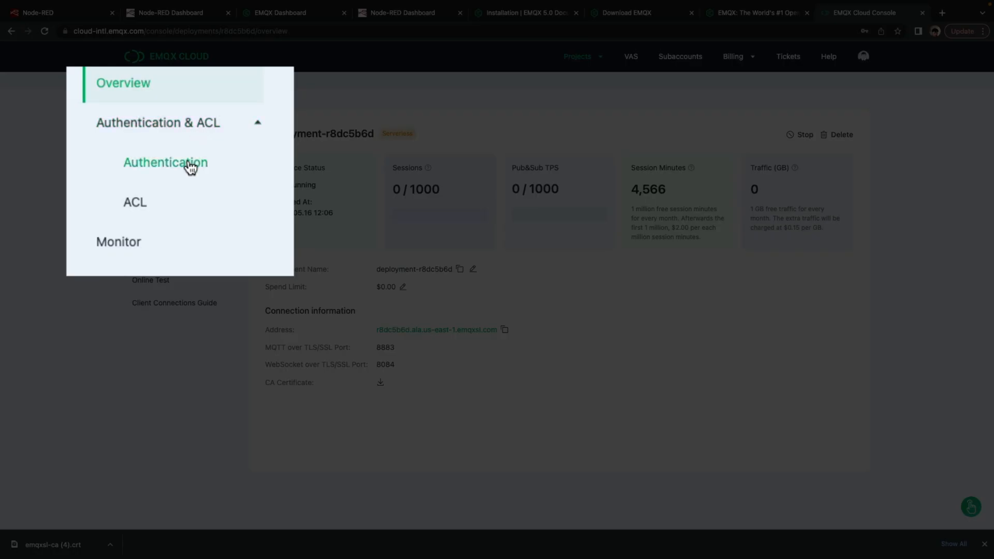
pyautogui.click(166, 162)
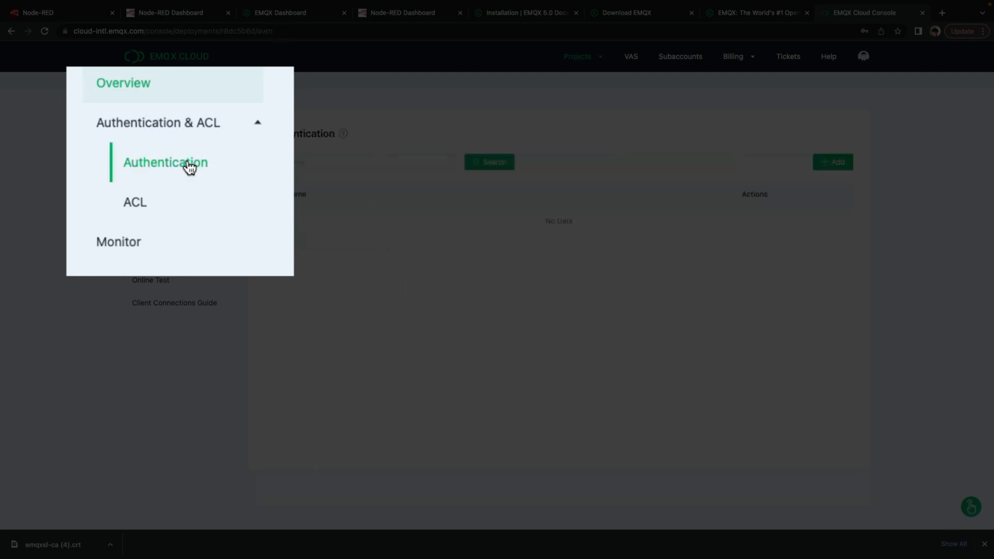
pyautogui.click(165, 162)
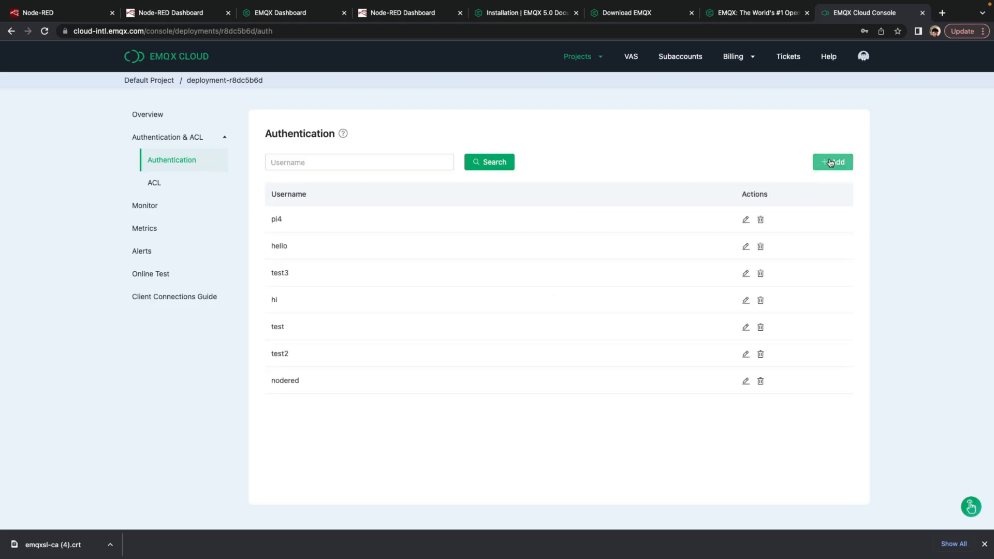
pyautogui.click(832, 163)
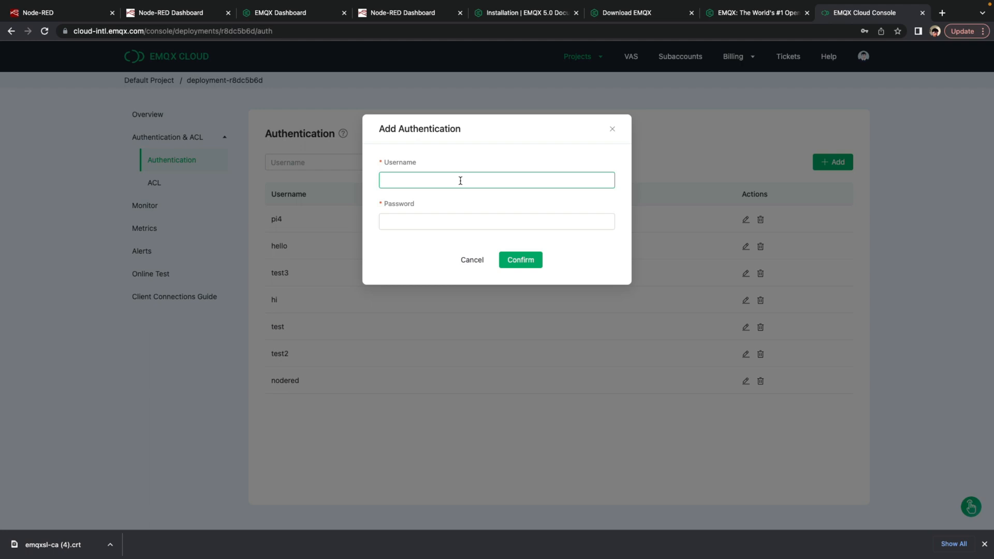
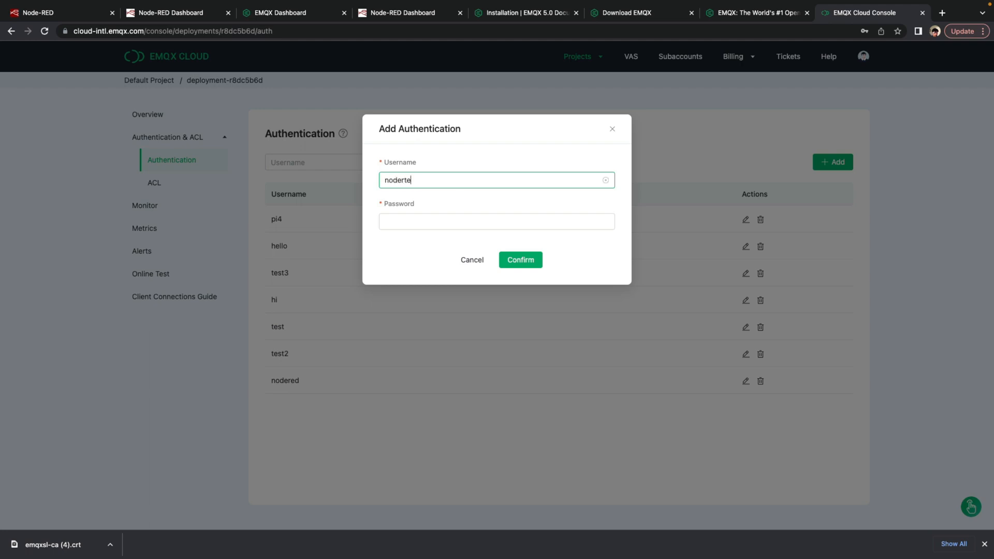
pyautogui.click(496, 222)
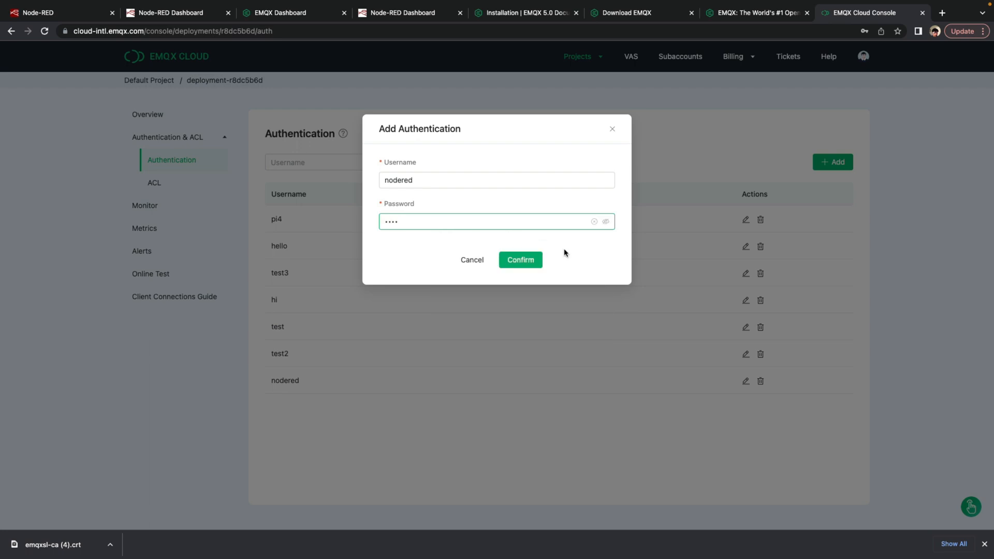
pyautogui.click(520, 260)
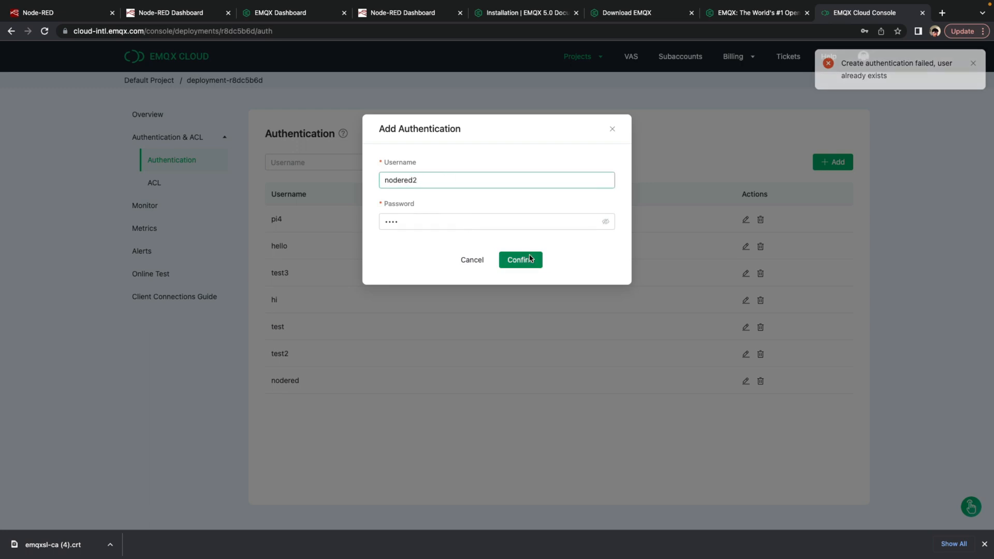
pyautogui.click(520, 259)
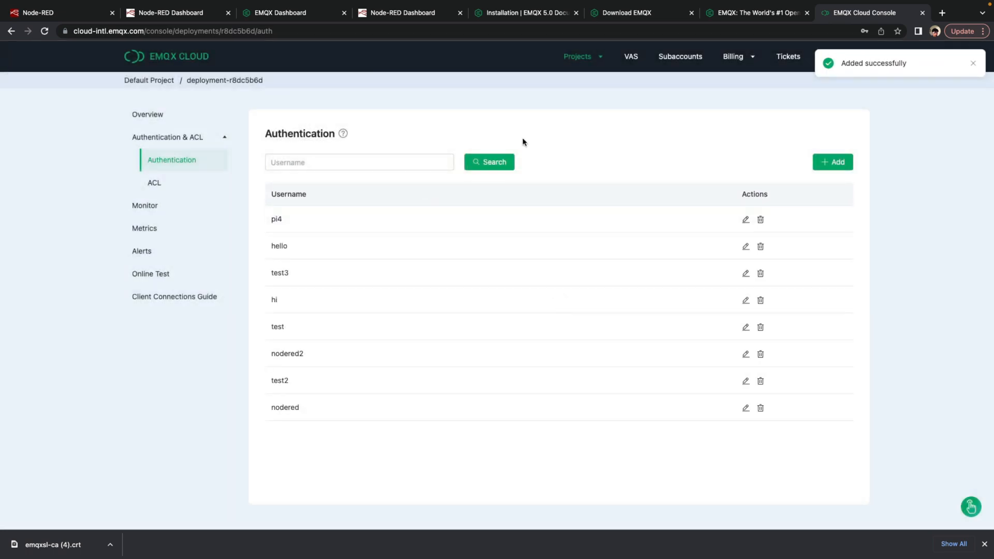
pyautogui.click(47, 12)
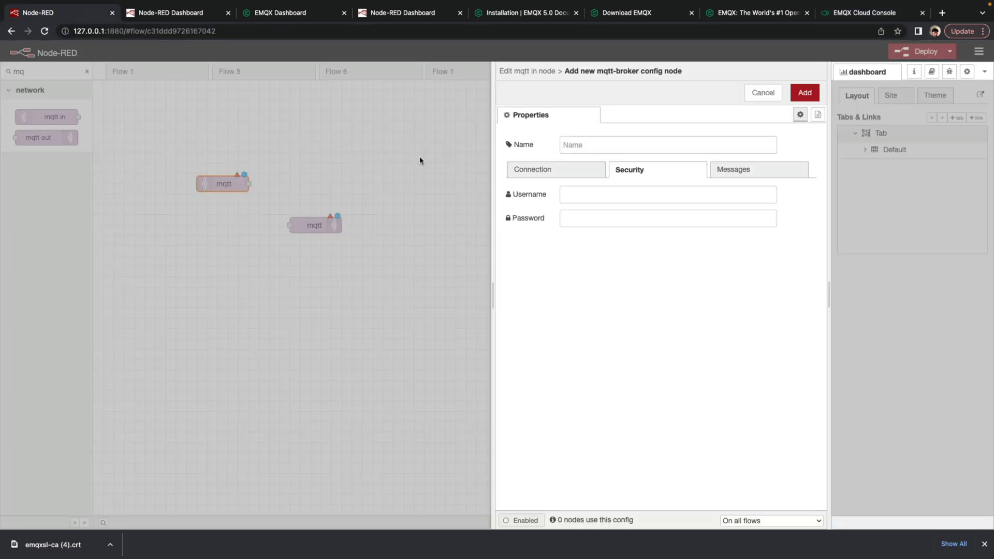
# Save broker emqx-cloud with username nodered2 and subscribe mqtt in to nodered/cloud.
pyautogui.write('nodered2')
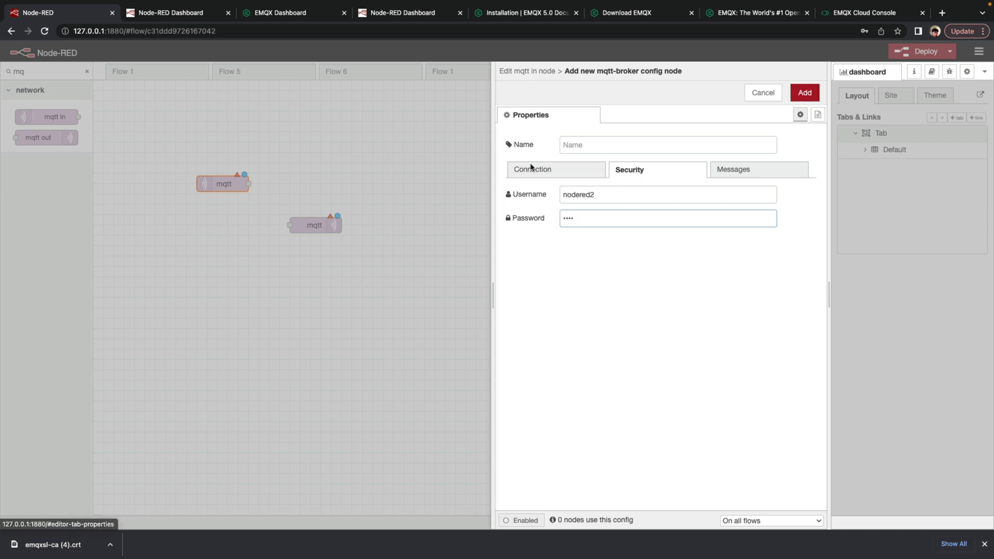
pyautogui.click(533, 170)
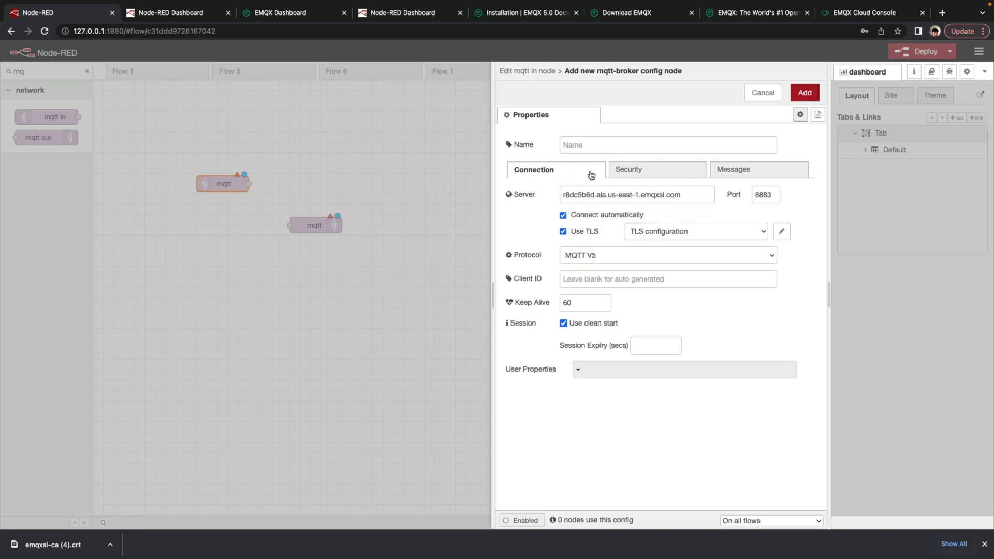
pyautogui.click(667, 145)
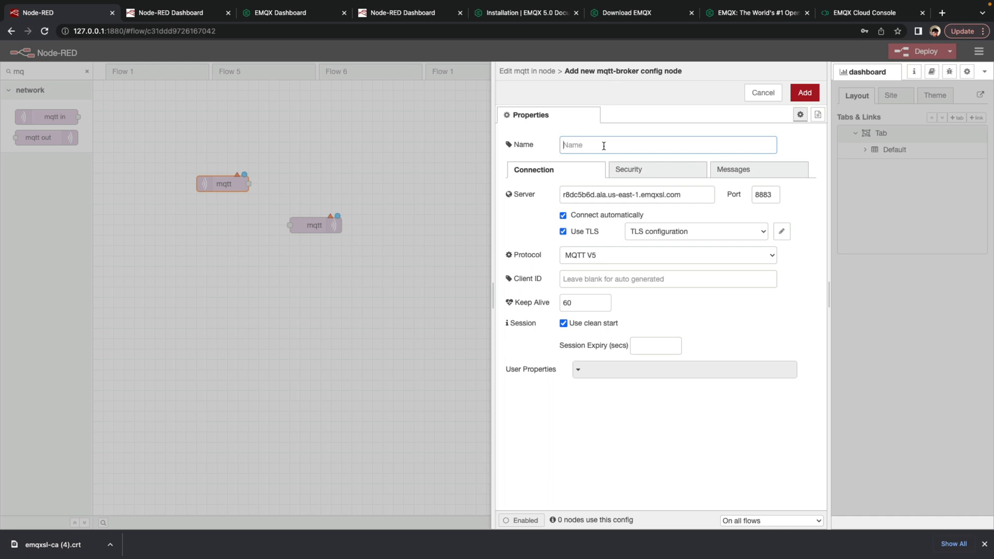
pyautogui.write('emqxz-clou')
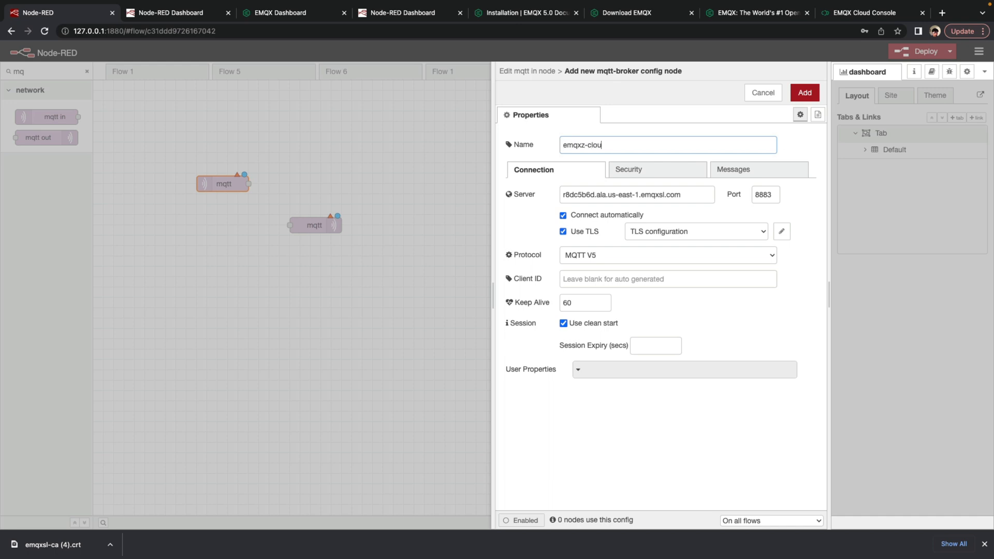
pyautogui.write('emqx')
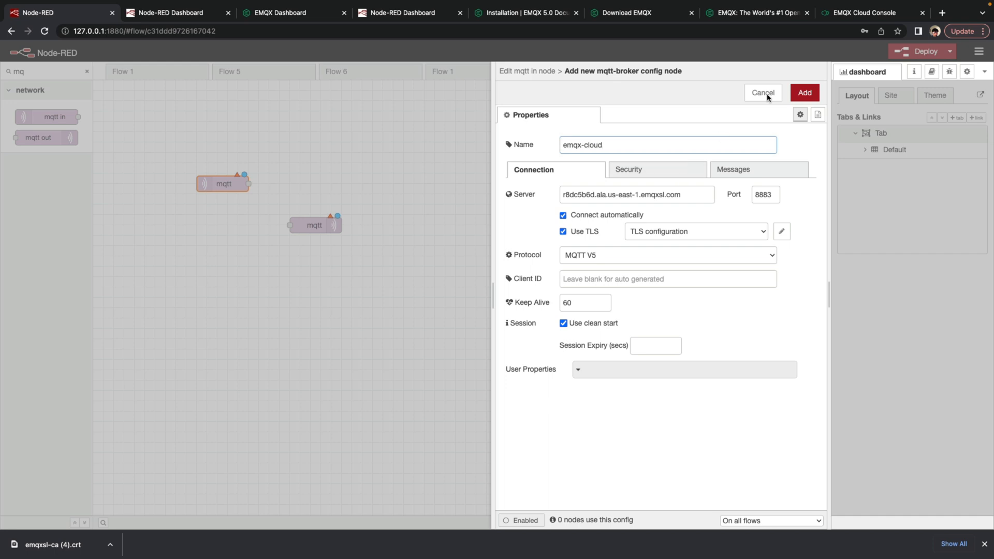
pyautogui.click(804, 92)
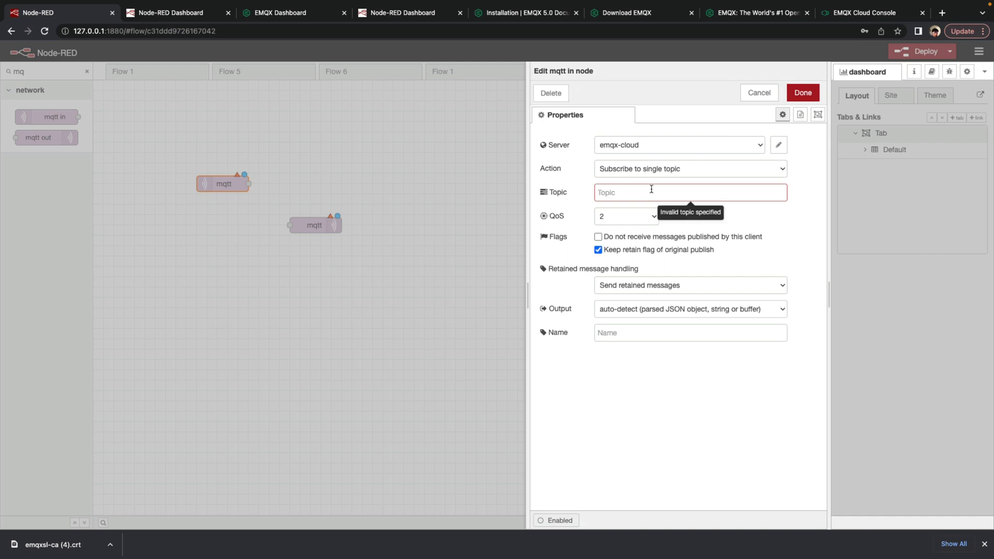
pyautogui.write('nodered/cloud')
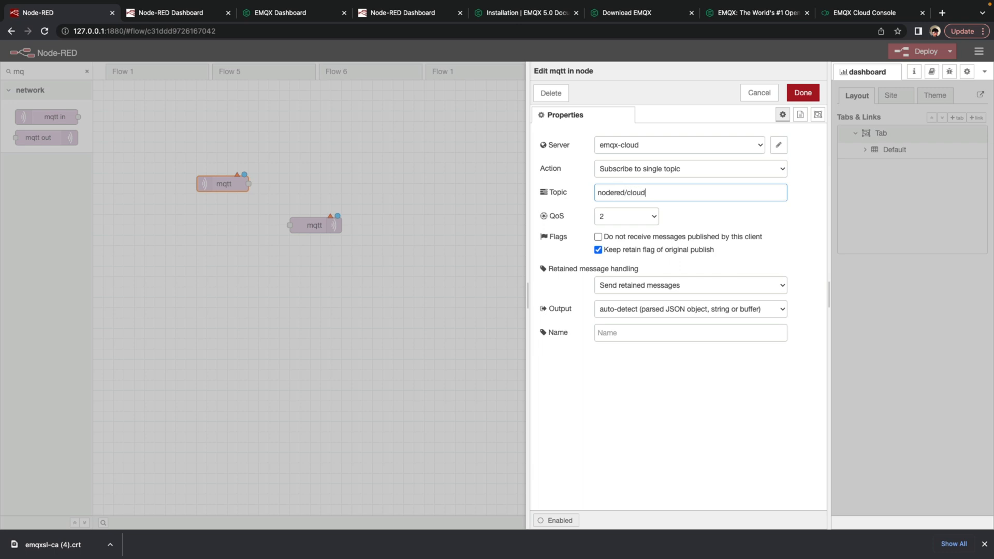
pyautogui.click(802, 93)
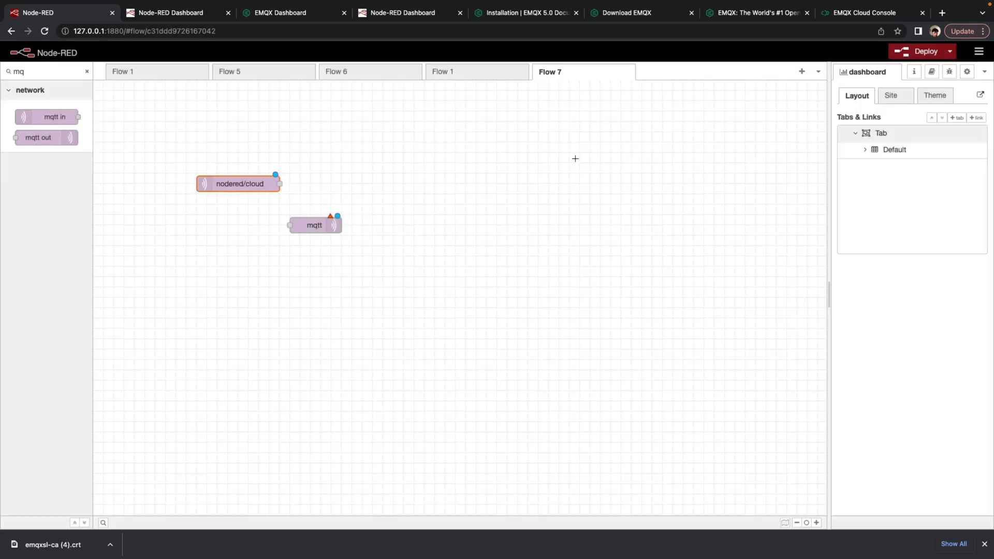
# Point the mqtt out node at the emqx-cloud broker with topic nodered/cloud.
pyautogui.doubleClick(314, 224)
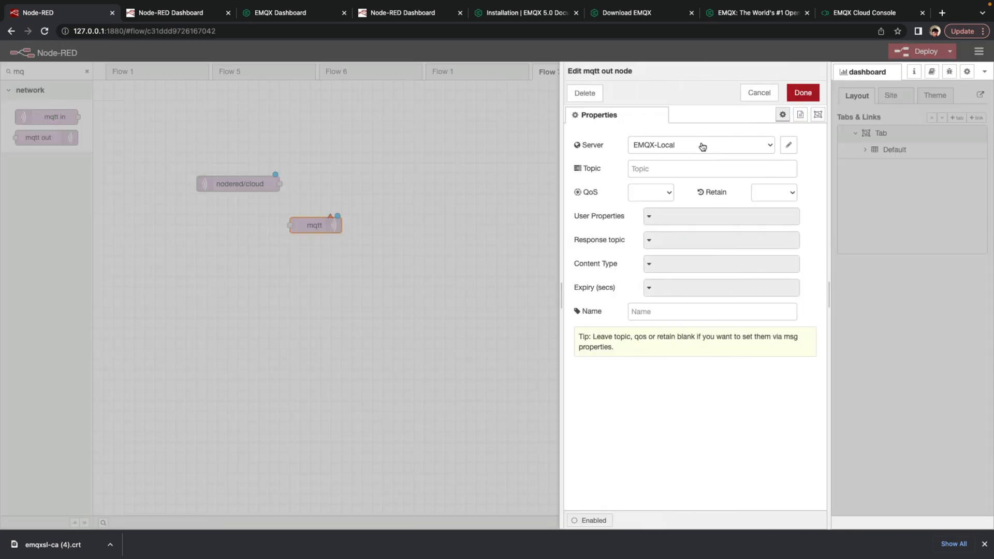
pyautogui.click(702, 145)
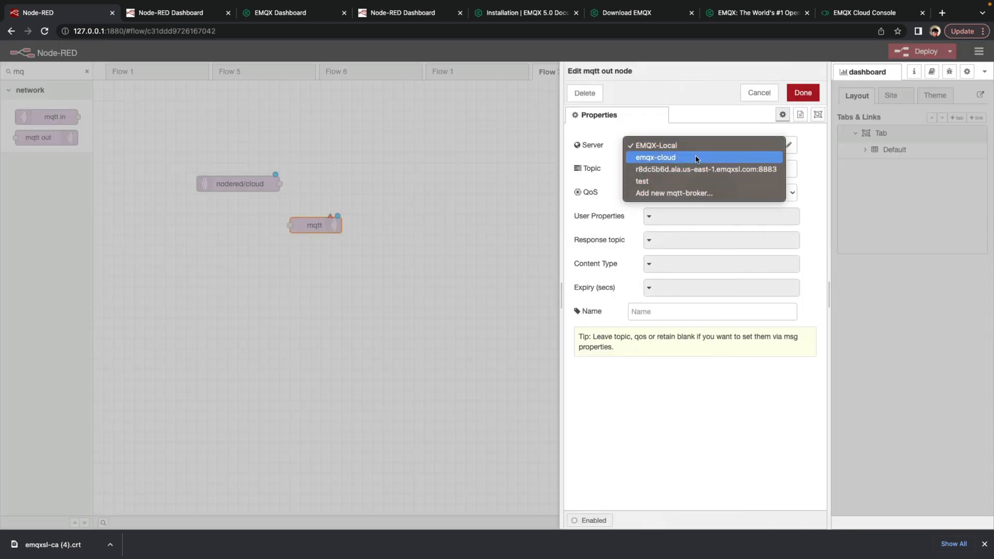
pyautogui.click(655, 158)
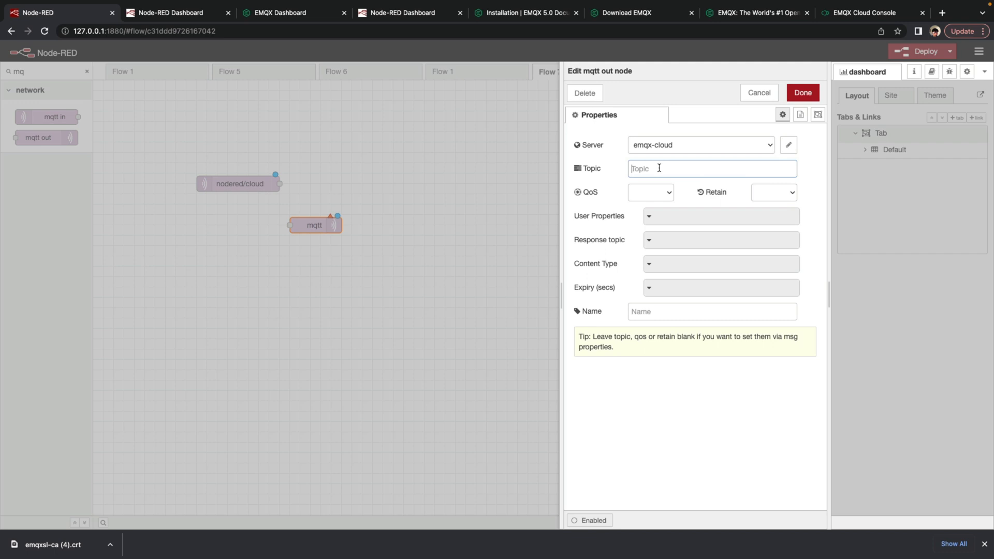
pyautogui.write('no')
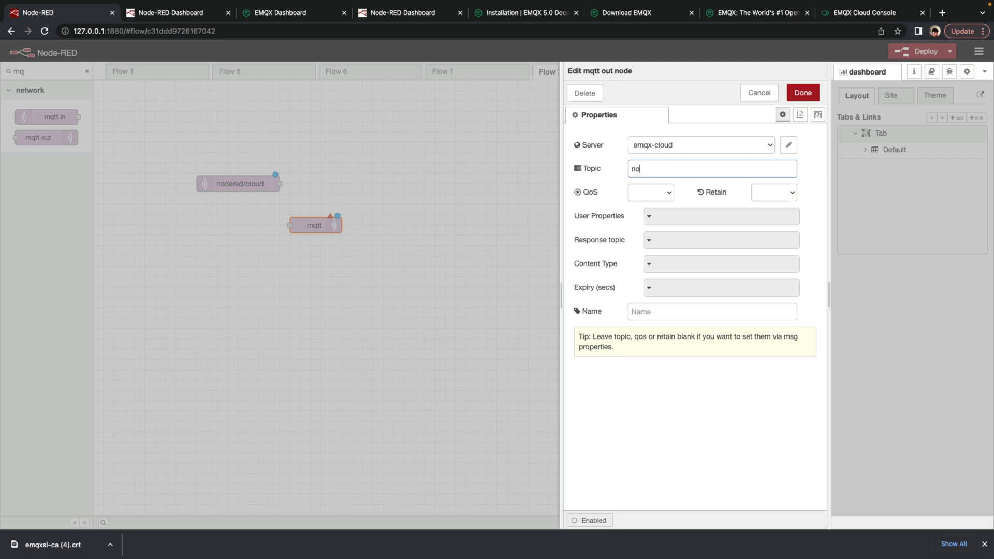
pyautogui.write('odered/cloud')
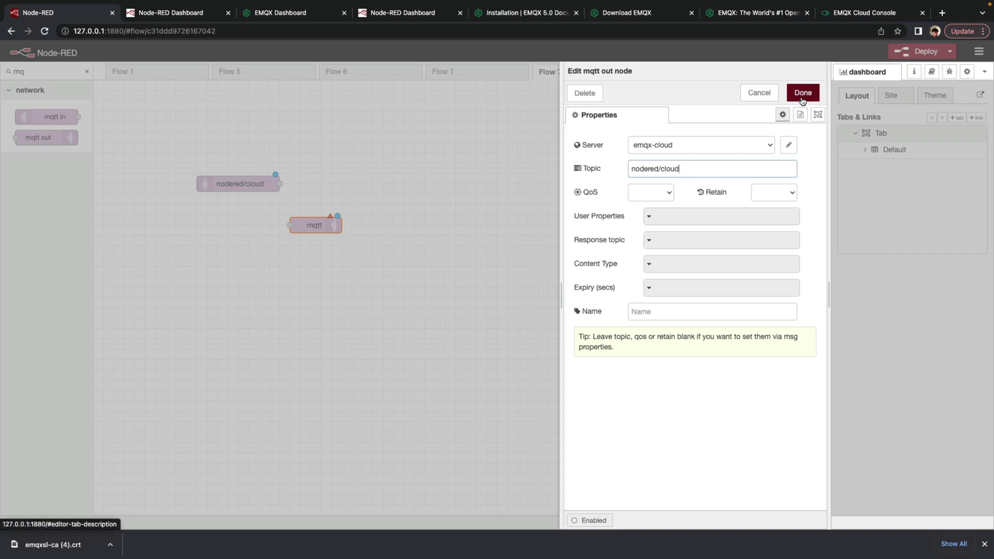
pyautogui.click(803, 93)
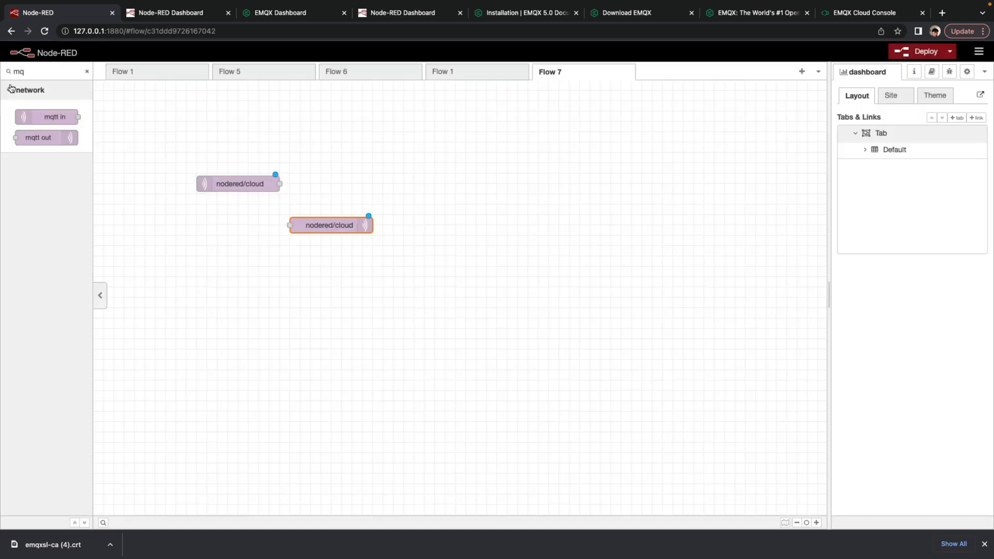
pyautogui.click(87, 71)
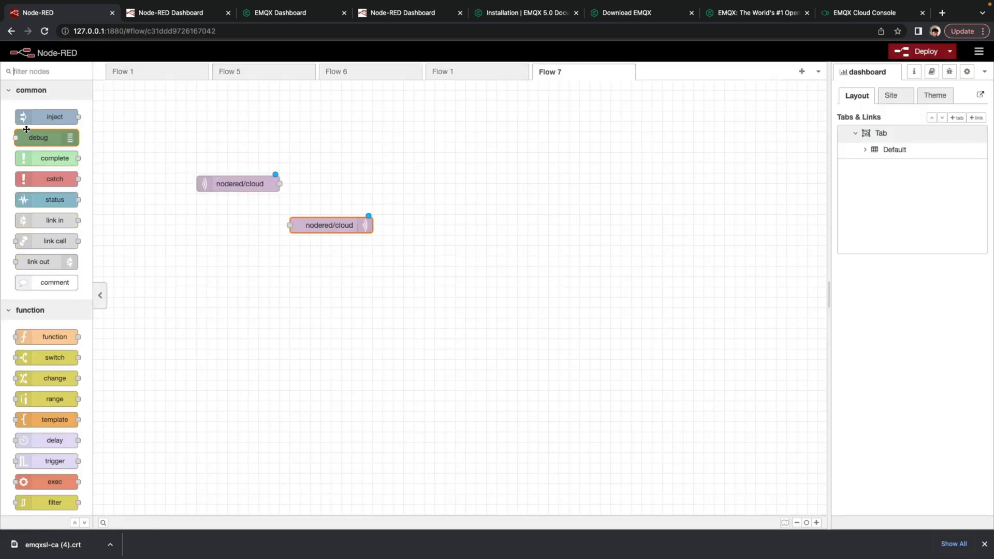
# Add a timestamp inject node to Flow 7 and deploy with publisher and subscriber wired.
pyautogui.moveTo(54, 116); pyautogui.dragTo(221, 225)
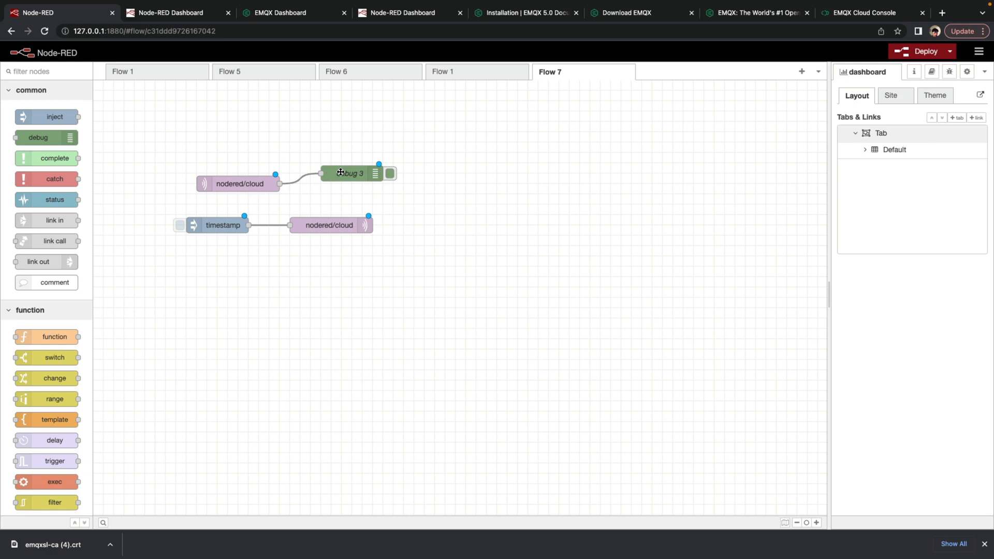
pyautogui.click(933, 51)
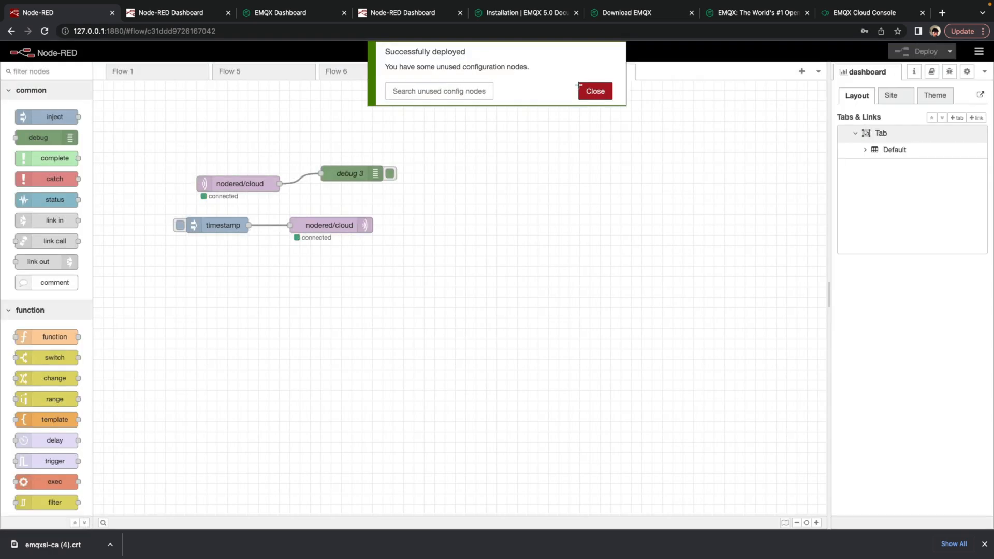
pyautogui.click(594, 91)
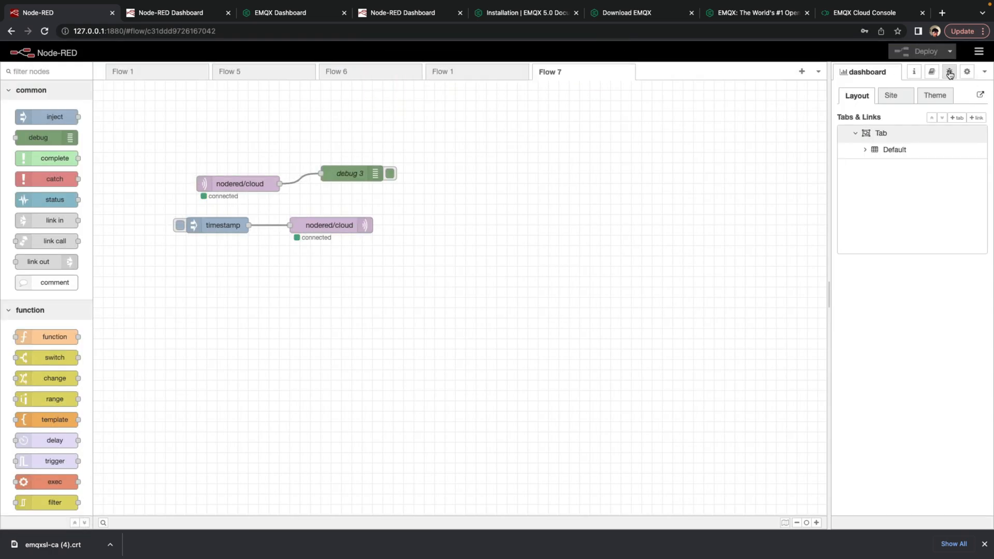
# Show the debug messages and trigger the inject to send a timestamp via nodered/cloud.
pyautogui.click(949, 72)
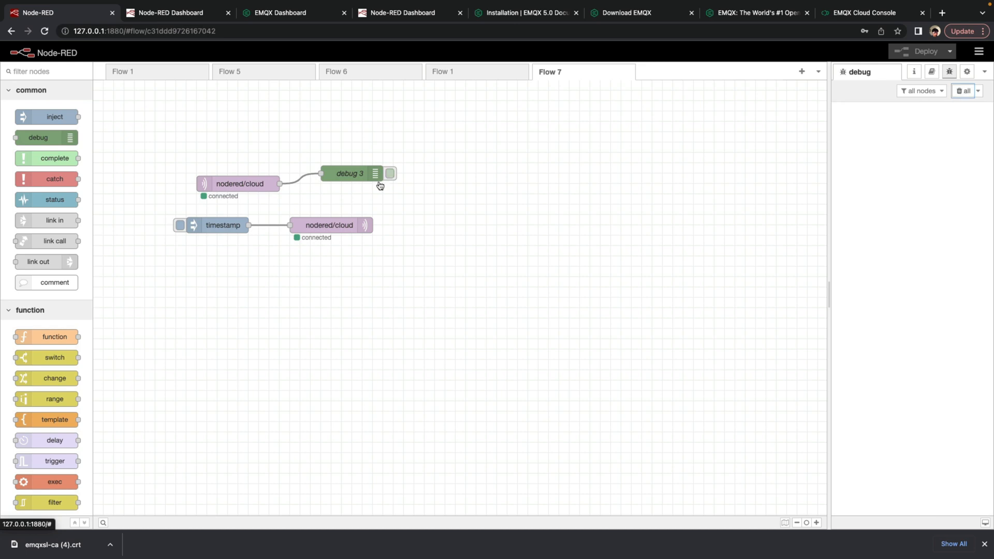
pyautogui.click(179, 226)
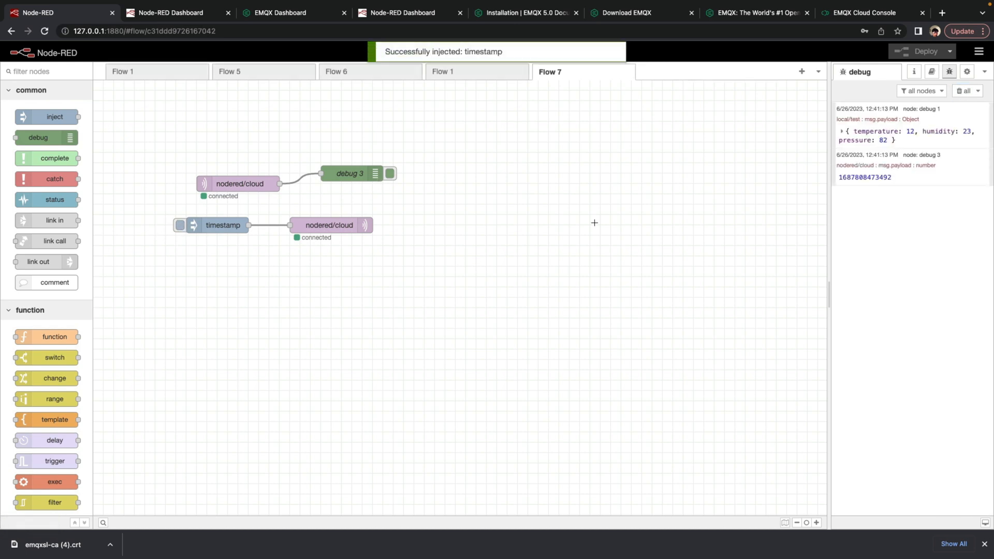
pyautogui.click(349, 173)
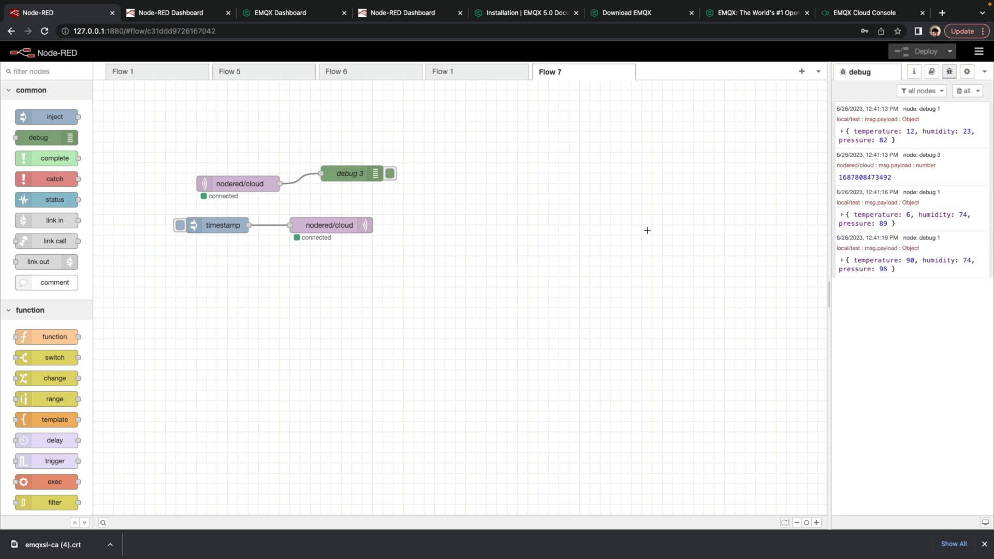
pyautogui.moveTo(641, 223)
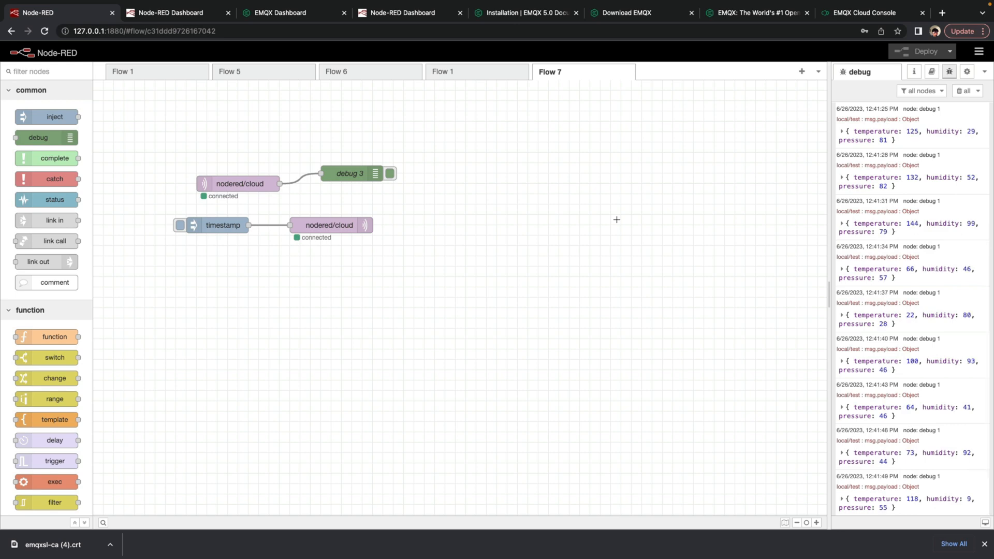
pyautogui.moveTo(619, 214)
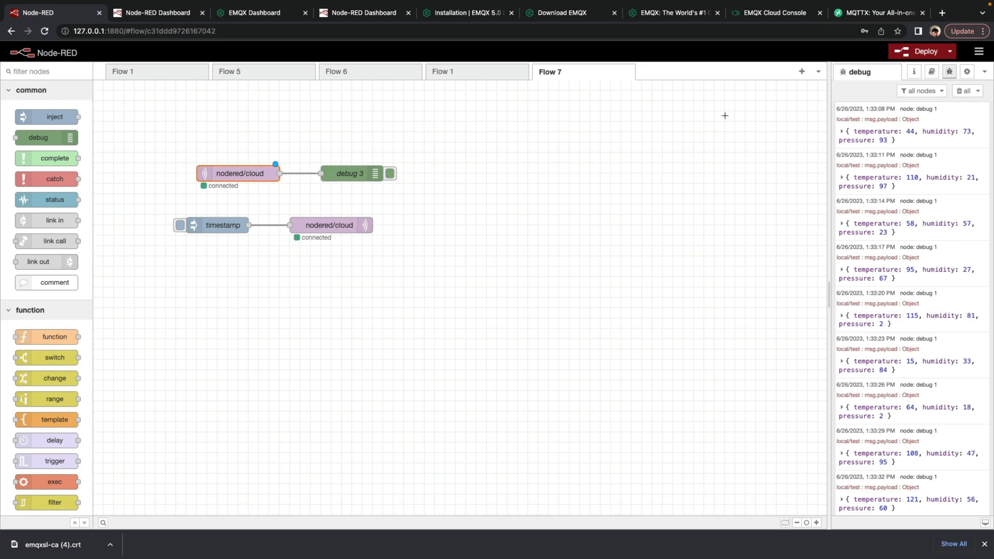
# Move from the MQTTX website and EMQX Cloud user list to the MQTTX desktop client.
pyautogui.click(878, 12)
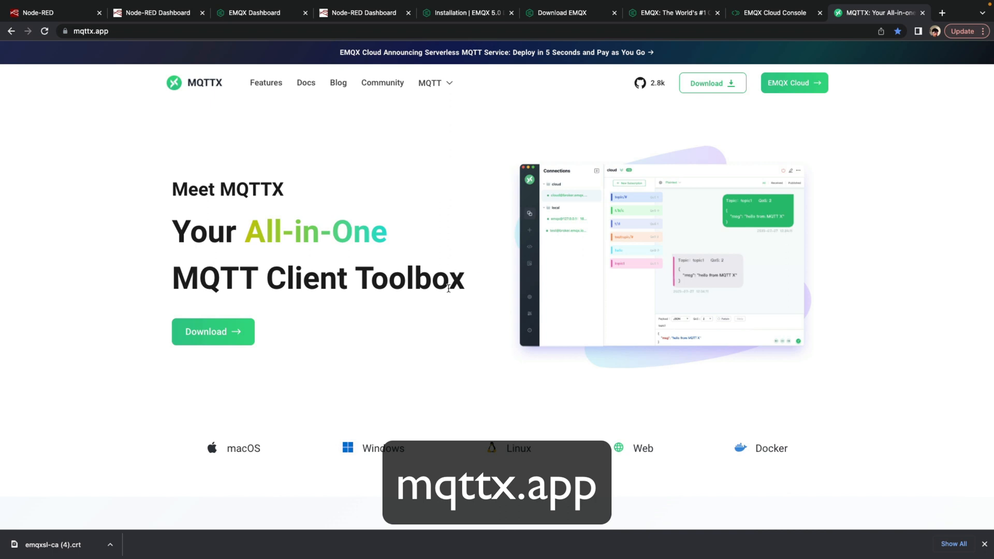
pyautogui.moveTo(666, 144)
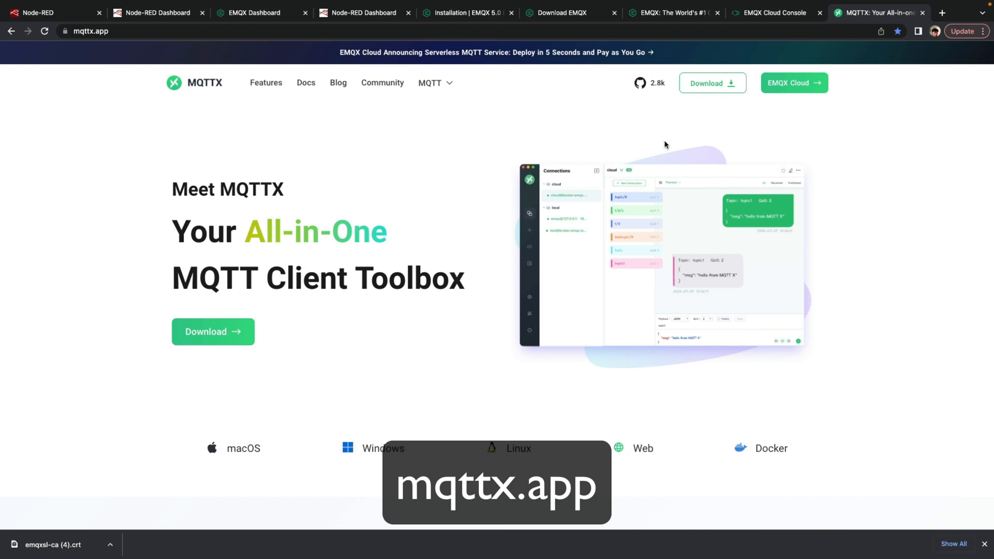
pyautogui.moveTo(515, 270)
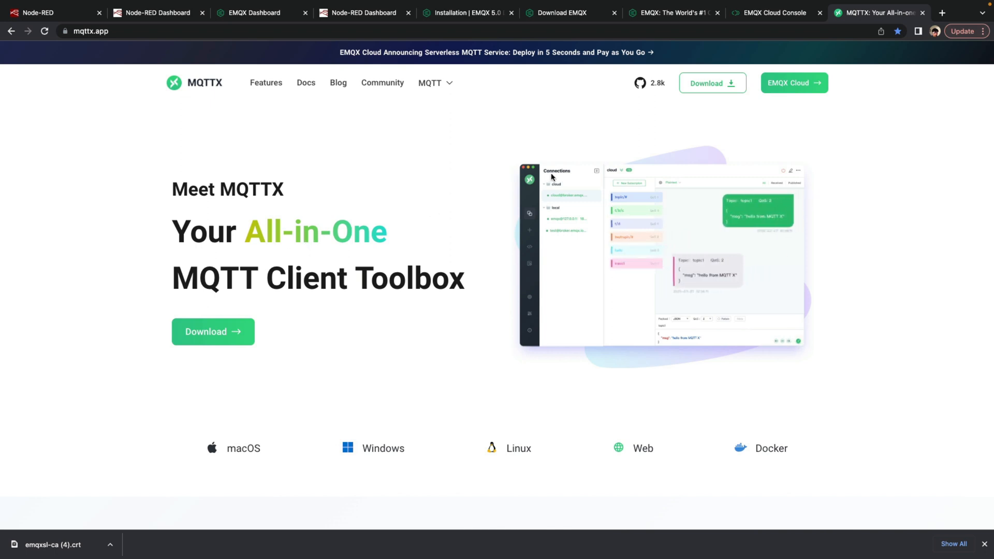
pyautogui.click(771, 12)
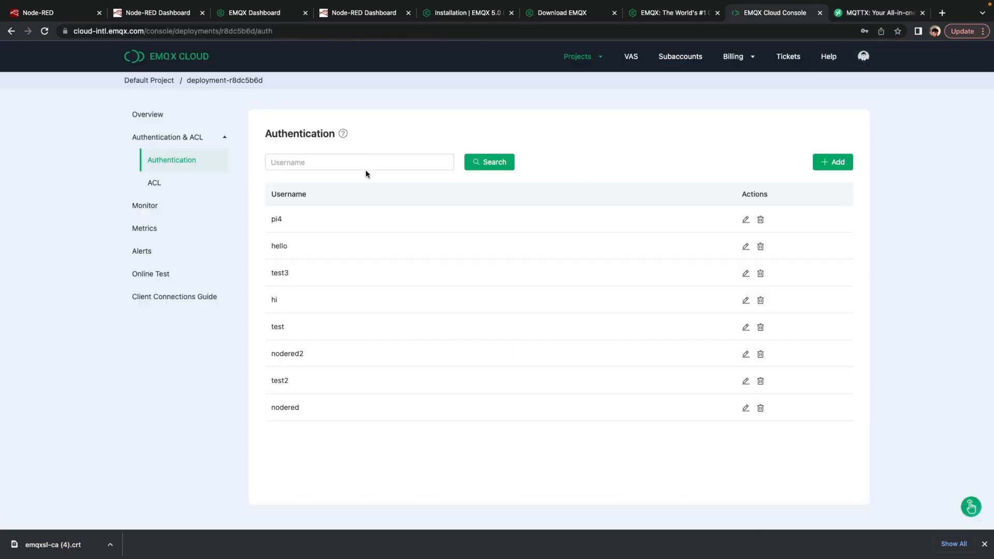
pyautogui.click(147, 114)
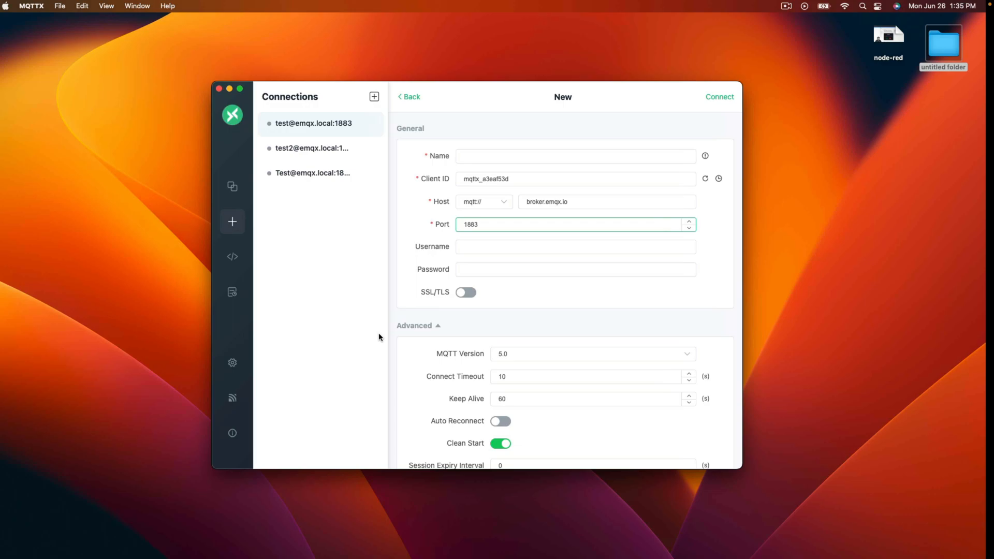
# Create connection cloud-node-red-test to r8dc5b6d.ala.us-east-1.emqxsl.com on port 8883.
pyautogui.click(374, 97)
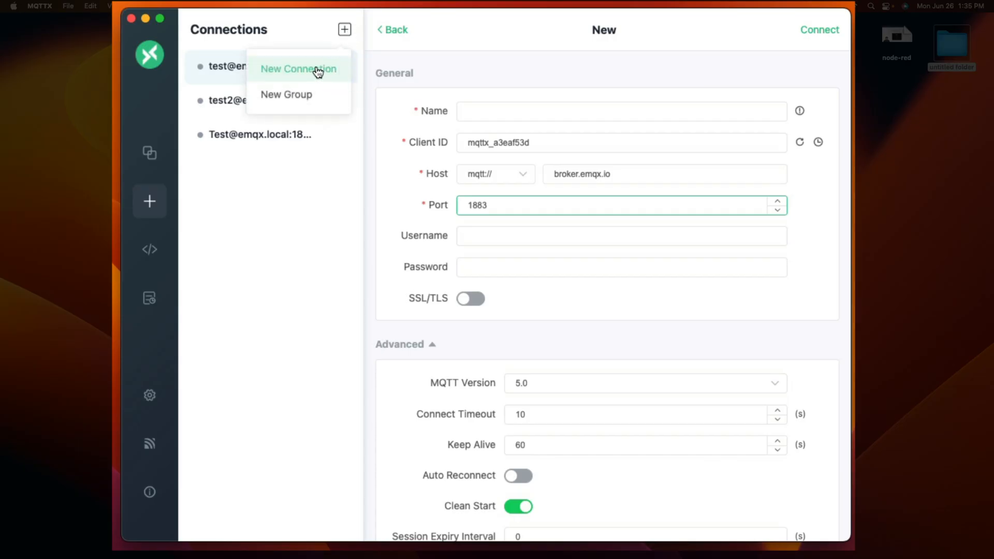
pyautogui.click(566, 179)
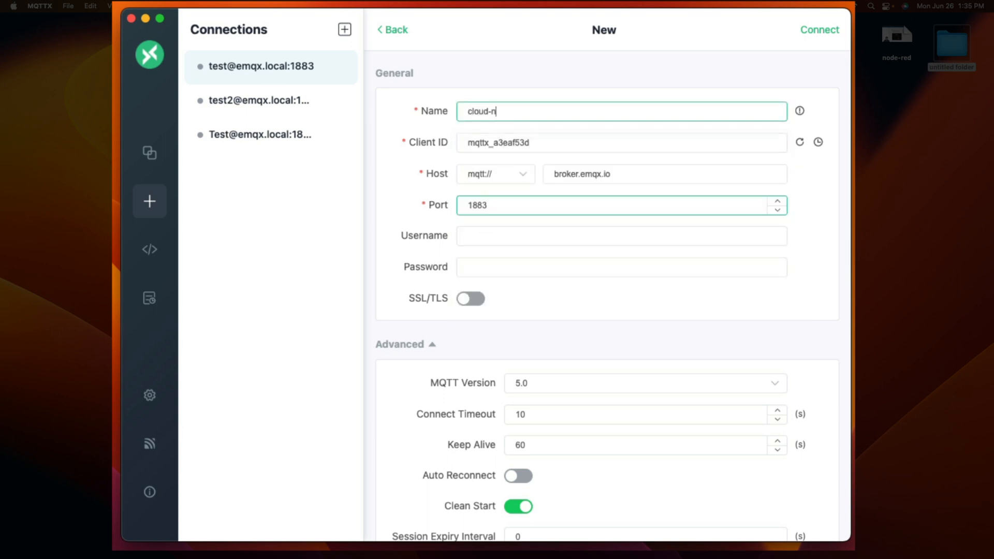
pyautogui.write('ode-red-tes')
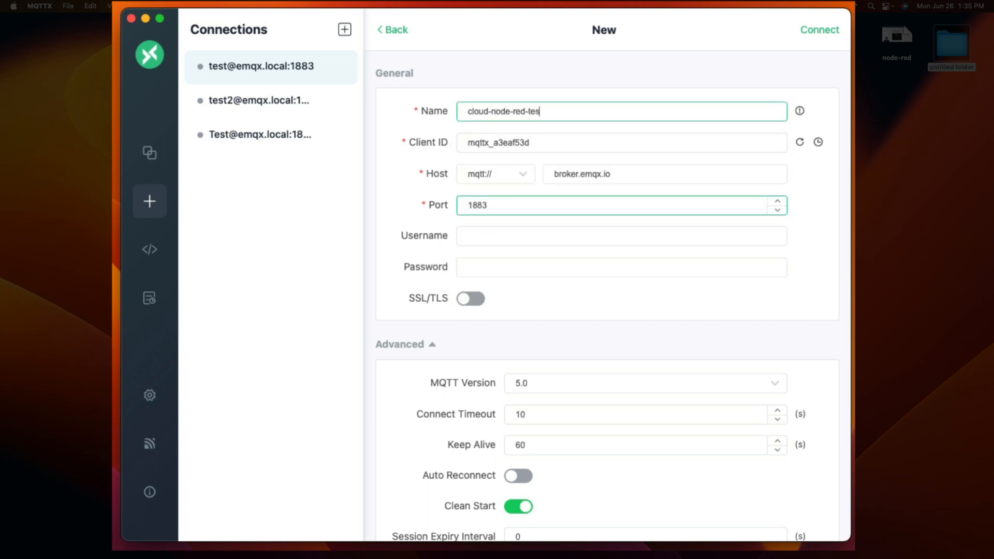
pyautogui.write('t')
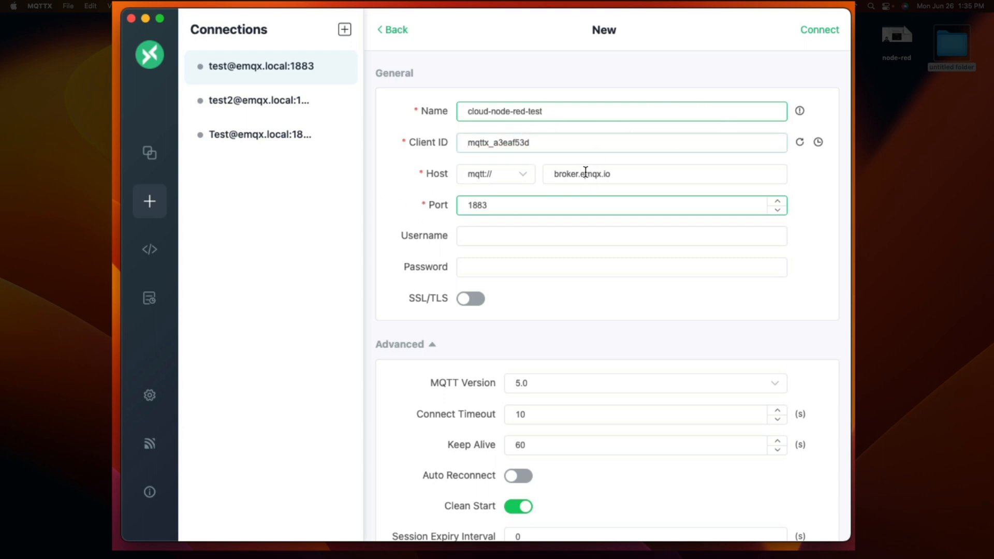
pyautogui.write('r8dc5b6d.ala.us-east-1.emqxsl.com')
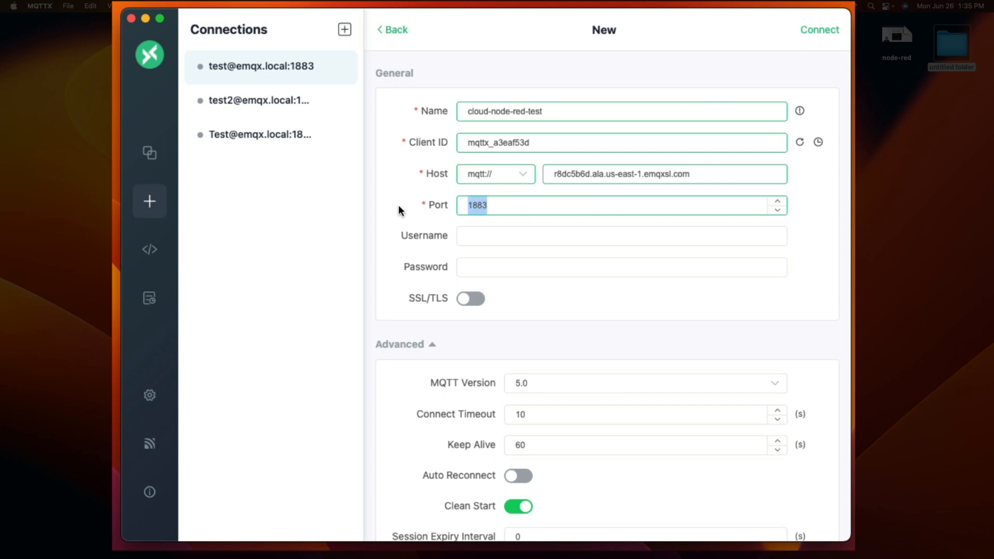
pyautogui.write('888')
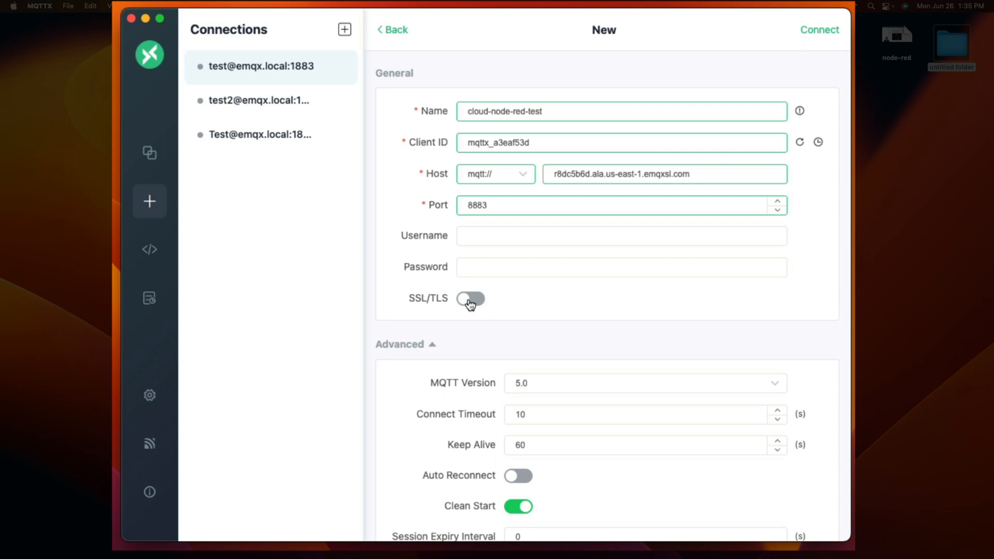
# Enable SSL/TLS, log in as nodered2, and connect to the cloud broker.
pyautogui.click(470, 299)
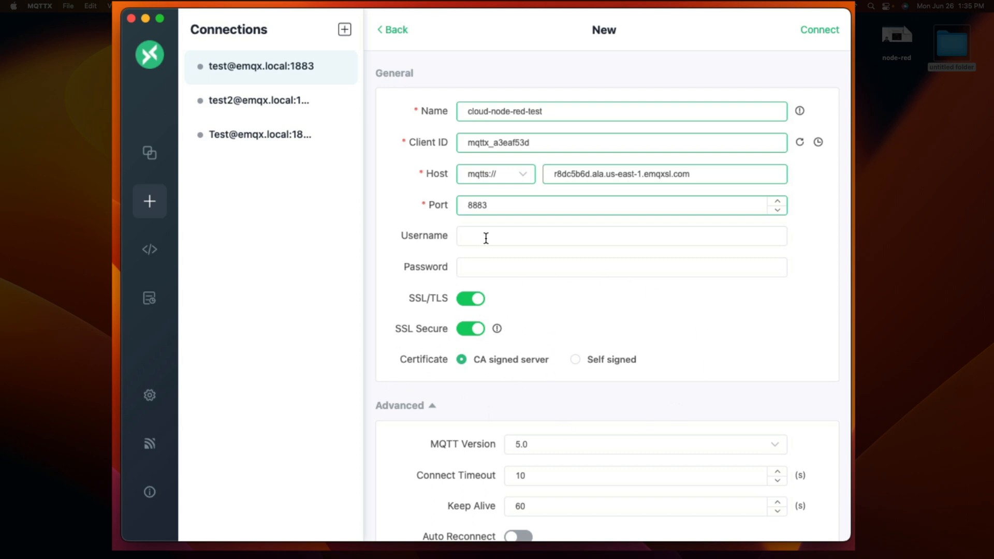
pyautogui.write('nodered2')
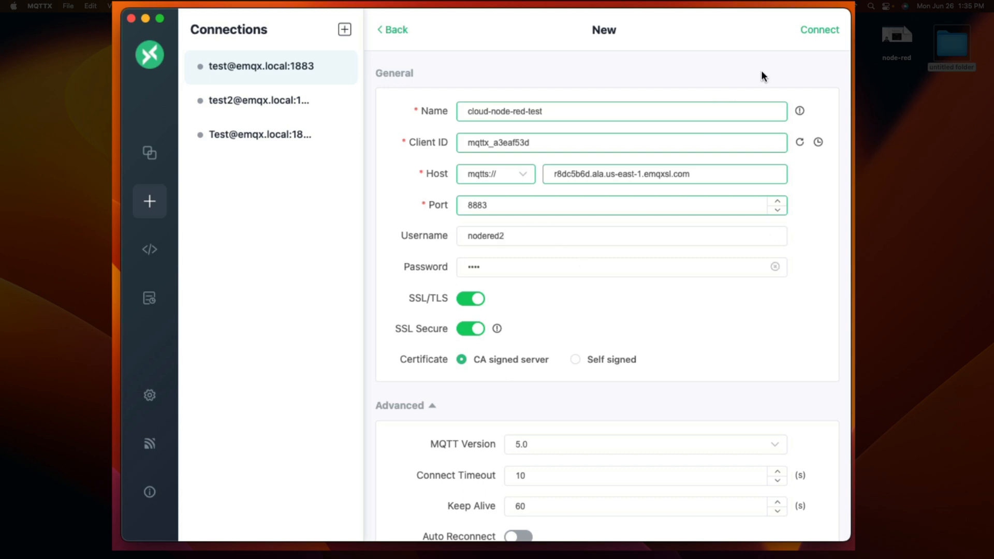
pyautogui.click(819, 29)
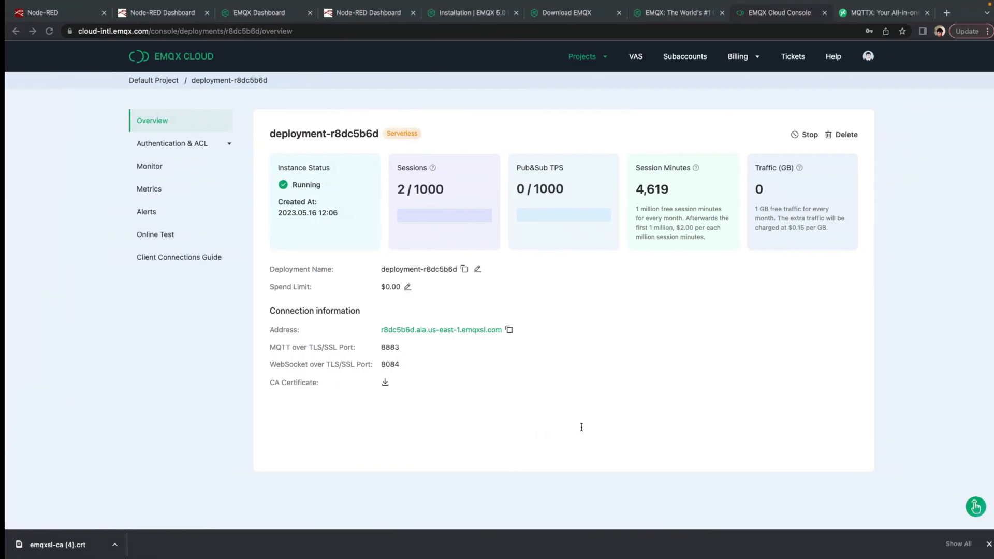
# Open Flow 7's nodered/cloud mqtt in node and clear the old debug messages.
pyautogui.click(52, 13)
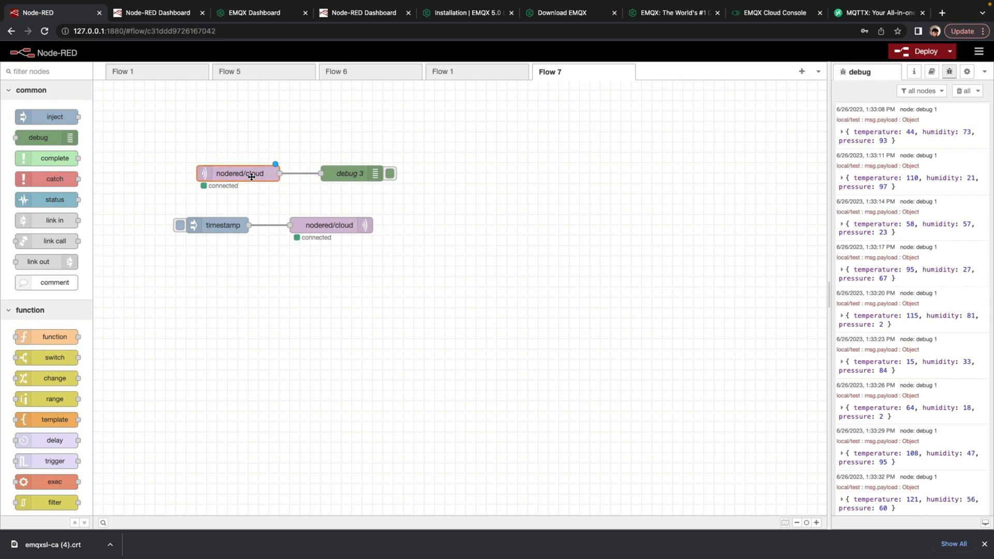
pyautogui.doubleClick(239, 173)
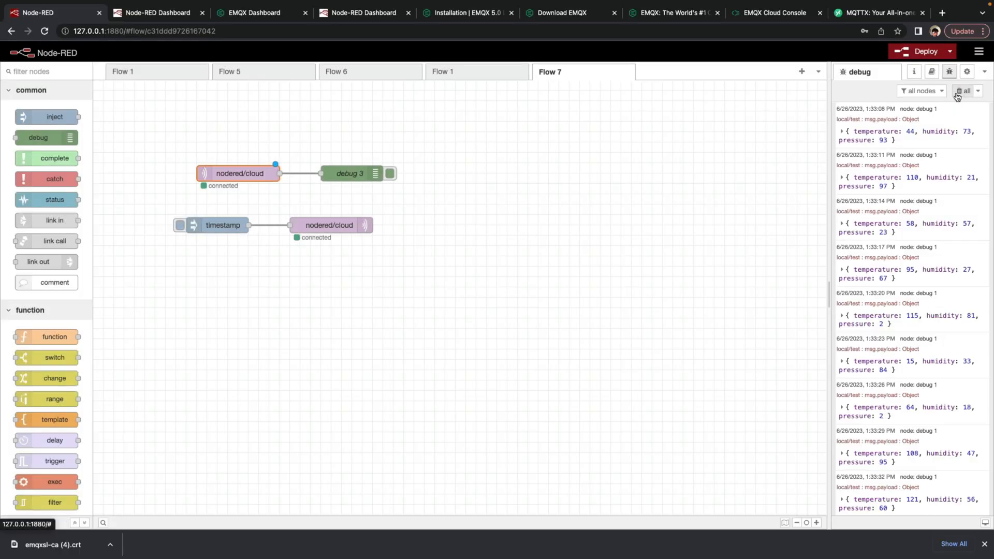
pyautogui.click(964, 90)
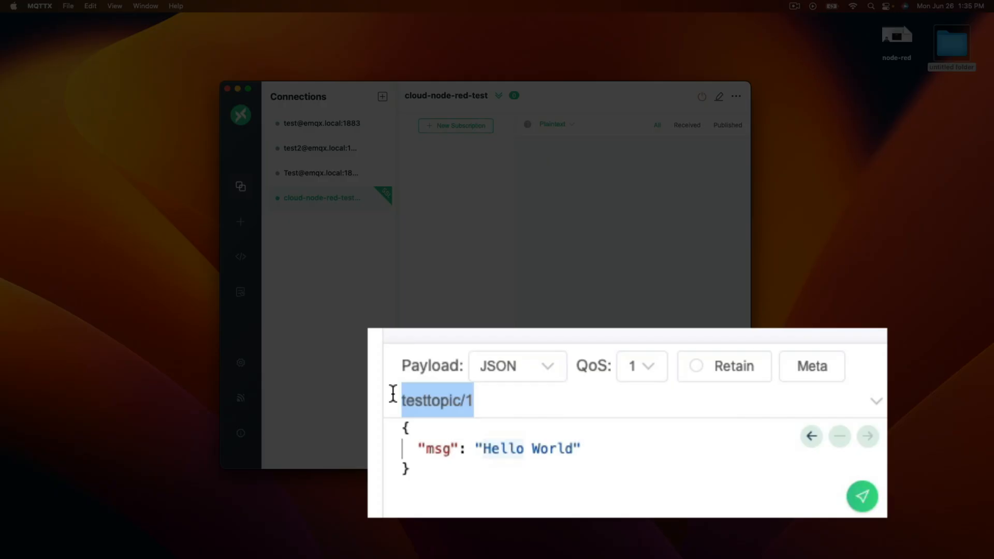
pyautogui.moveTo(849, 459)
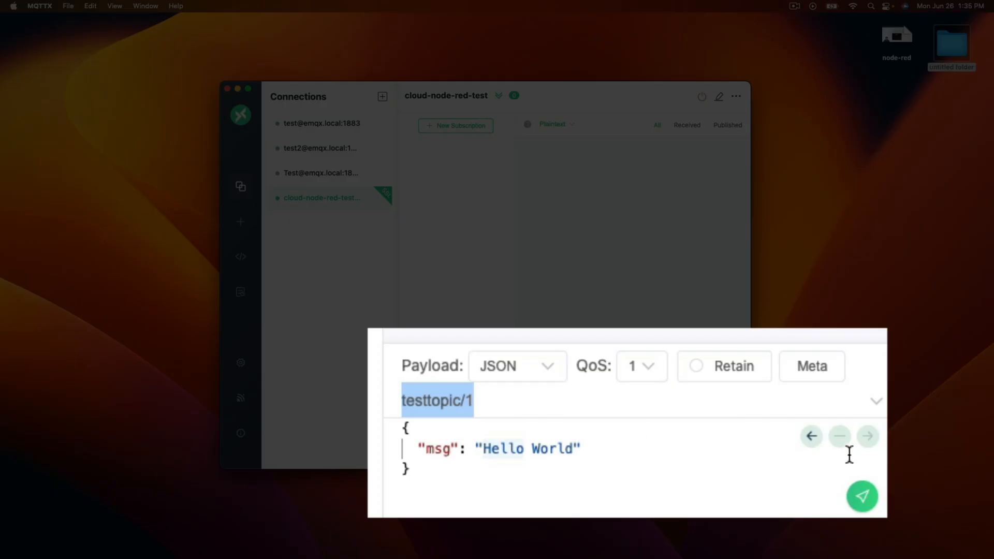
# Change the topic from testtopic/1 to nodered/cloud and send the Hello World JSON.
pyautogui.write('node')
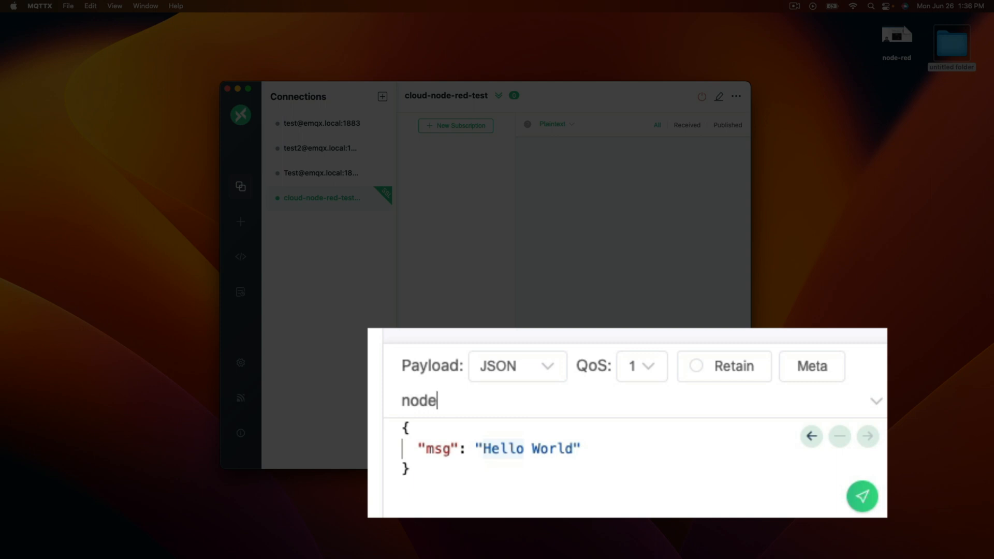
pyautogui.write('red/cloud')
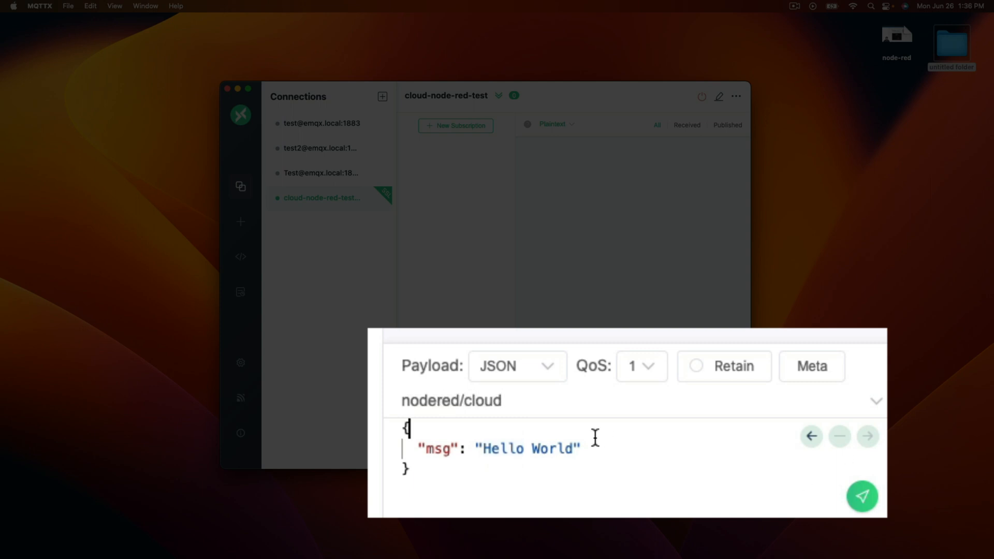
pyautogui.click(862, 497)
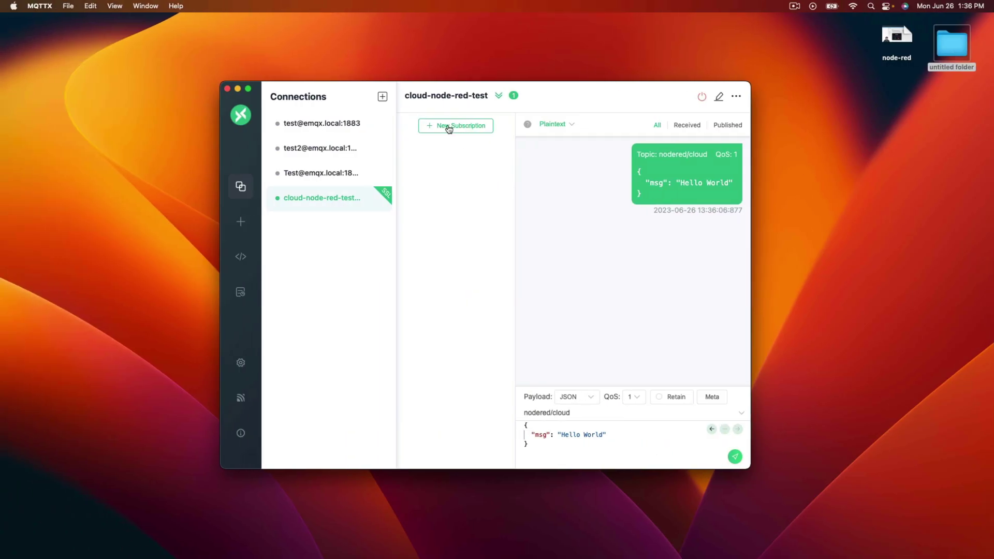
pyautogui.click(455, 126)
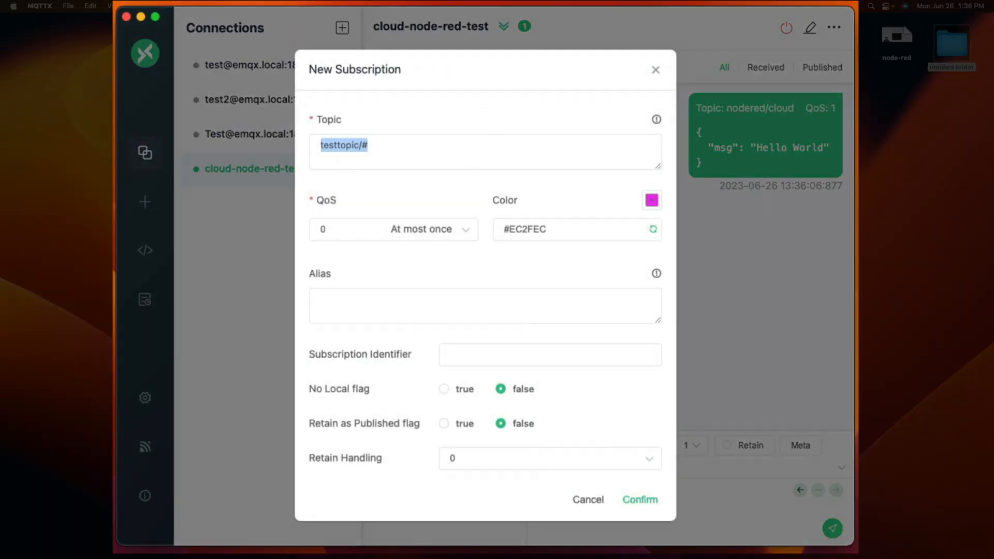
pyautogui.write('nodered/cloud')
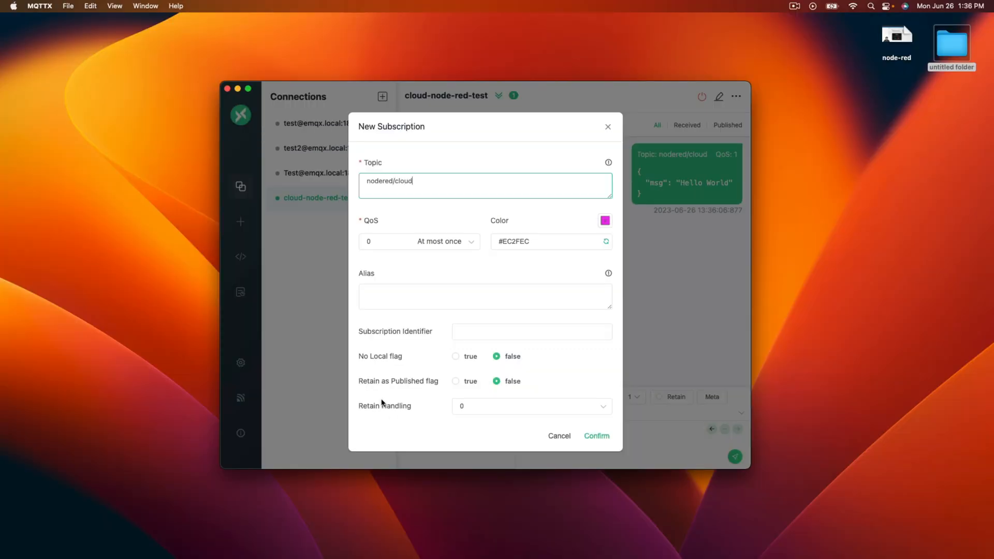
pyautogui.click(597, 436)
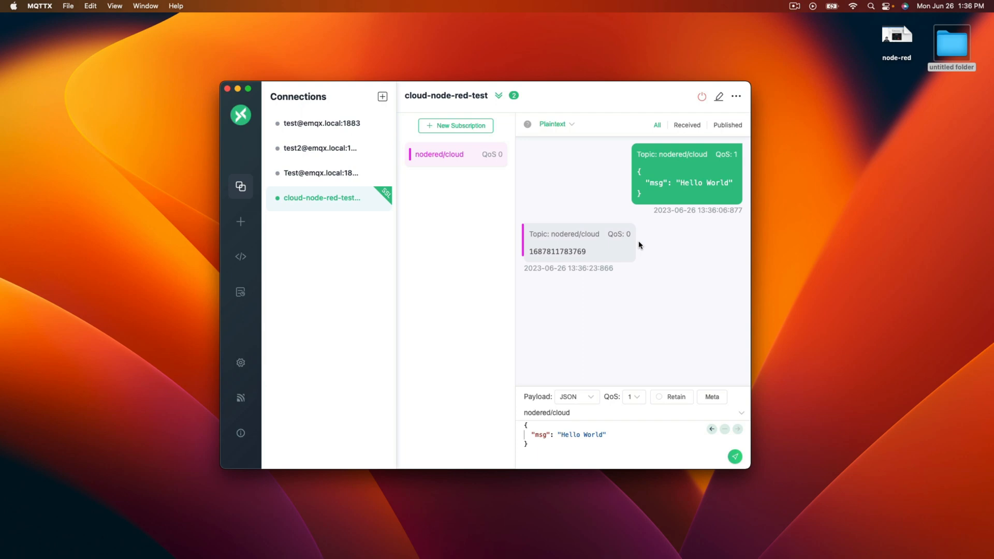
pyautogui.moveTo(519, 442)
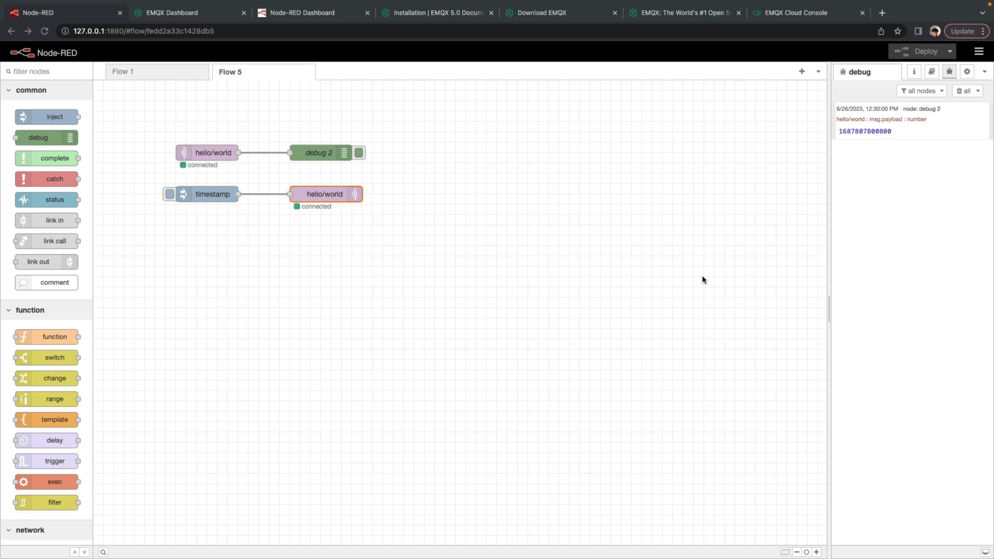
pyautogui.moveTo(795, 143)
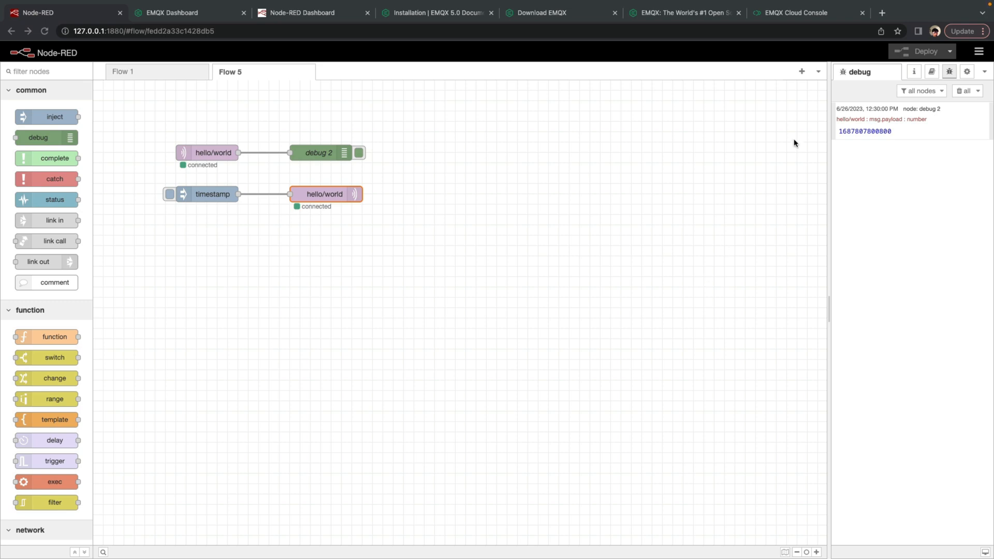
# Add the empty Flow 6 to the Node-RED editor.
pyautogui.click(801, 72)
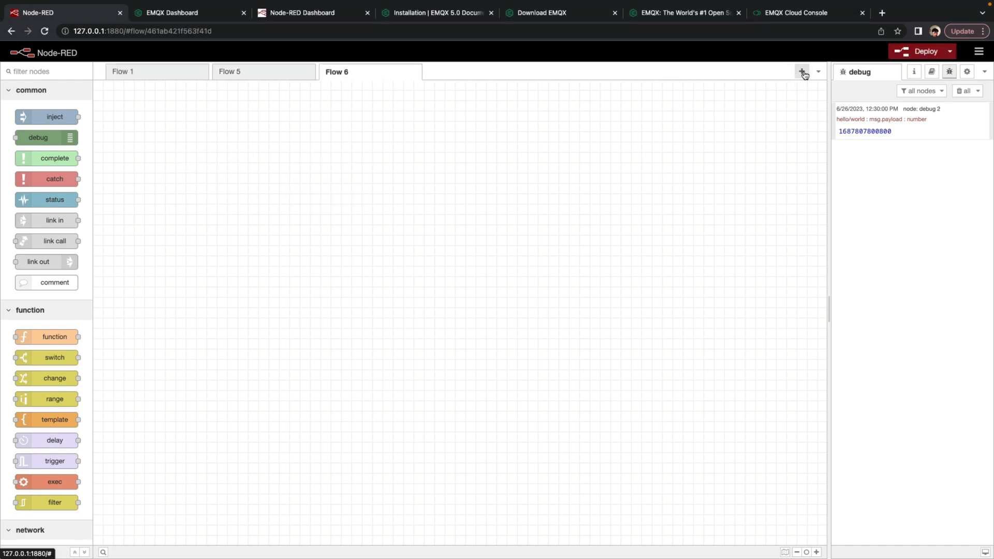
pyautogui.moveTo(743, 169)
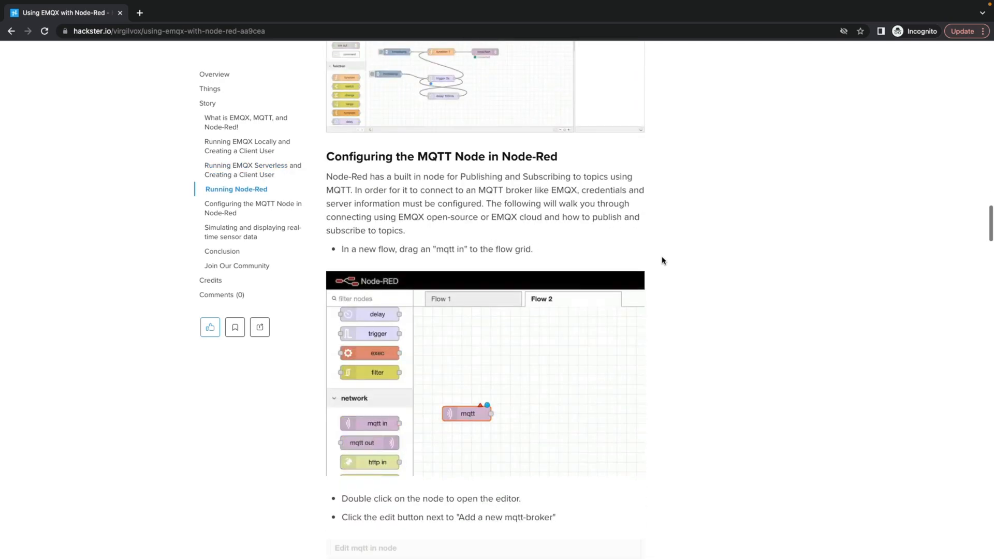
# Scroll the Hackster.io article down to the real-time sensor data simulation gist.
pyautogui.scroll(-3)
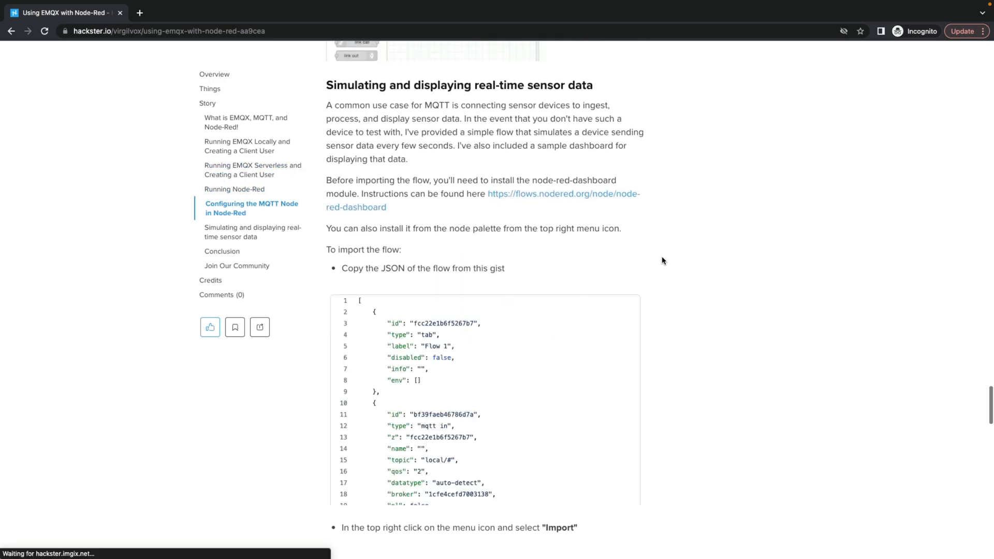
pyautogui.scroll(-3)
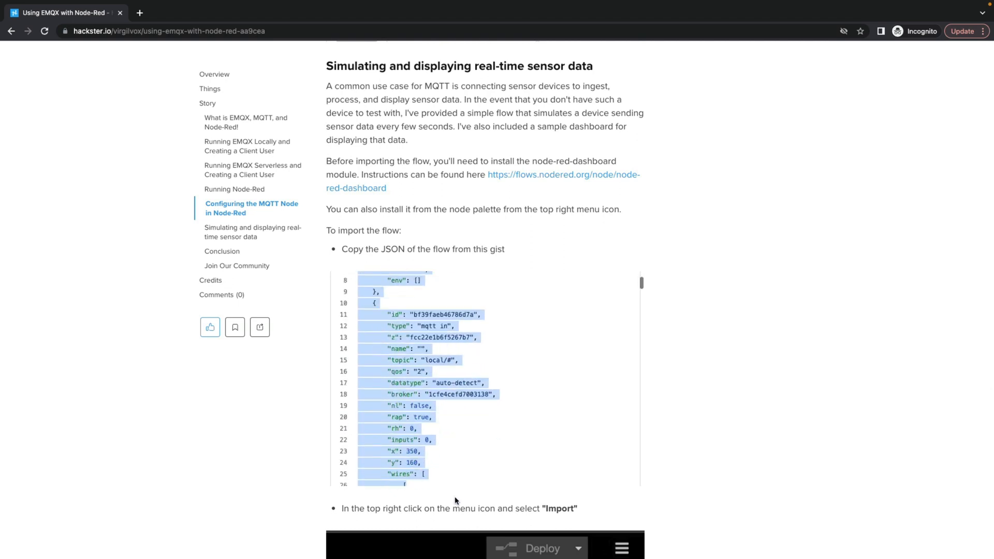
pyautogui.scroll(-3)
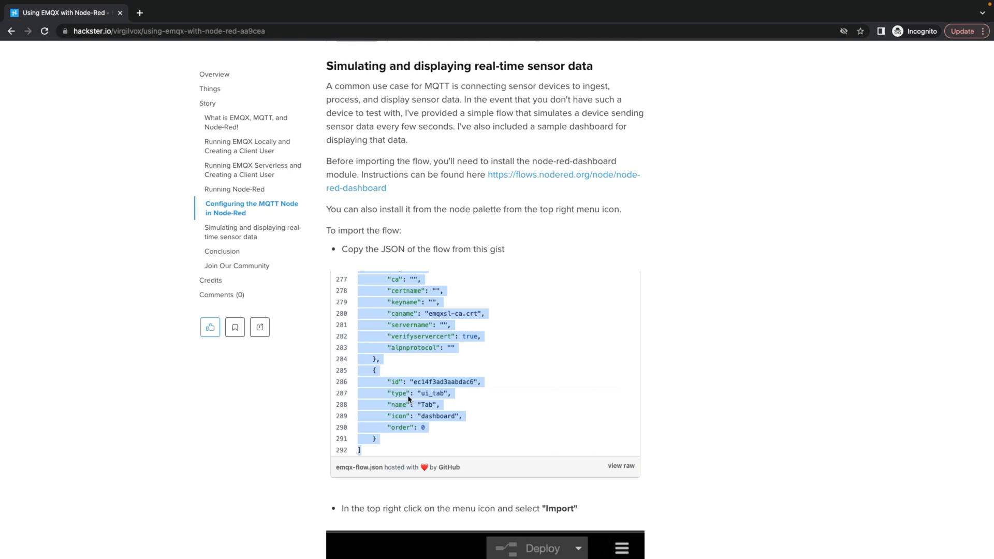
pyautogui.moveTo(421, 267)
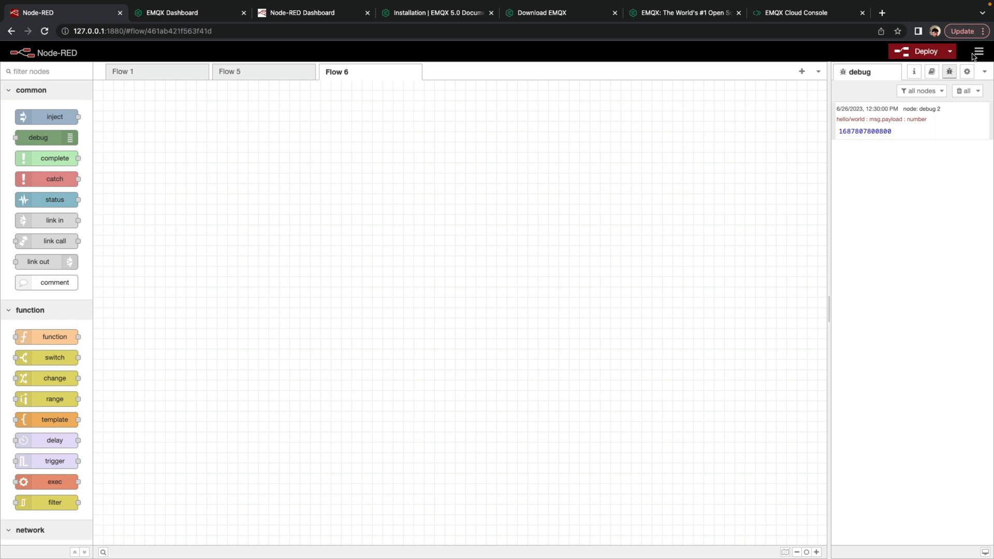
# Paste the sensor flow JSON into the Import dialog and import it as a copy.
pyautogui.click(979, 51)
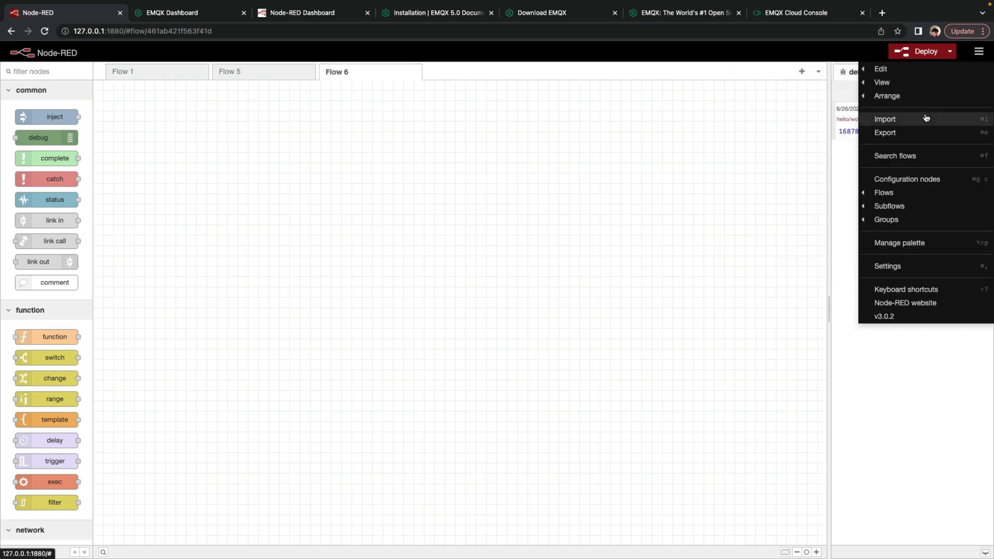
pyautogui.click(886, 119)
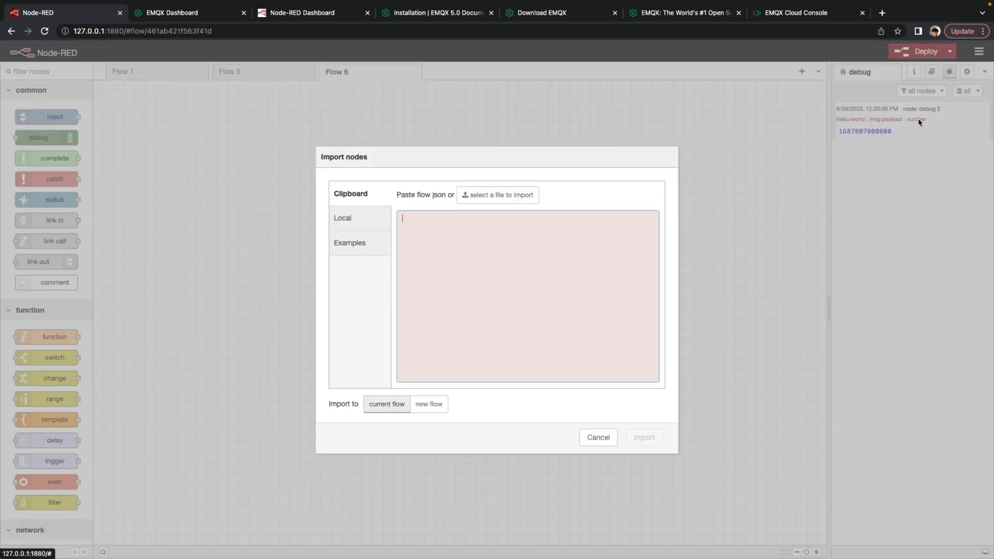
pyautogui.rightClick(482, 300)
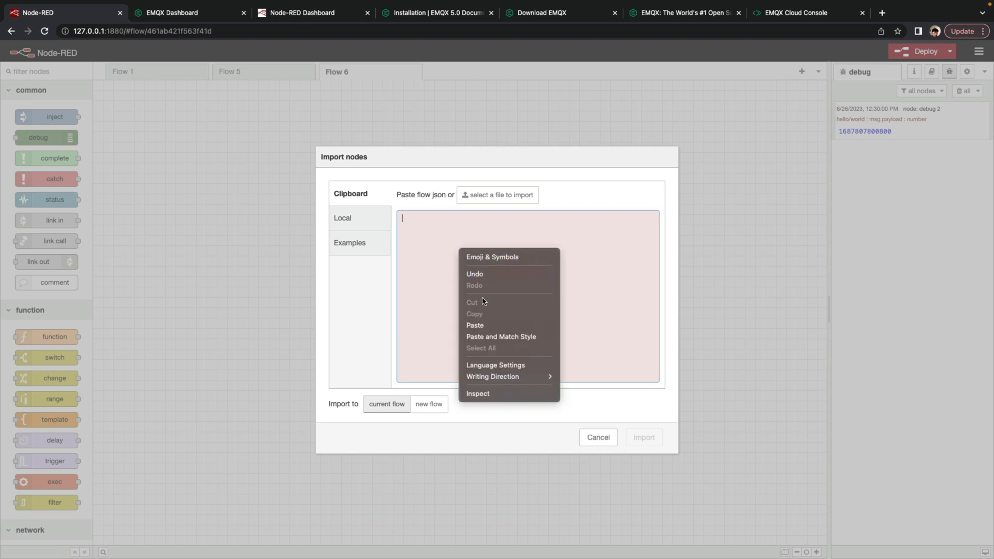
pyautogui.click(475, 325)
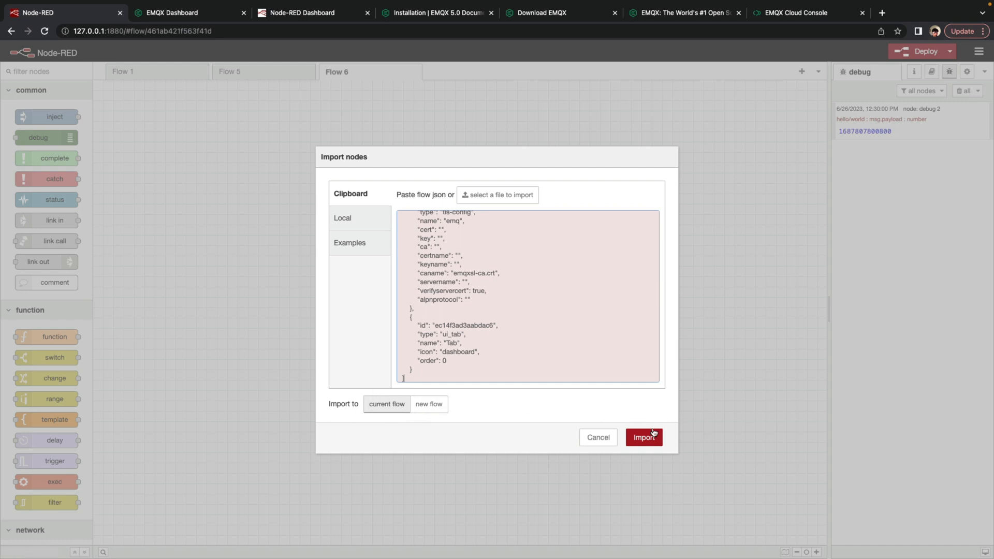
pyautogui.click(644, 437)
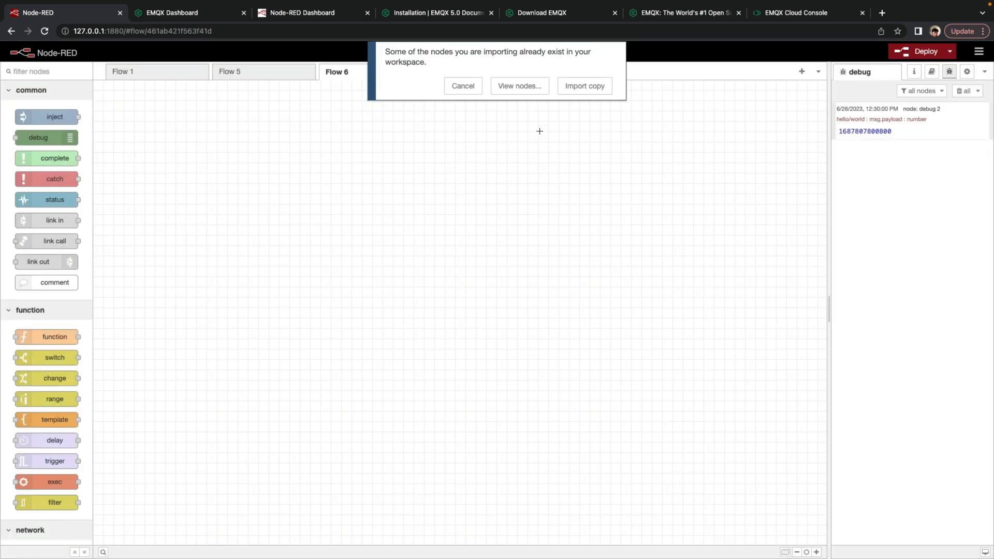
pyautogui.click(584, 86)
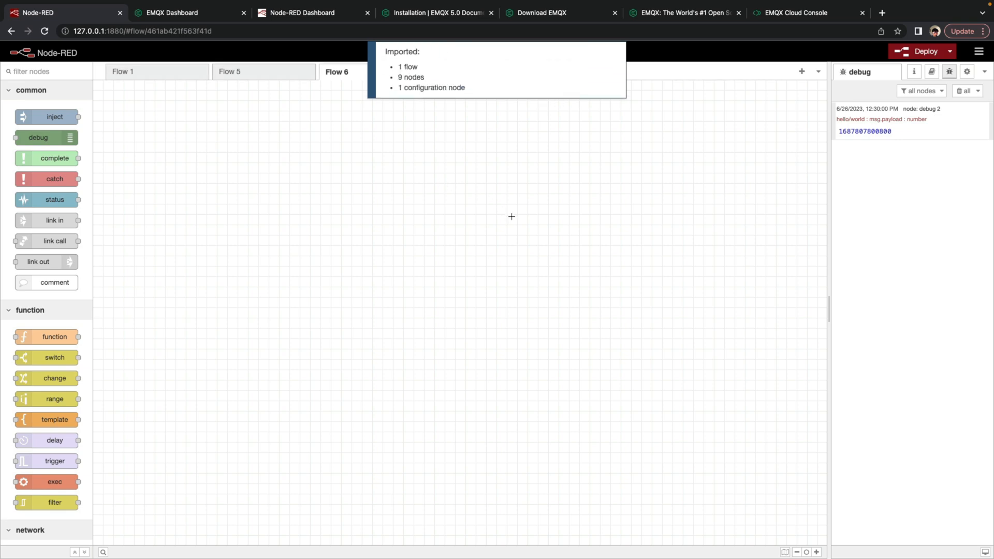
pyautogui.moveTo(437, 61)
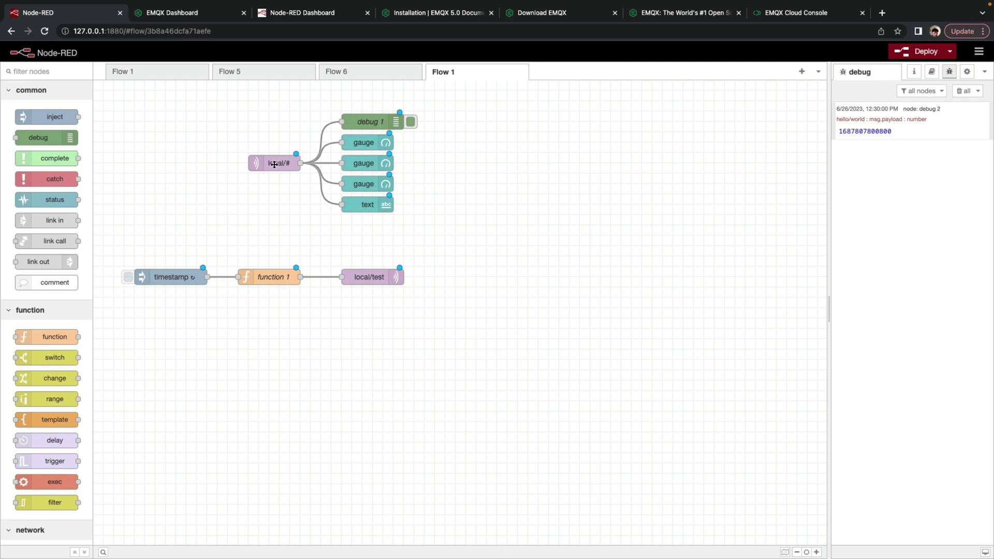
# Confirm the local/# subscriber's broker, inspect the local/test publisher, then view the gauge dashboard.
pyautogui.doubleClick(274, 163)
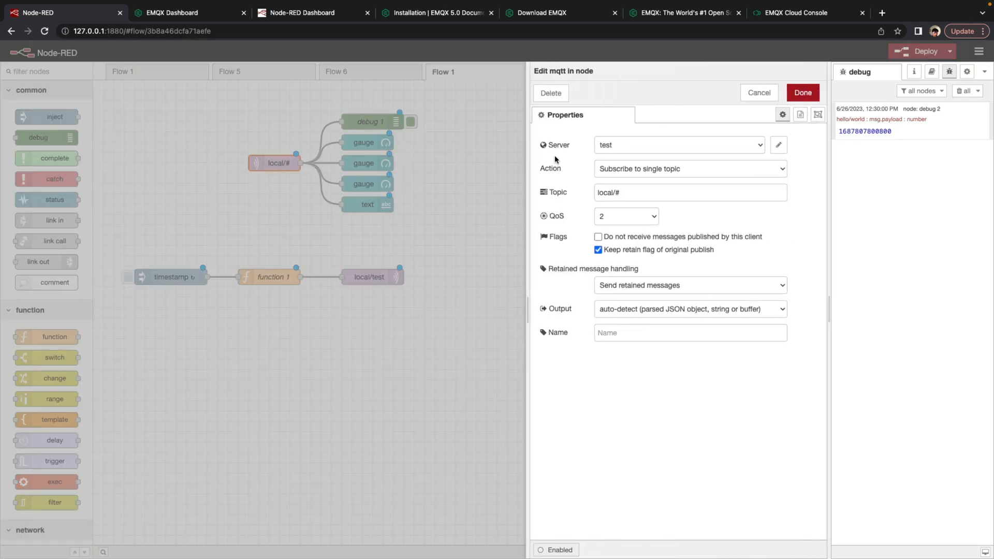
pyautogui.click(679, 145)
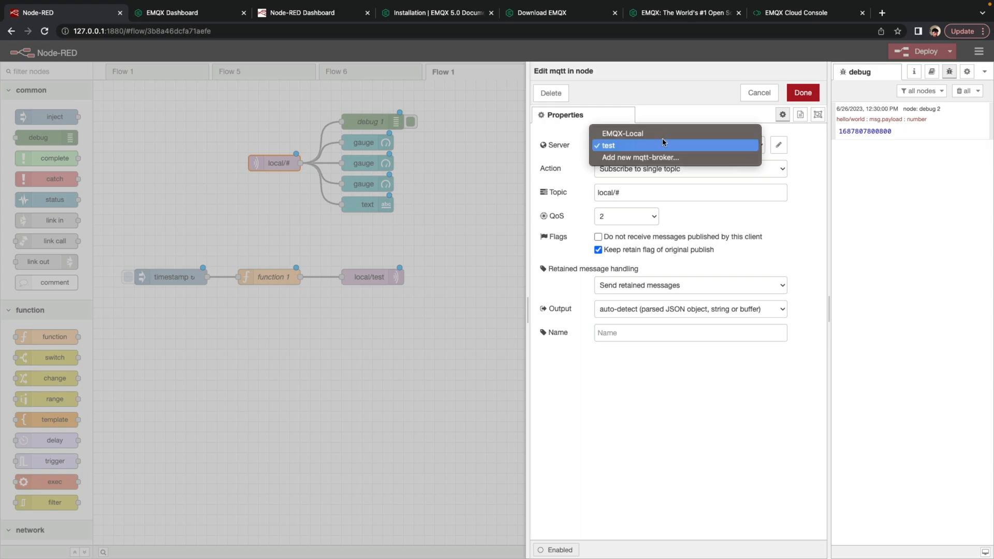
pyautogui.click(647, 133)
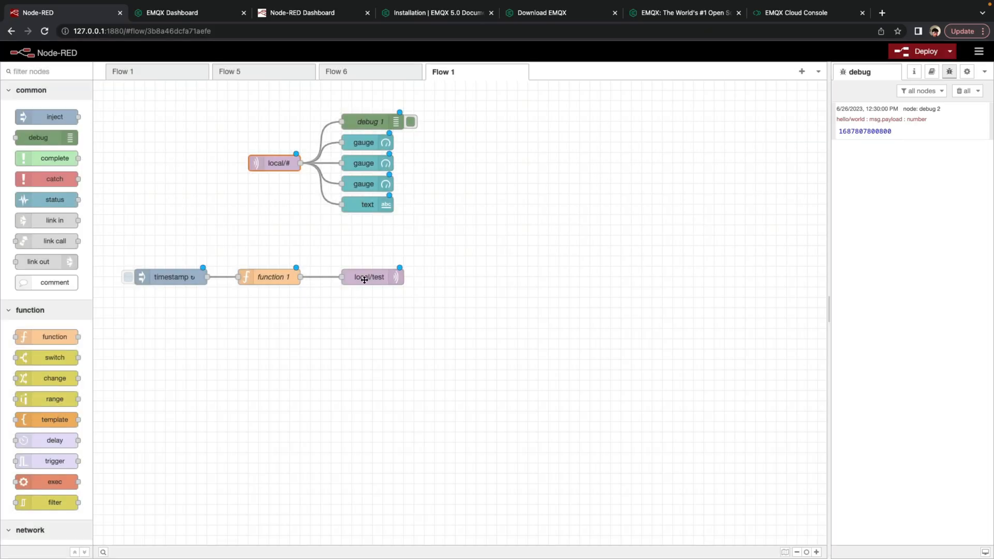
pyautogui.doubleClick(365, 277)
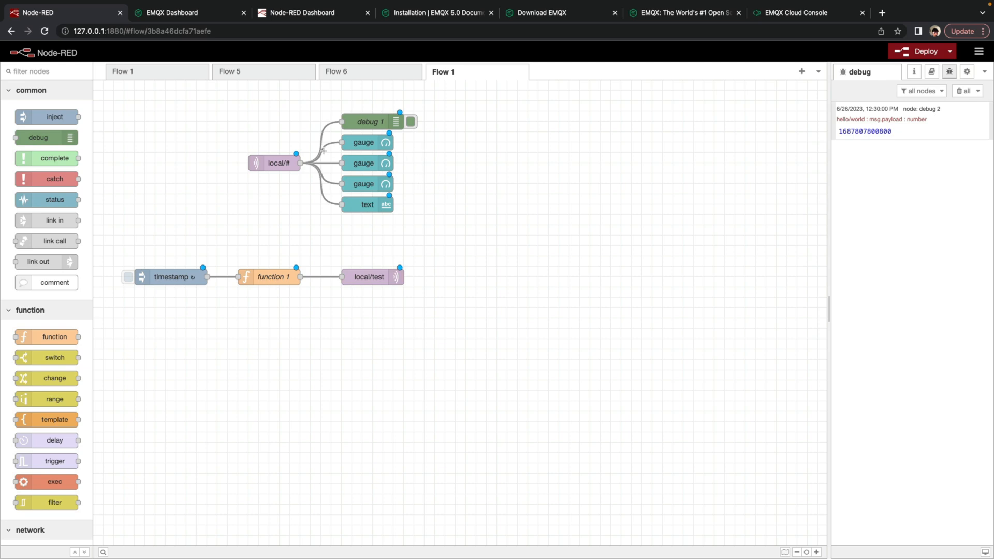
pyautogui.moveTo(361, 142)
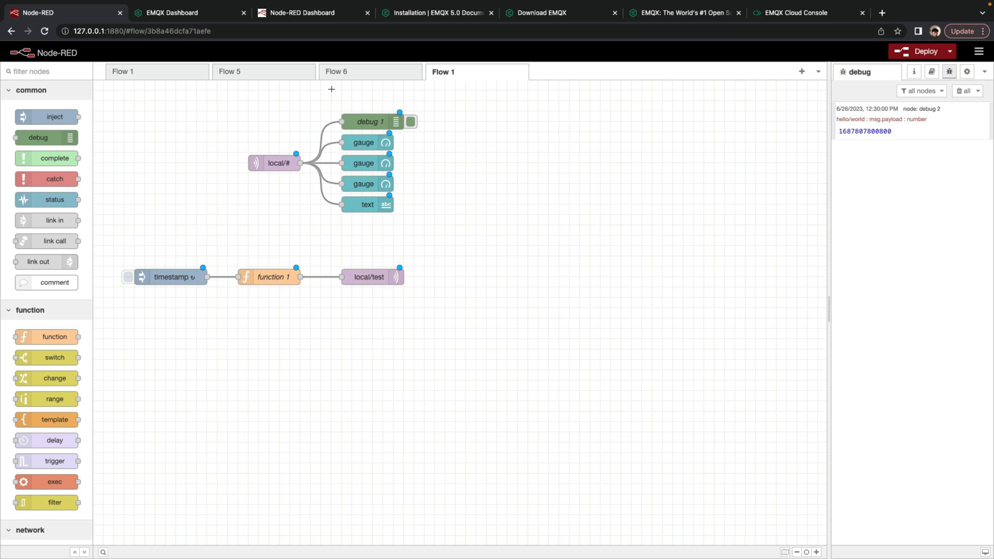
pyautogui.click(303, 13)
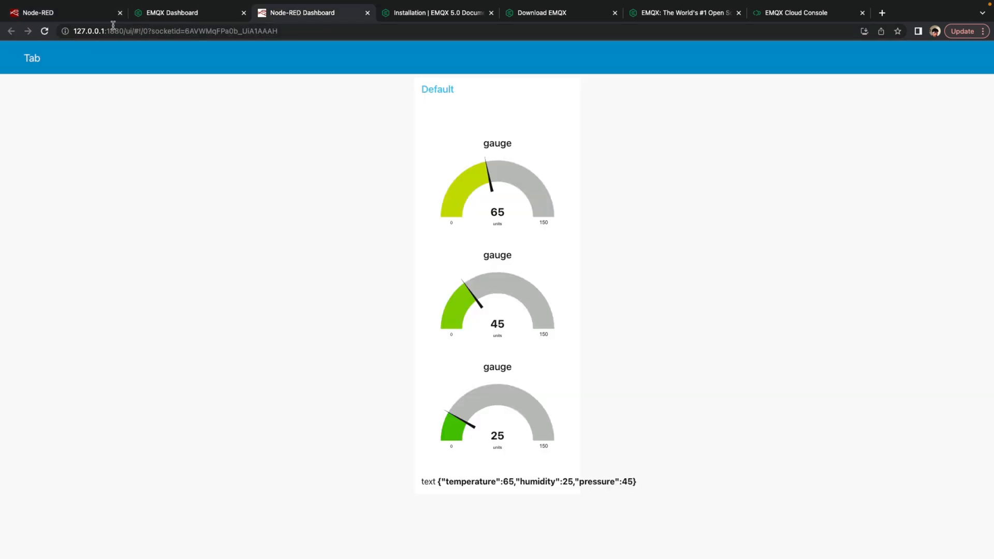
pyautogui.moveTo(379, 337)
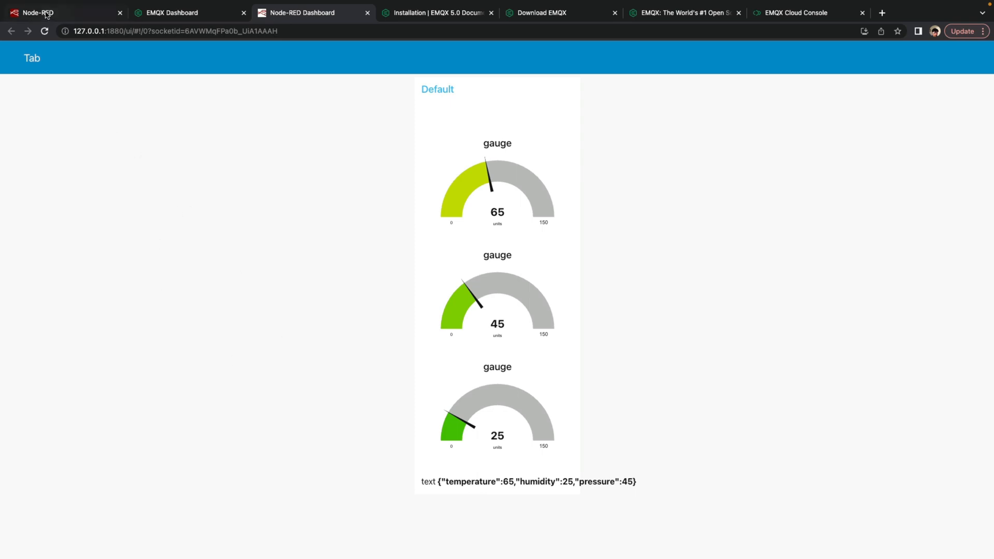
pyautogui.click(44, 12)
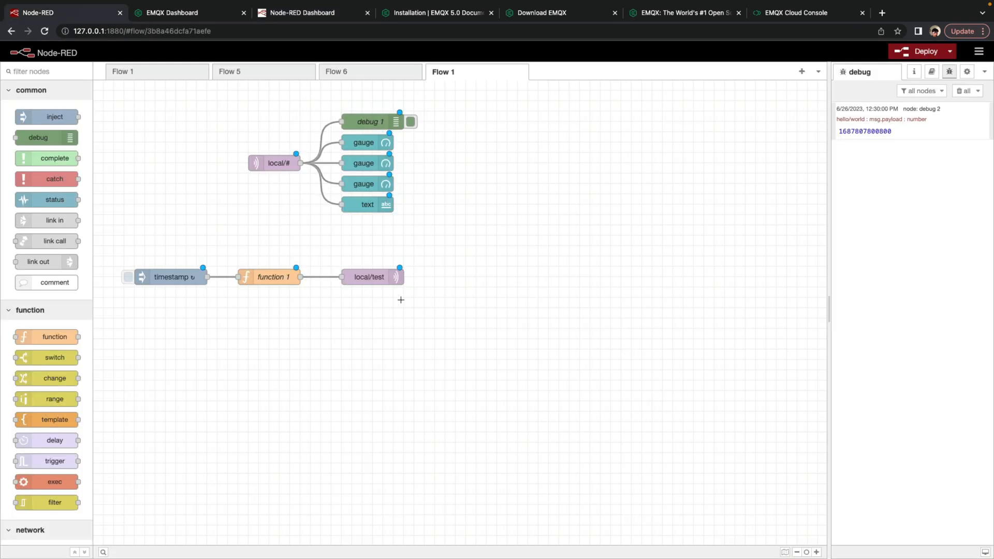
pyautogui.moveTo(826, 113)
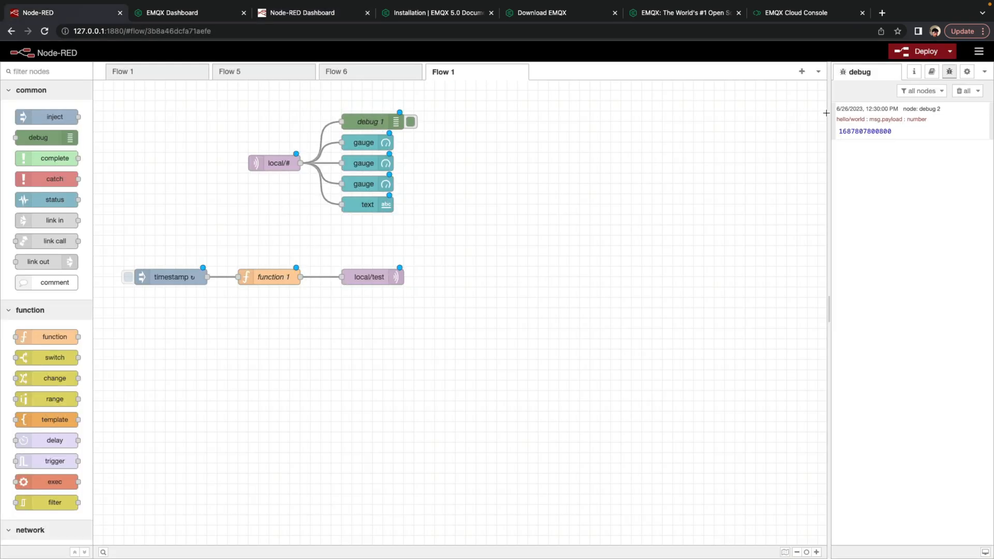
pyautogui.click(976, 50)
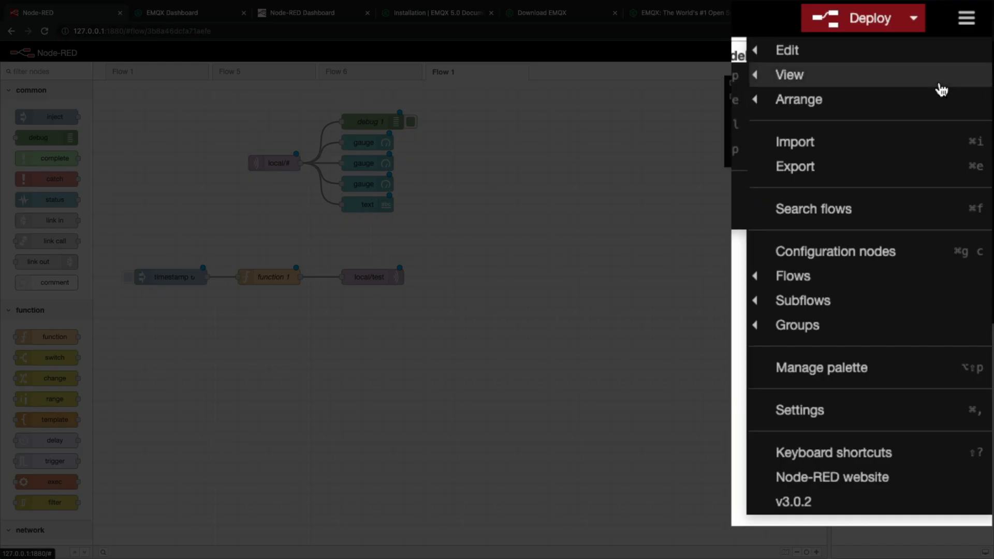
pyautogui.moveTo(851, 375)
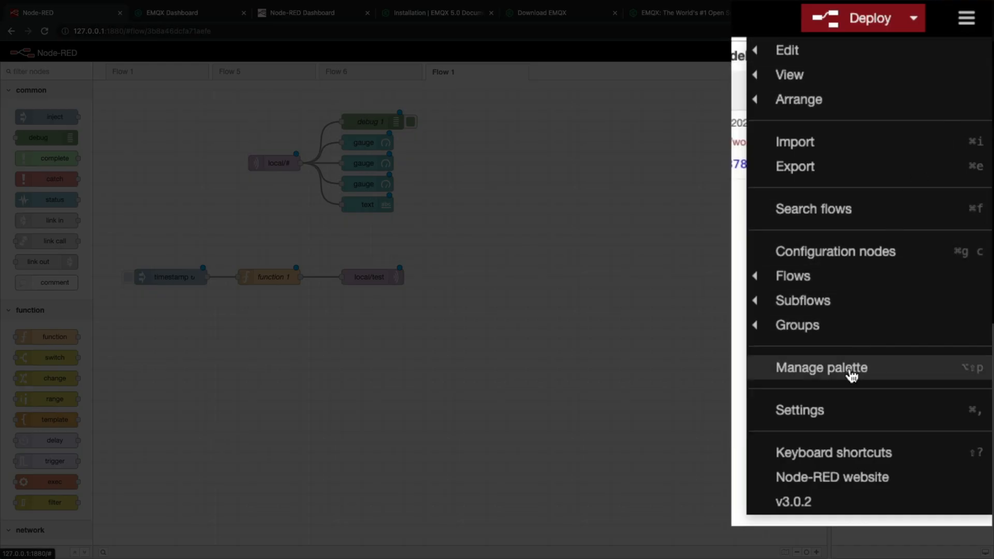
pyautogui.click(822, 368)
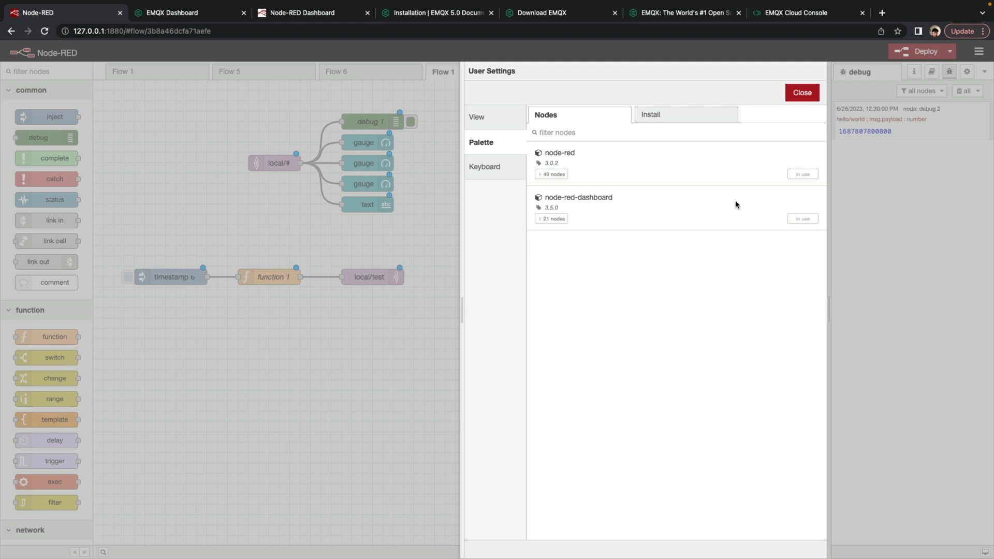
pyautogui.click(651, 115)
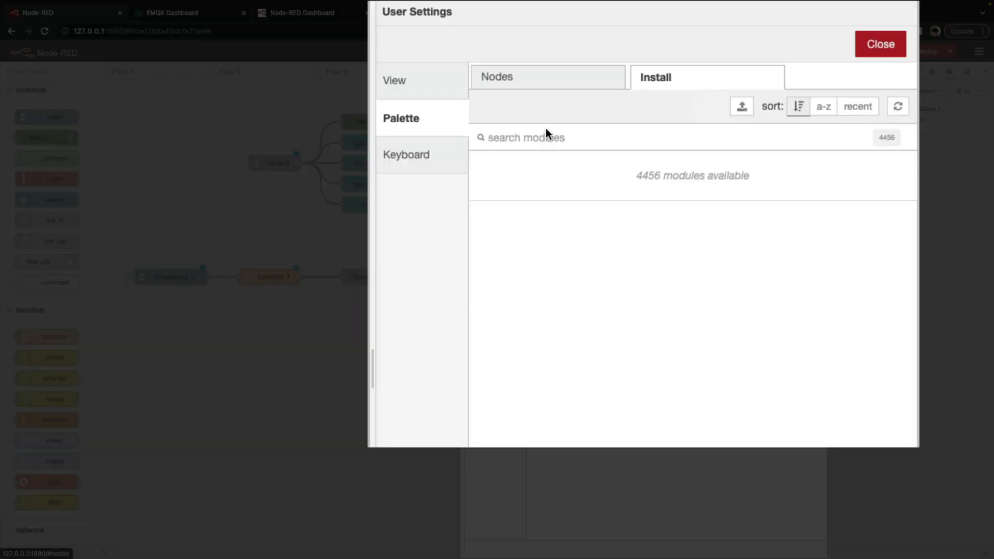
pyautogui.write('dashboard')
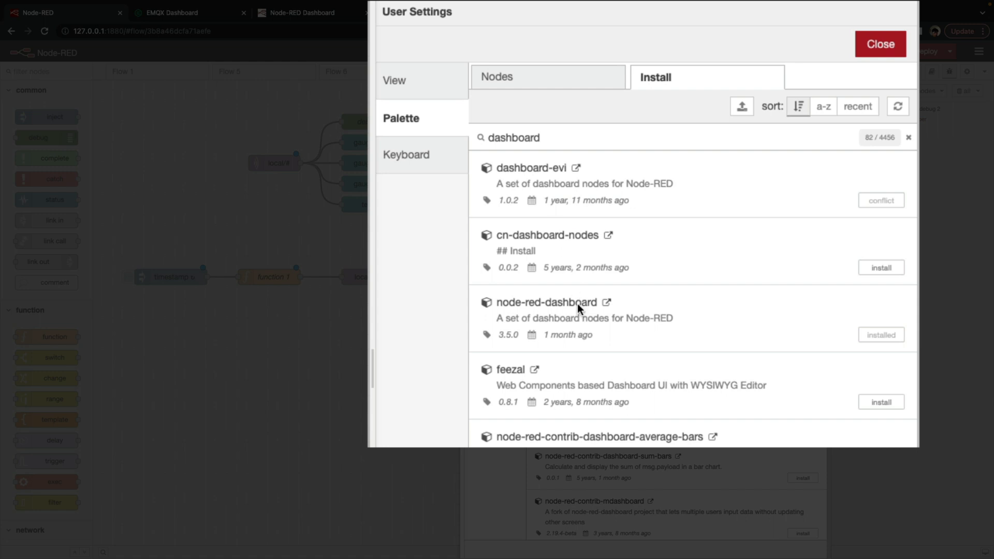
pyautogui.moveTo(916, 313)
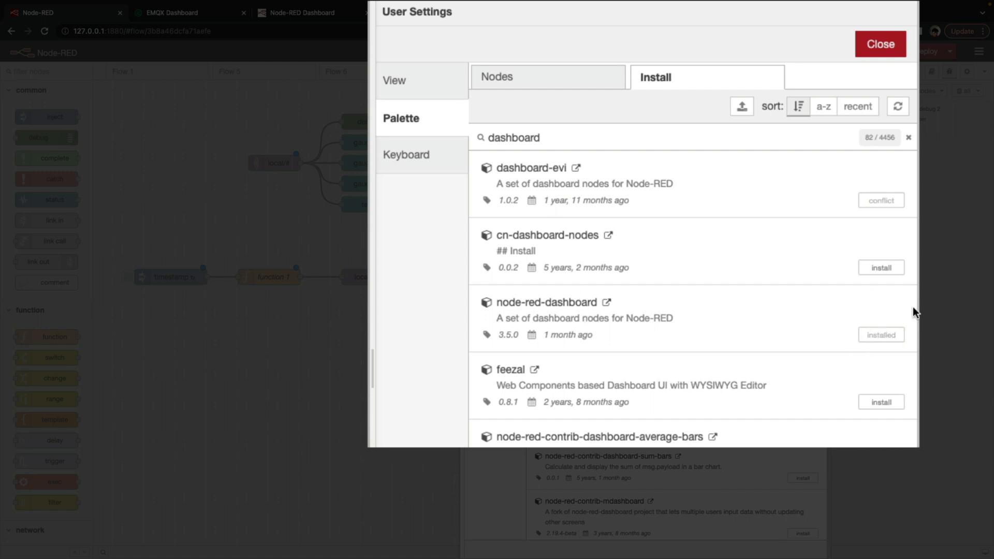
pyautogui.moveTo(825, 314)
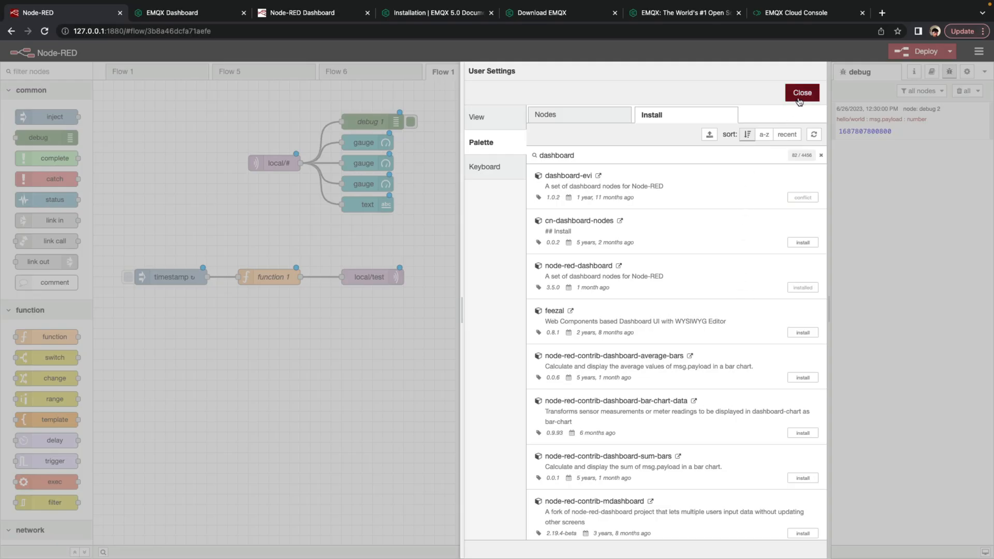
pyautogui.click(802, 92)
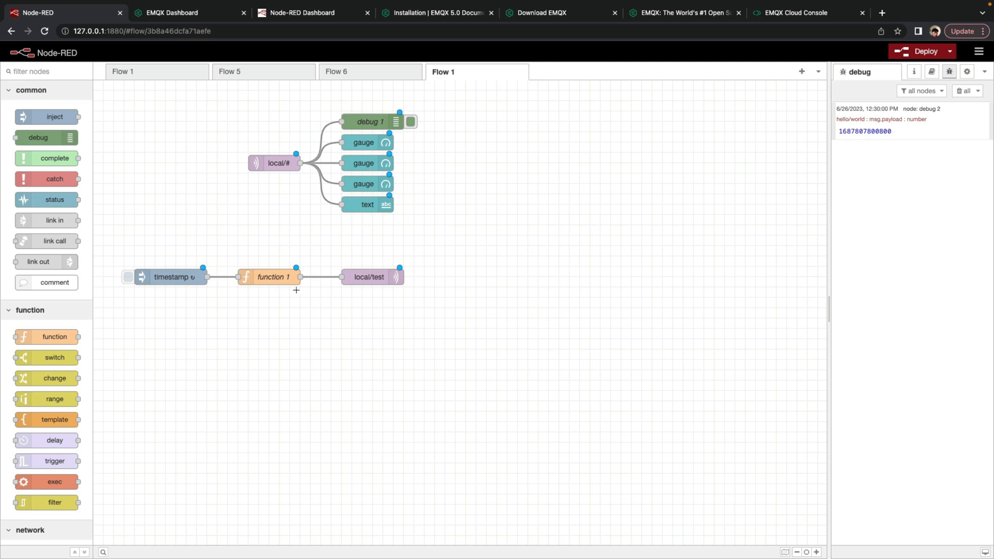
pyautogui.doubleClick(170, 277)
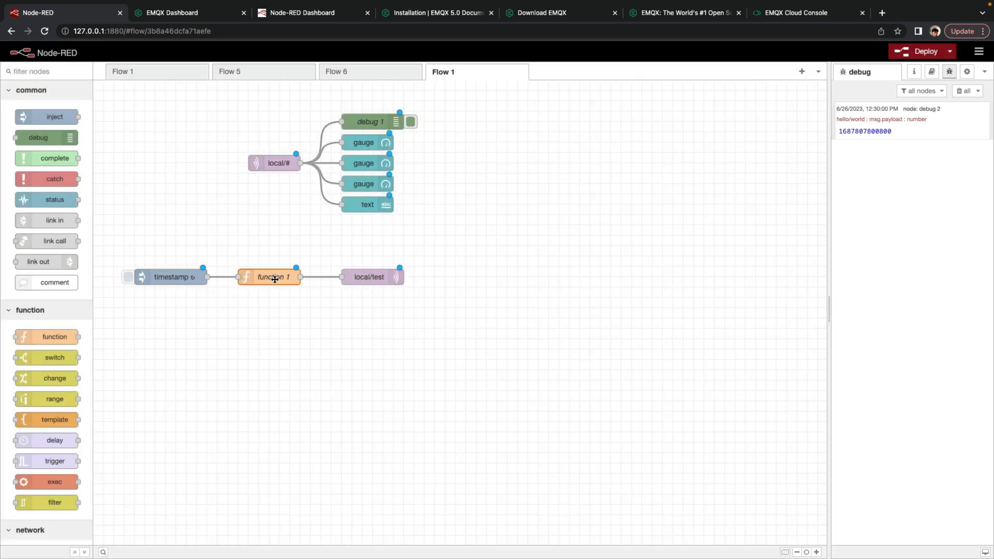
pyautogui.doubleClick(273, 277)
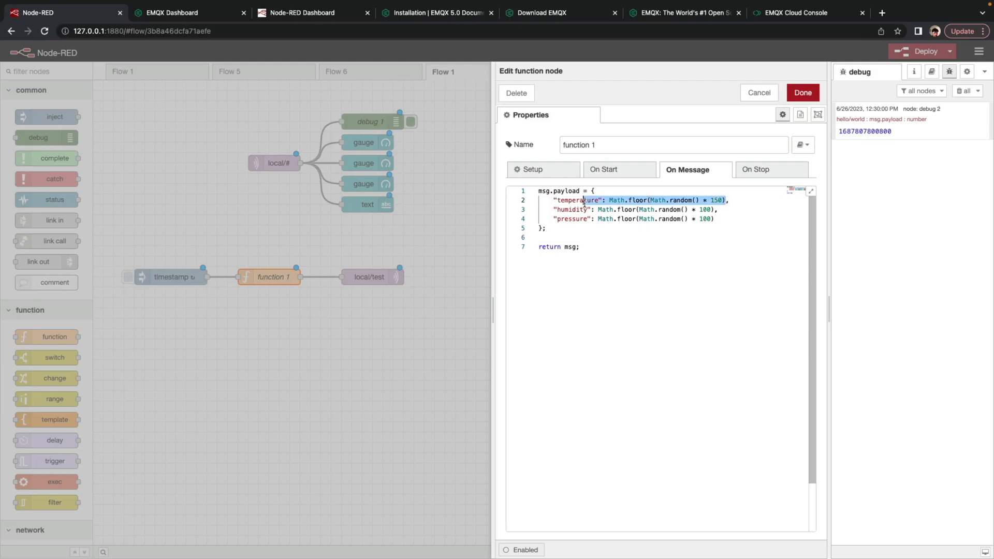
pyautogui.click(607, 228)
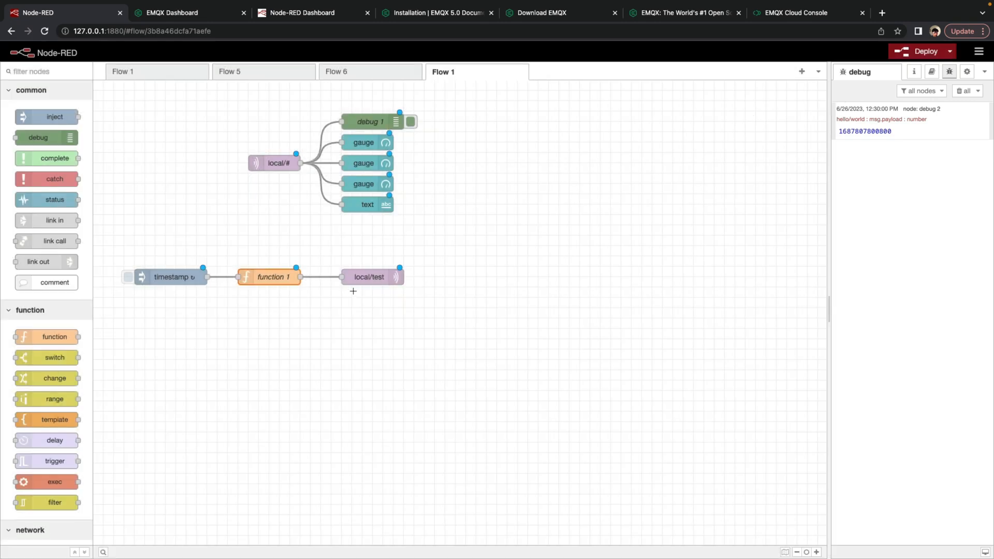
pyautogui.doubleClick(369, 277)
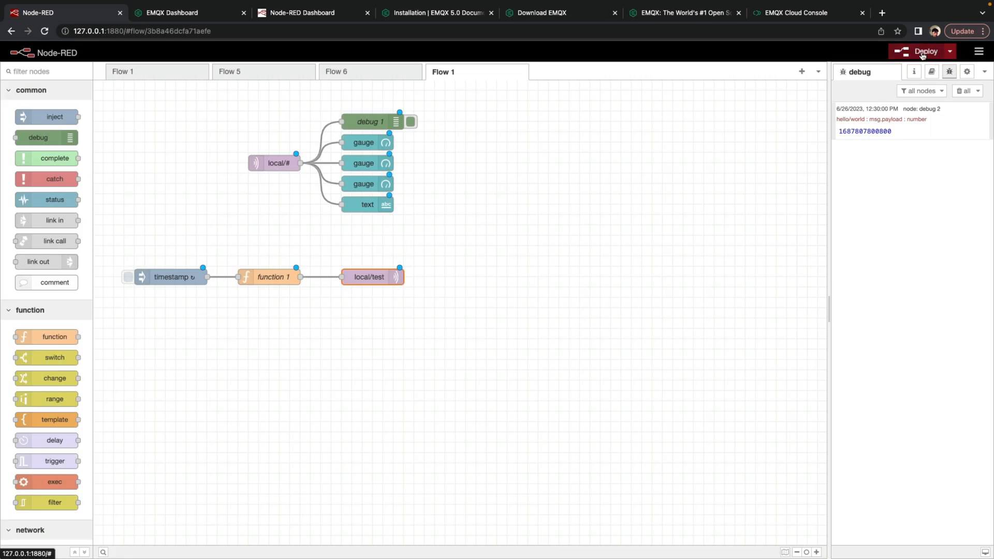
# Deploy the flow and show the Dashboard layout panel in the sidebar.
pyautogui.click(923, 52)
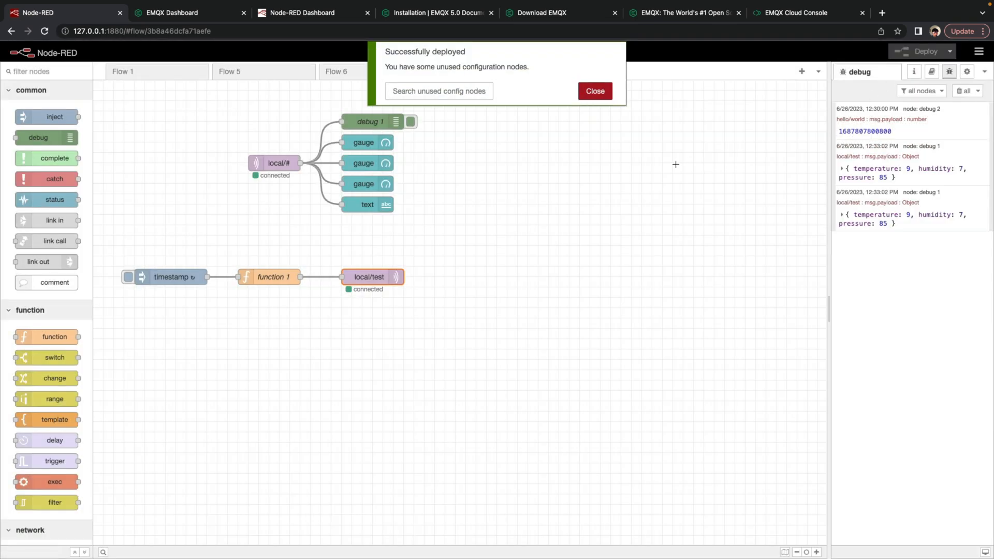
pyautogui.click(128, 278)
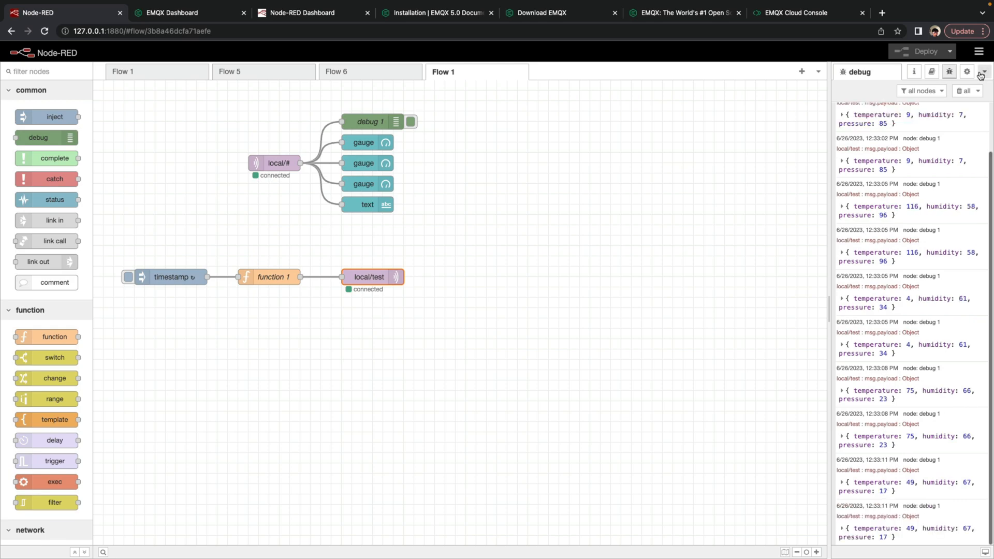
pyautogui.click(988, 72)
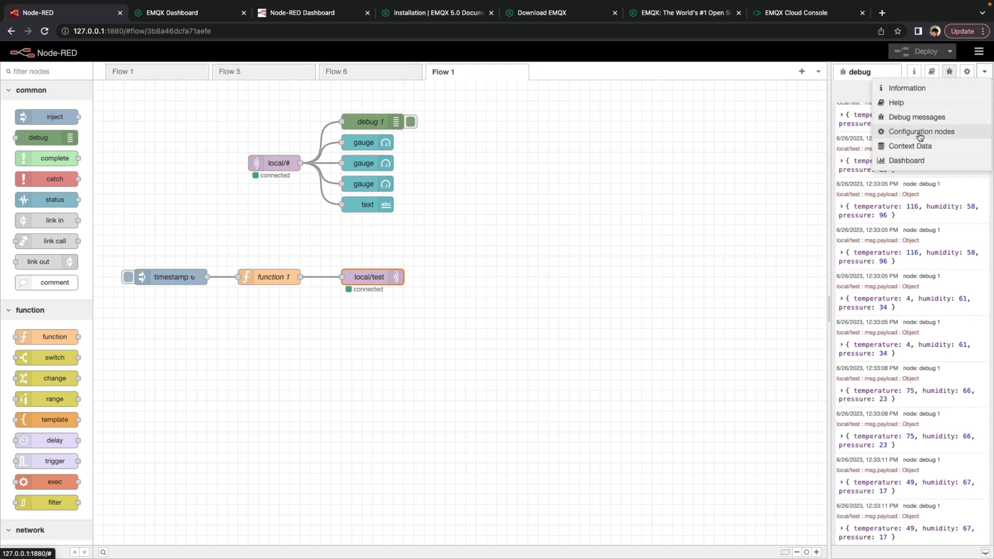
pyautogui.click(906, 160)
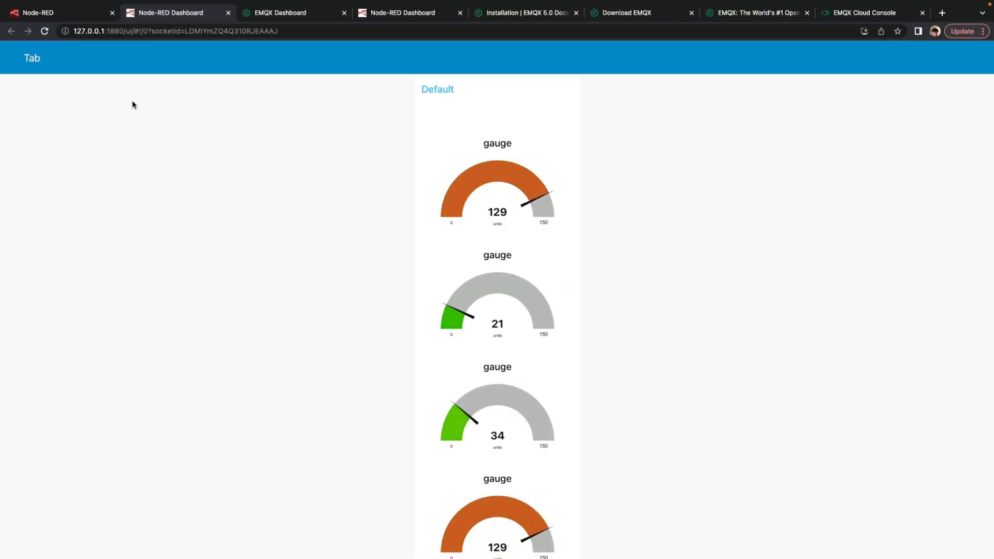
# Return from the gauge page to the Node-RED flow editor tab.
pyautogui.click(46, 13)
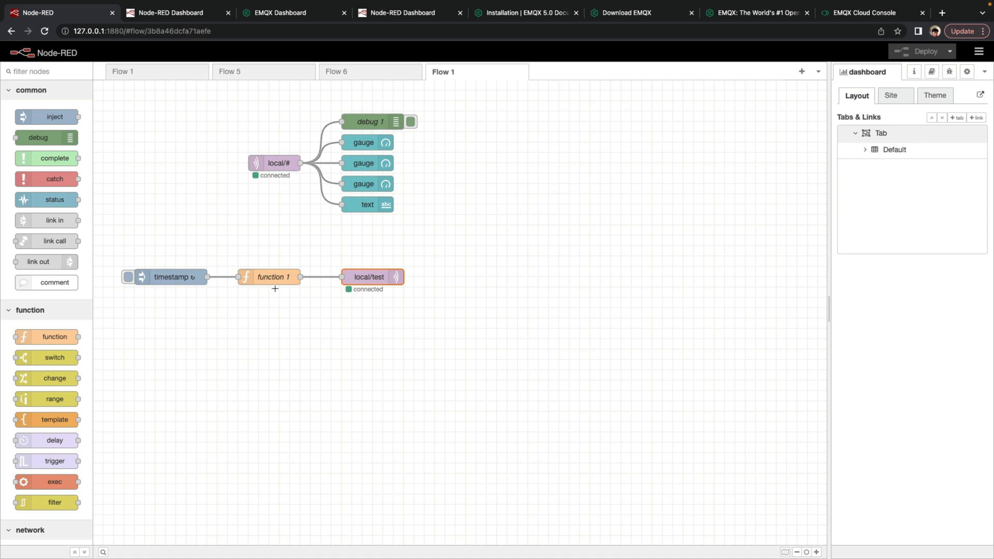
pyautogui.moveTo(244, 331)
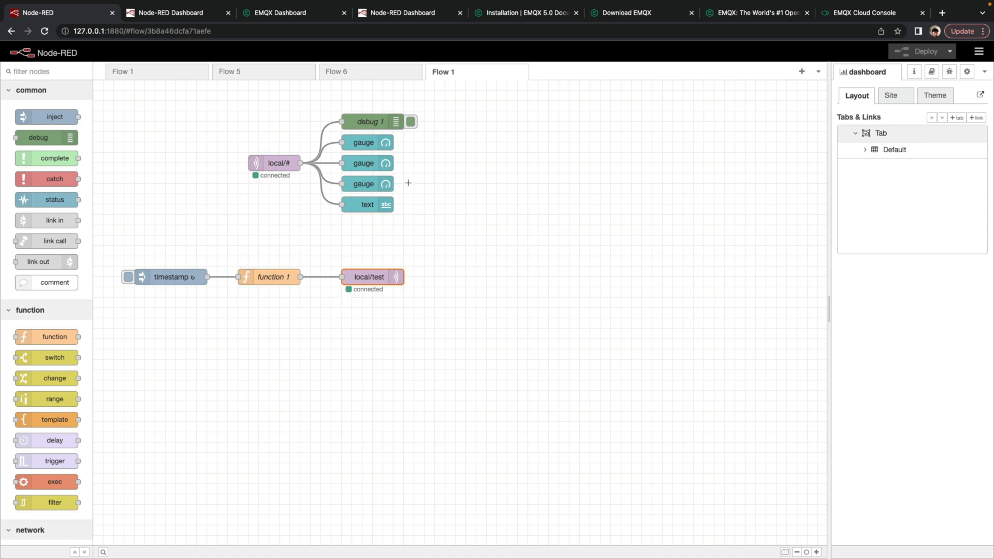
pyautogui.moveTo(264, 142)
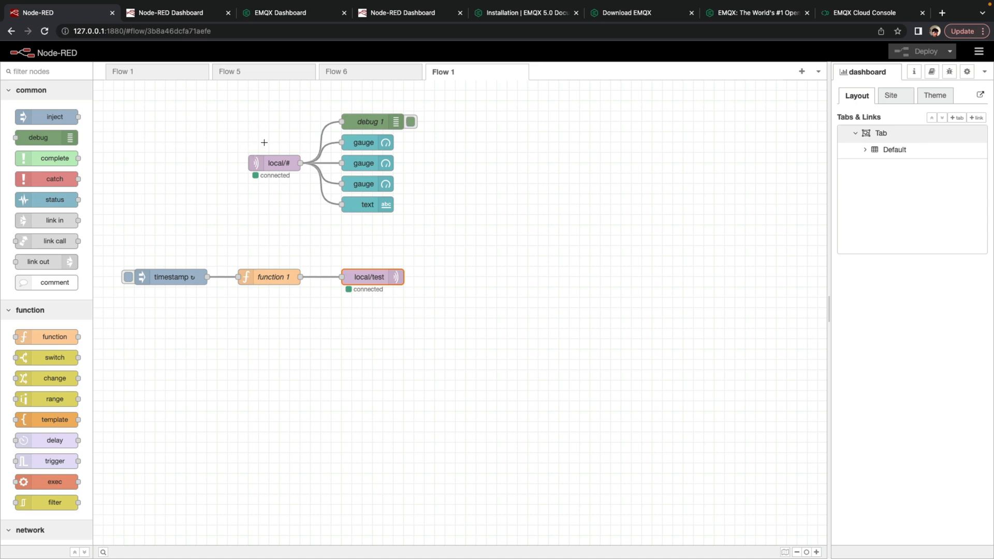
pyautogui.moveTo(419, 161)
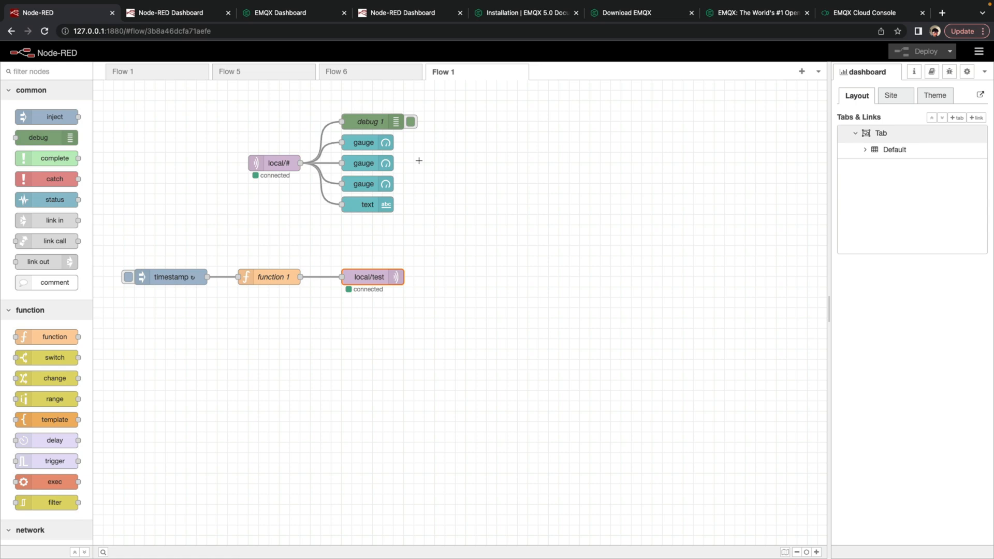
pyautogui.moveTo(466, 176)
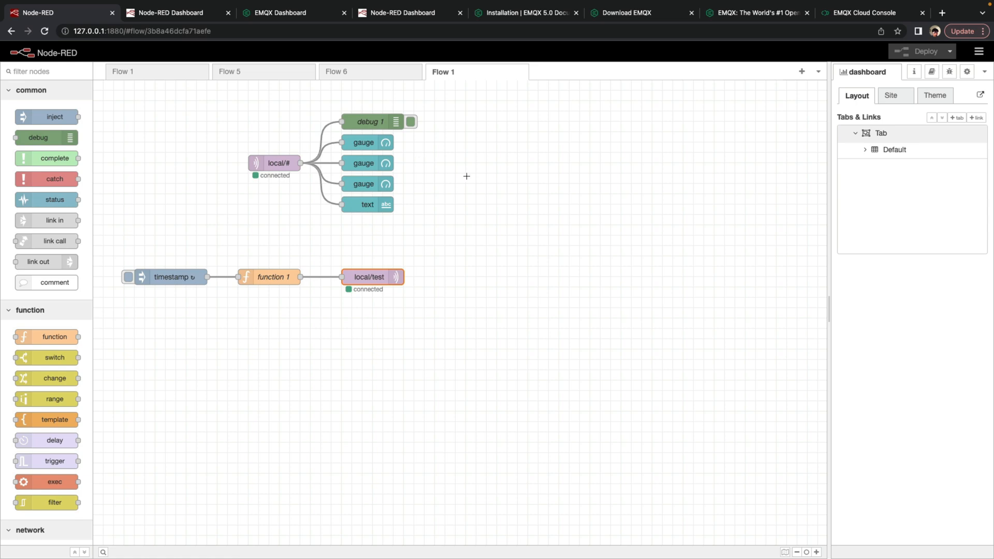
pyautogui.moveTo(442, 220)
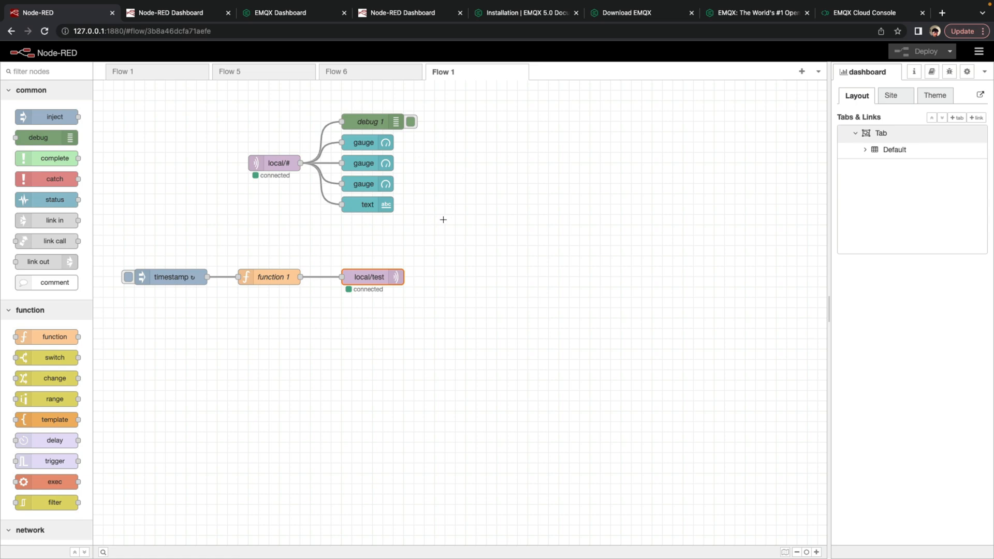
pyautogui.click(976, 51)
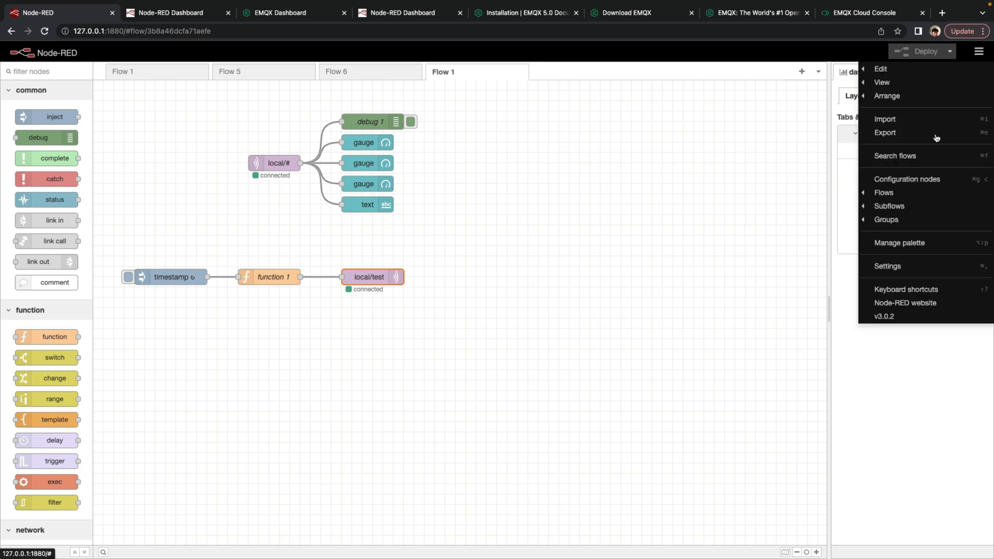
pyautogui.click(899, 243)
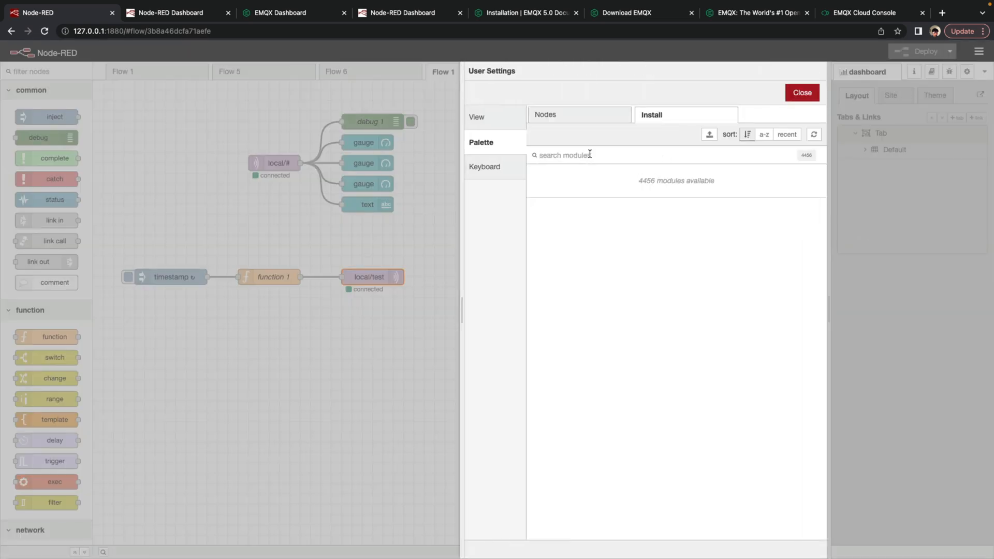
pyautogui.write('g')
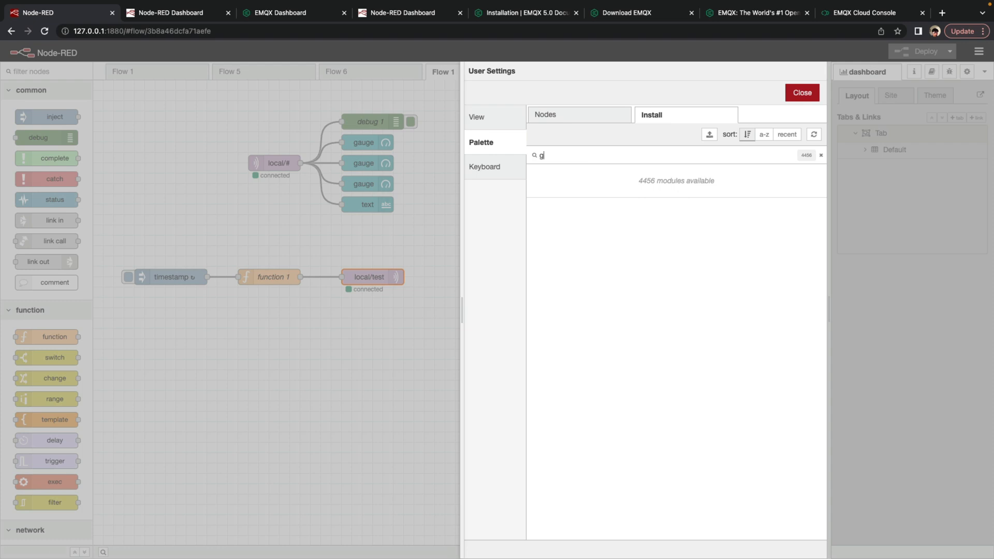
pyautogui.write('cp')
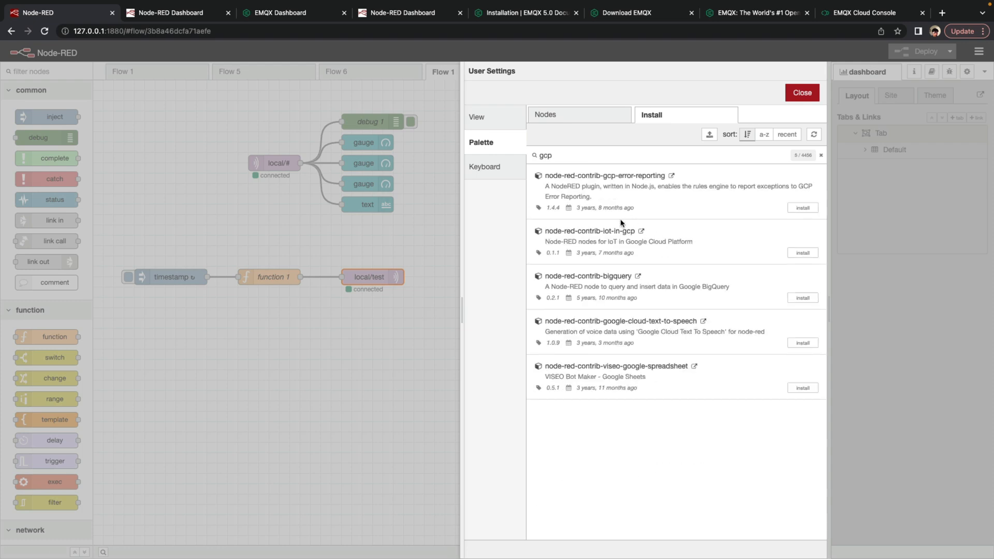
pyautogui.moveTo(532, 139)
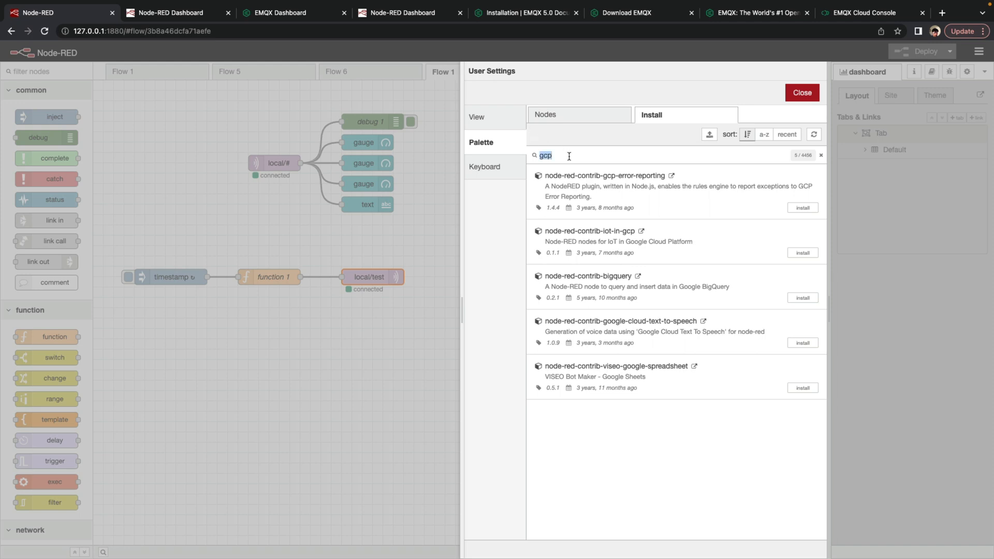
pyautogui.write('aws')
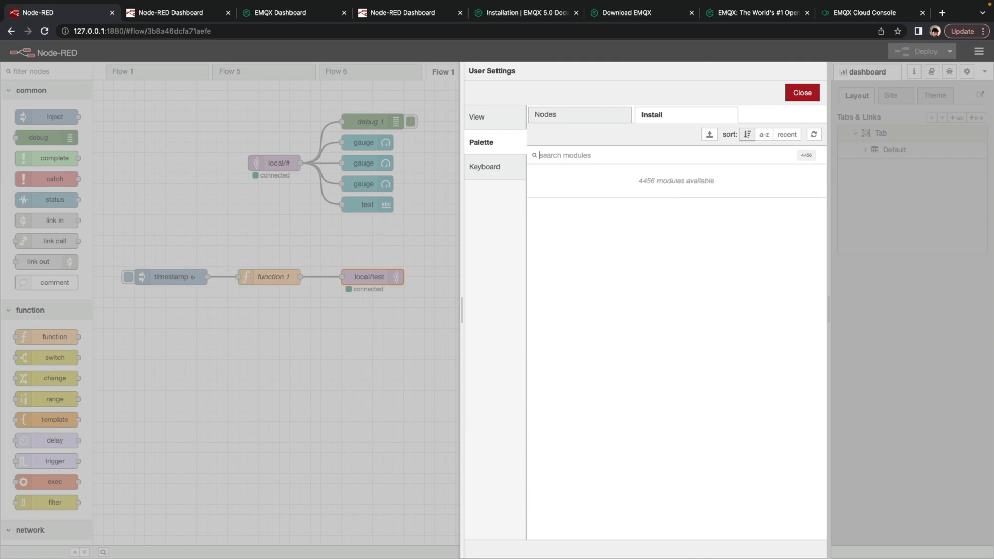
pyautogui.write('philli')
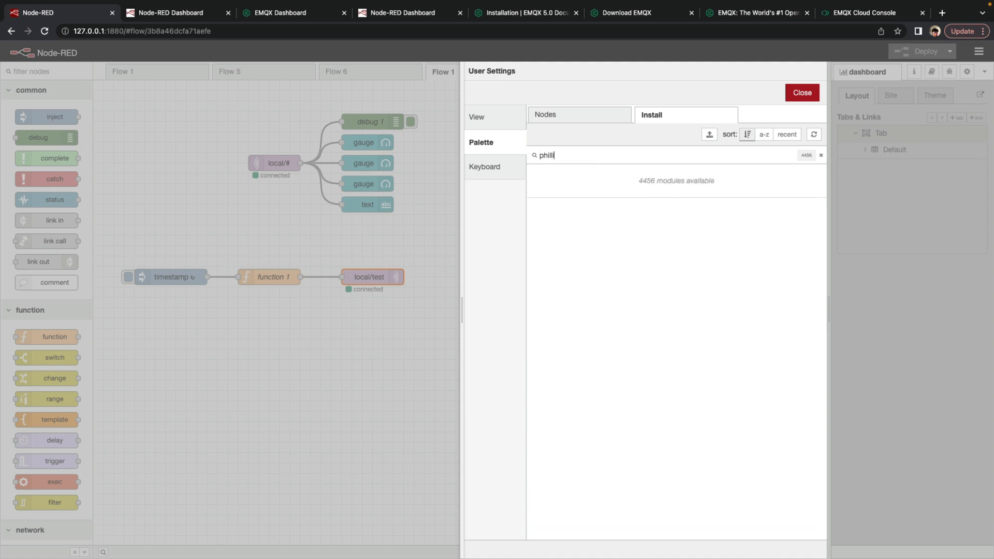
pyautogui.write('phillips')
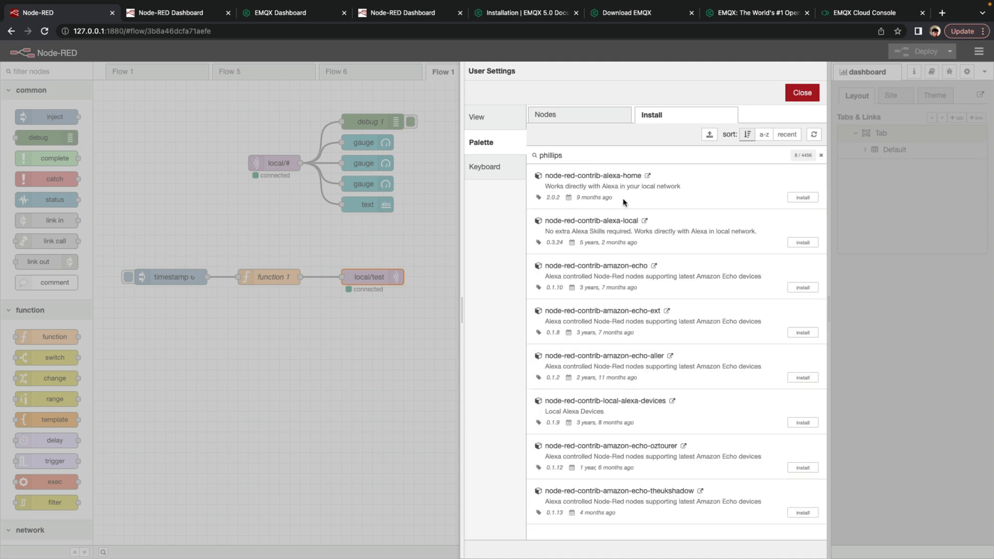
pyautogui.moveTo(674, 337)
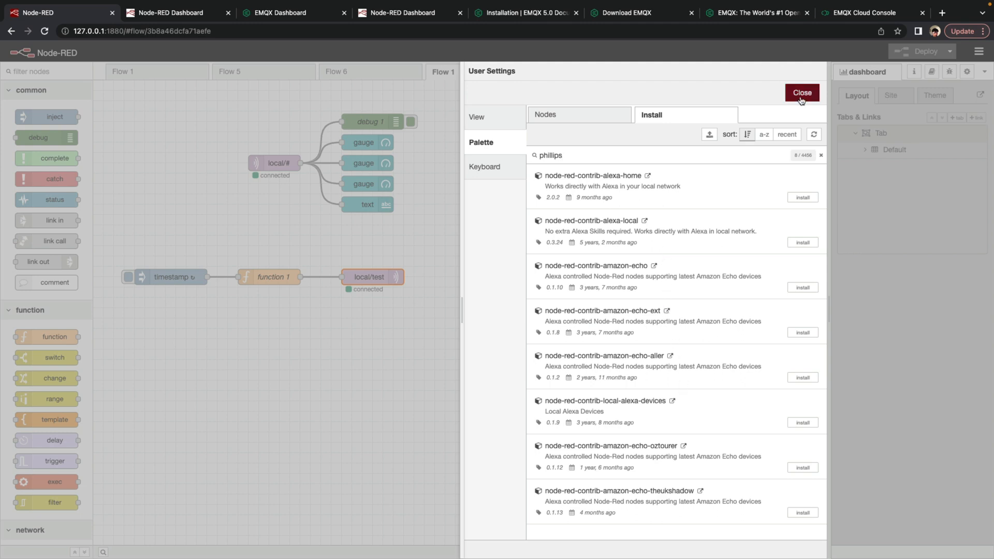
pyautogui.moveTo(803, 99)
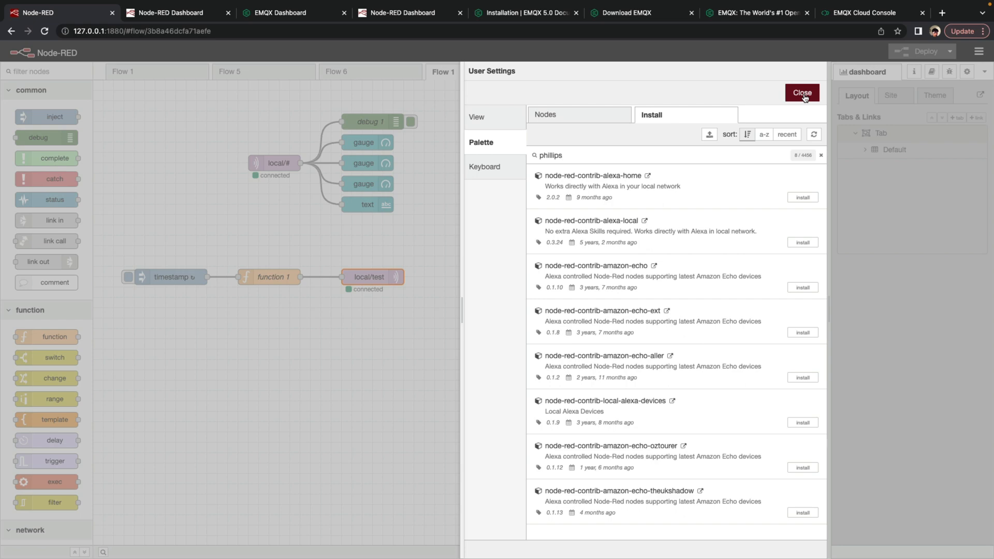
pyautogui.click(802, 92)
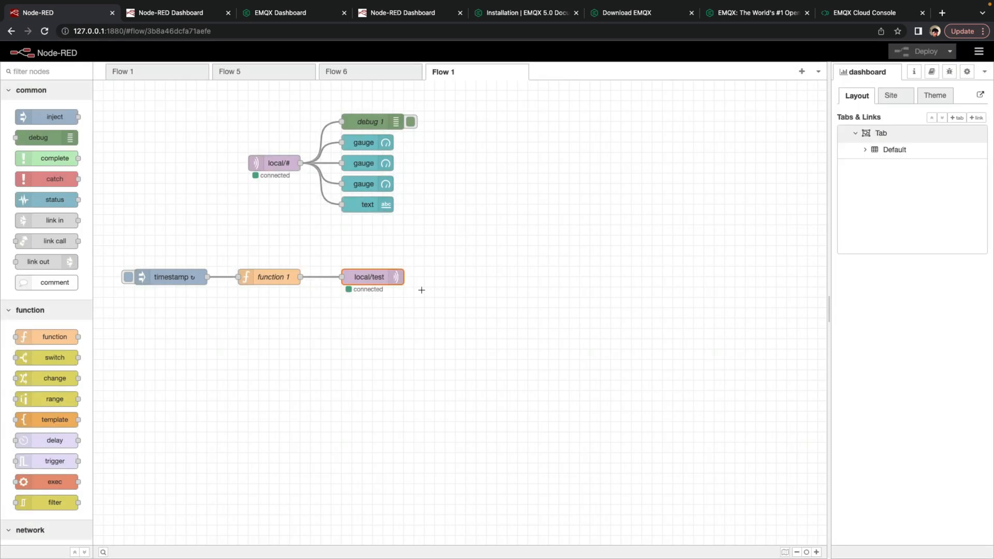
pyautogui.scroll(-3)
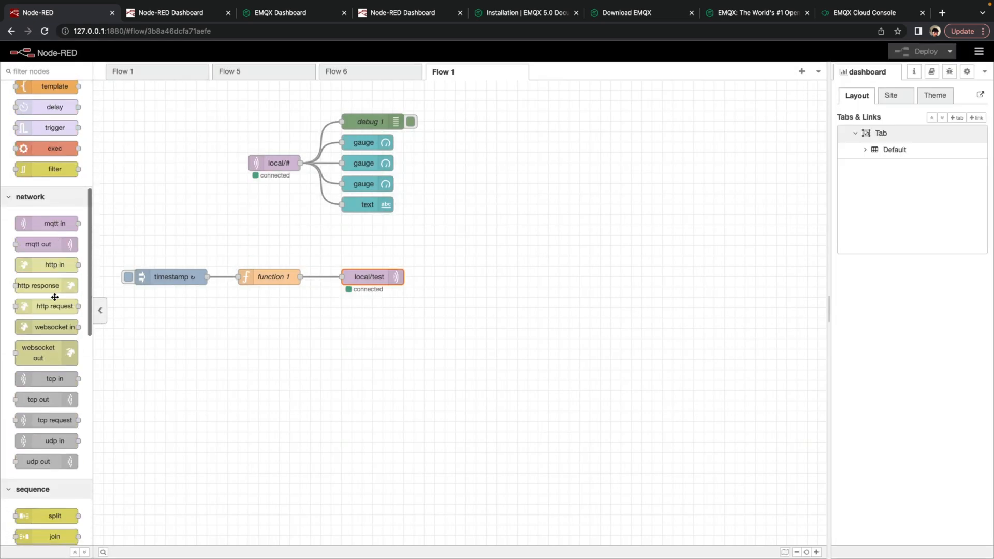
pyautogui.scroll(-3)
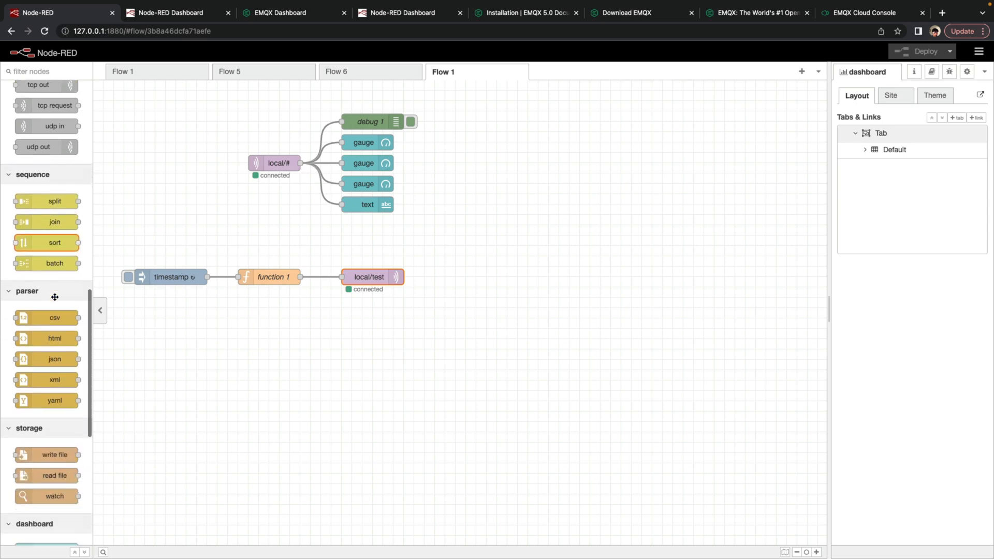
pyautogui.scroll(-3)
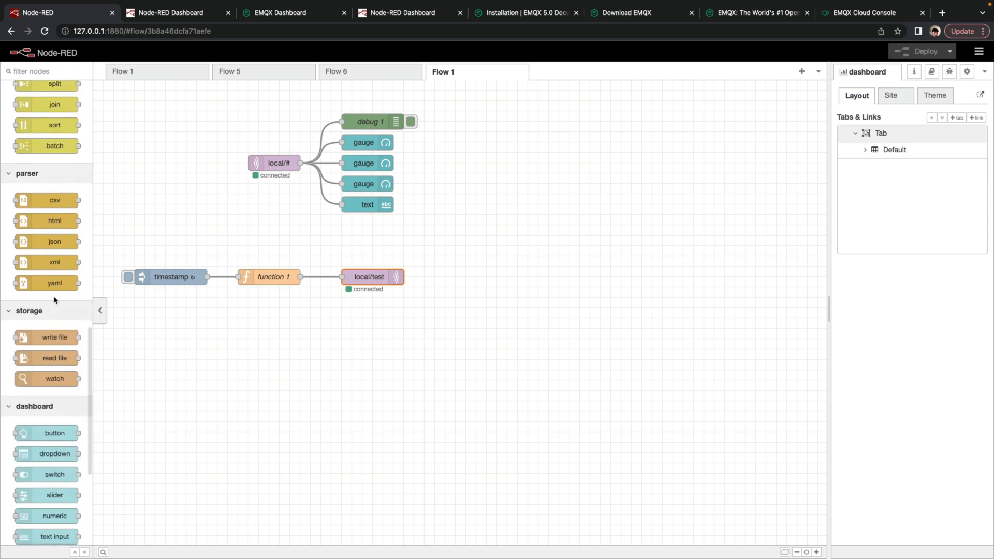
pyautogui.scroll(-3)
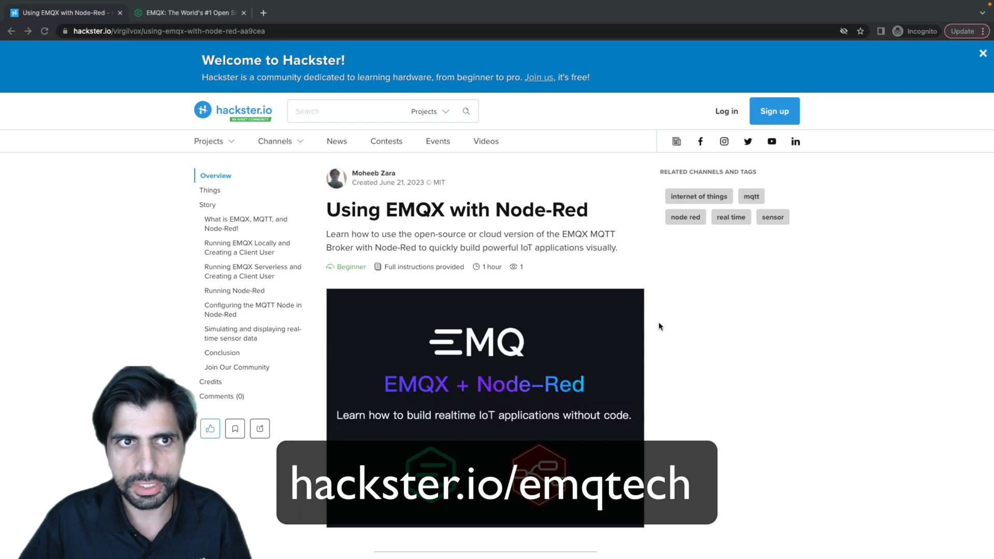
pyautogui.moveTo(655, 334)
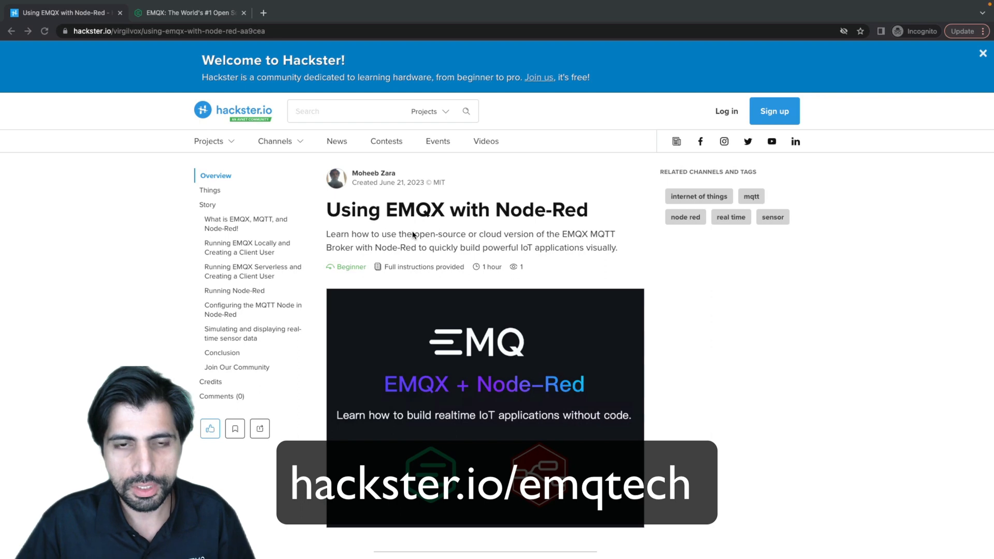
# Switch to the EMQX homepage tab beside the Hackster.io article.
pyautogui.click(187, 13)
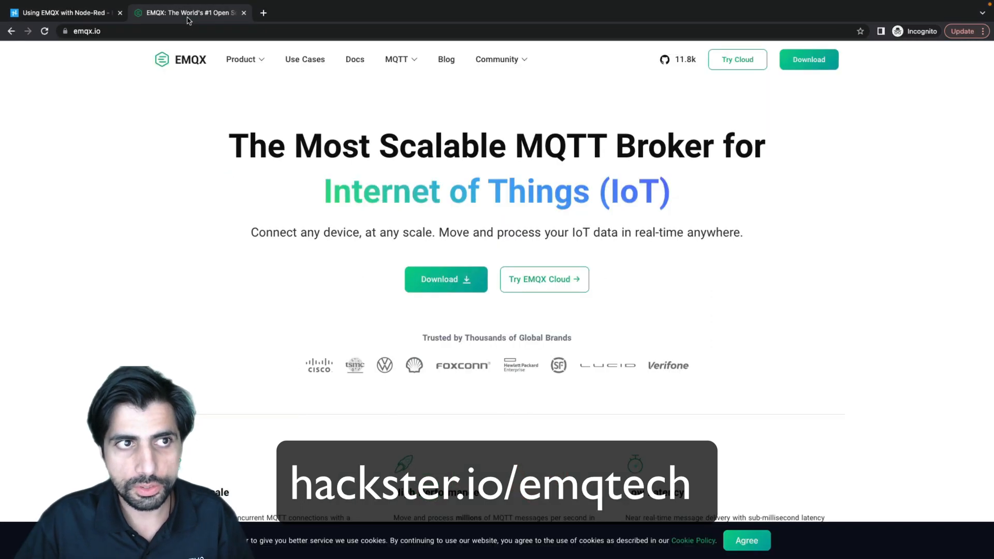
pyautogui.scroll(-3)
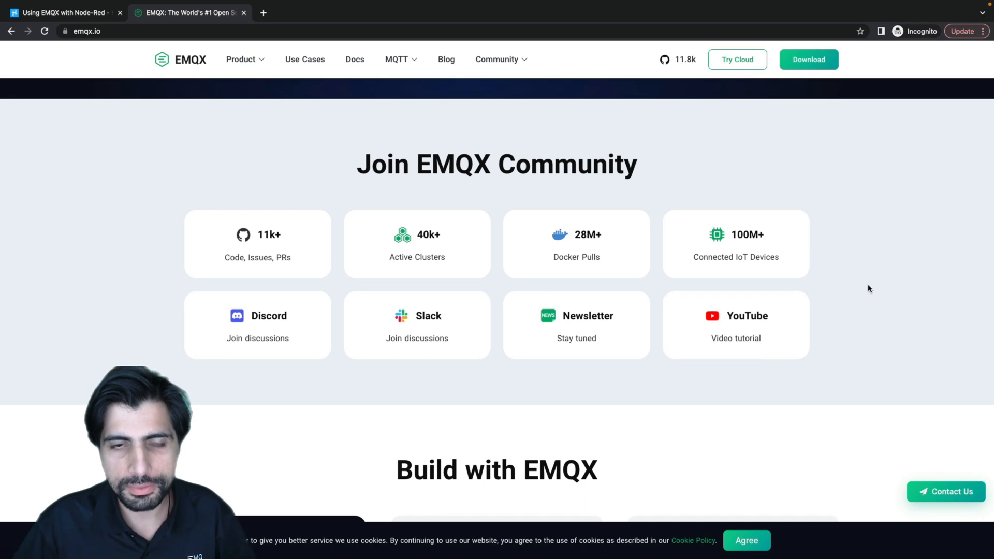
pyautogui.moveTo(836, 248)
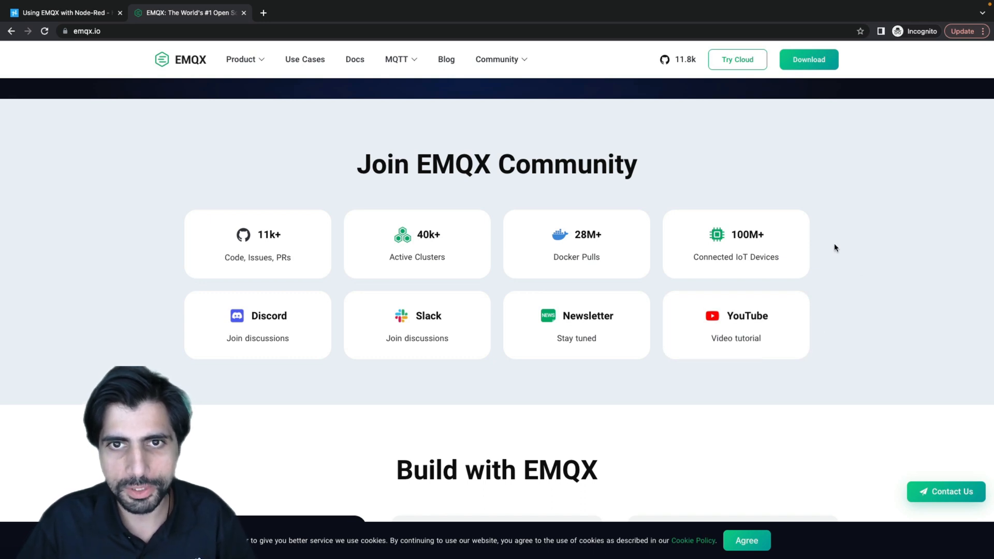